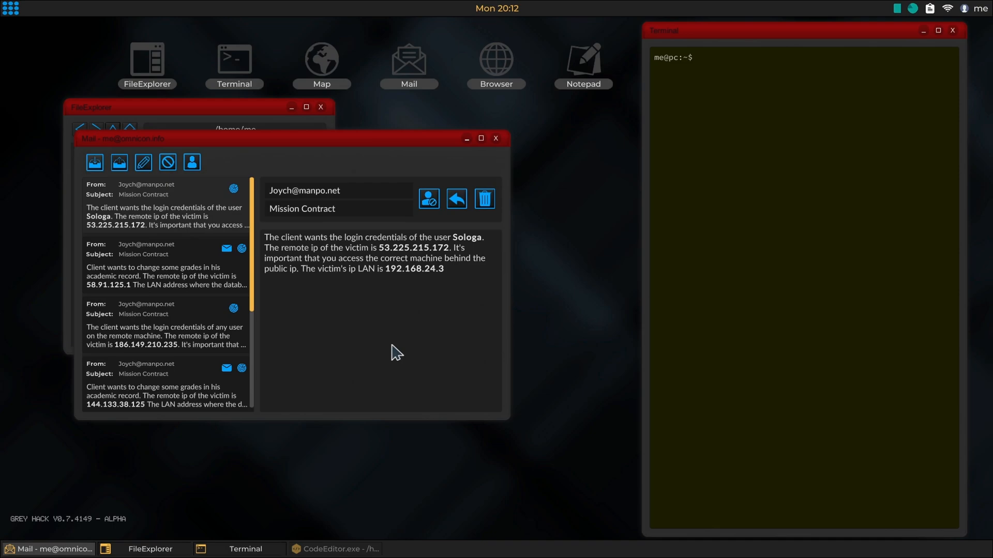
mouse_move(423, 253)
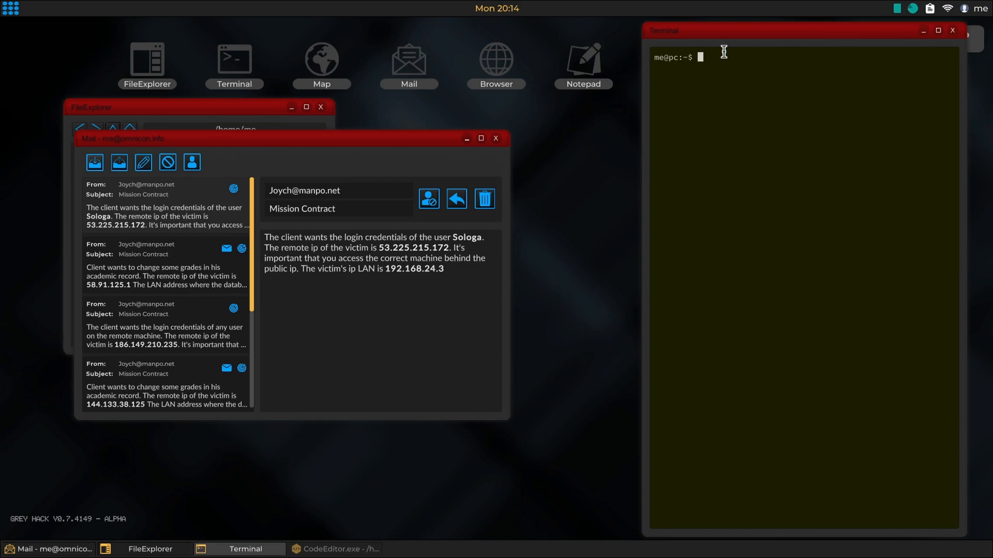
Scan 53.225.215.172 with nmap and probe; both report no open ports
text(nm)
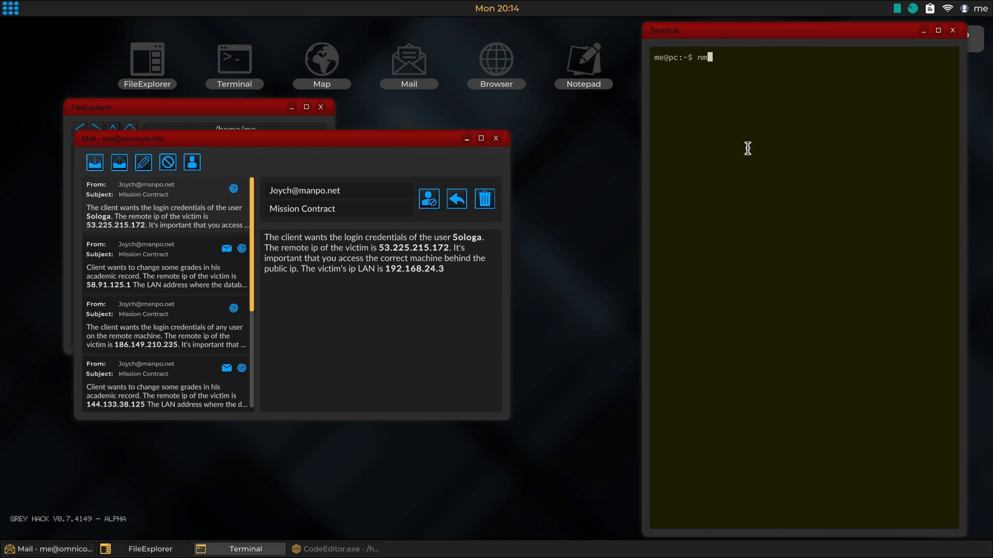
text(ap)
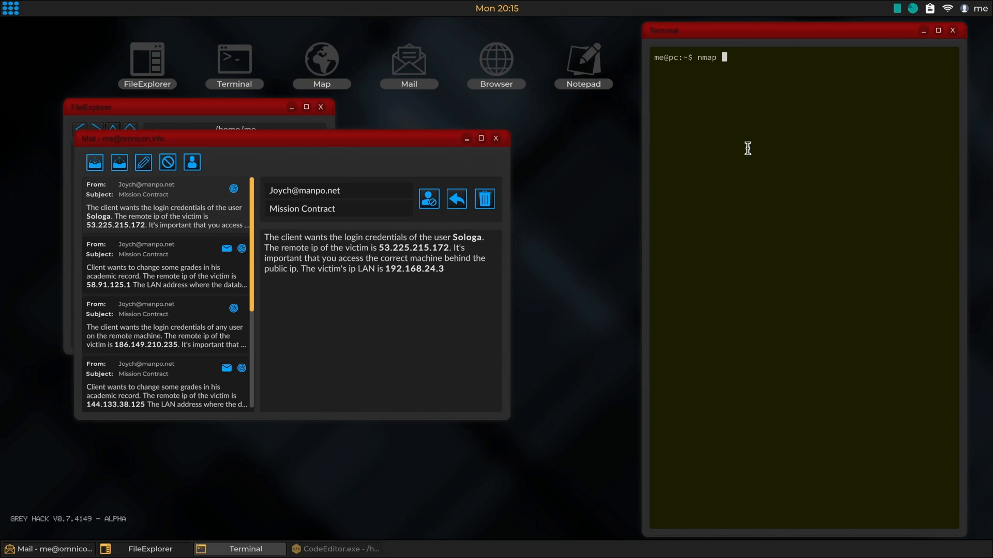
text(53.225.215.172)
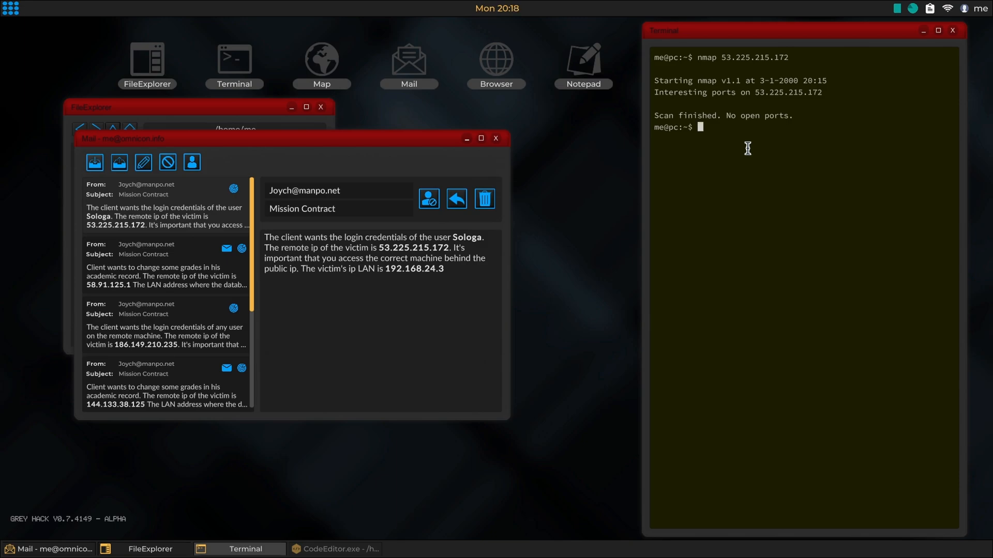
text(proeb)
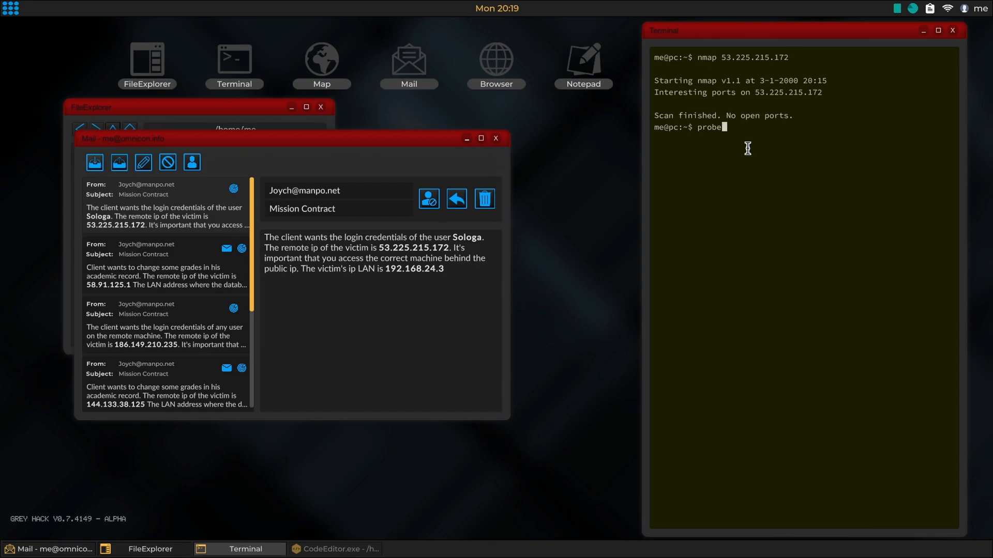
text(53.225.215.172)
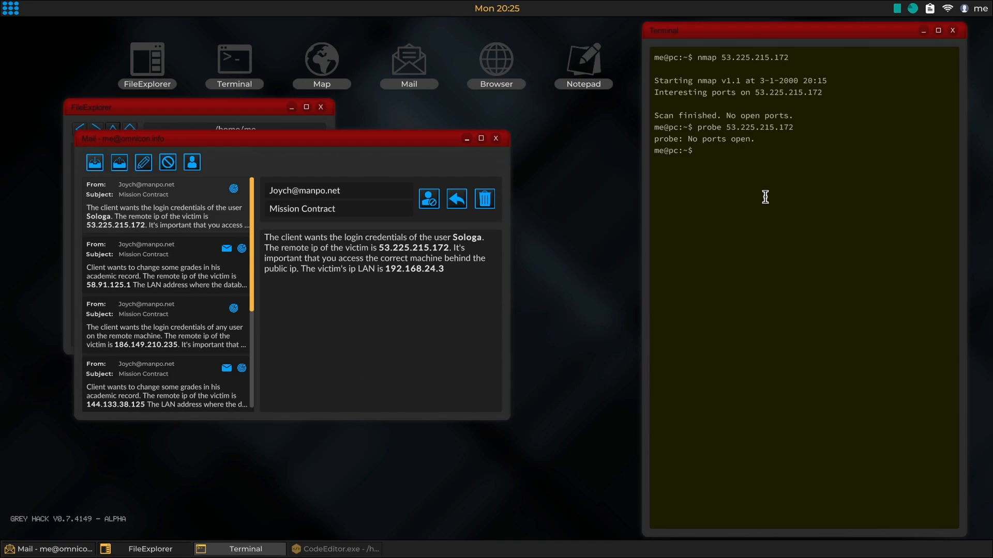
mouse_move(238, 484)
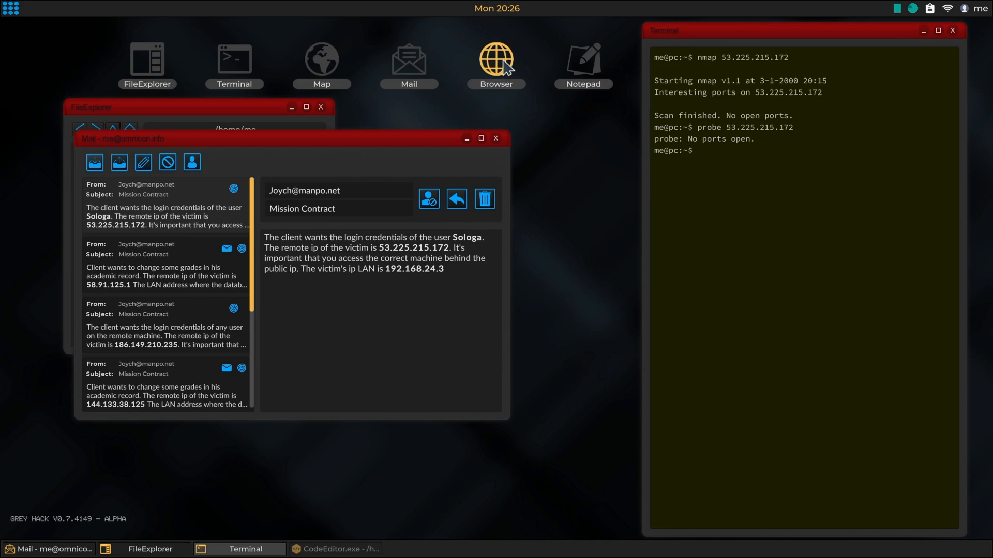
List HackShop exploits for kernel_router 1.0.0 and review the zigzagz16z46 shell exploit details
click(496, 60)
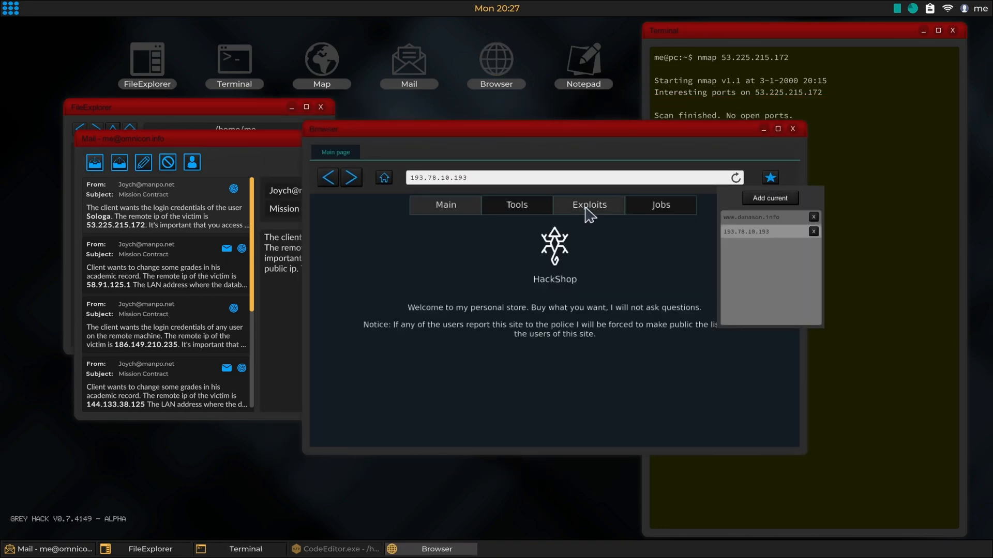
click(589, 206)
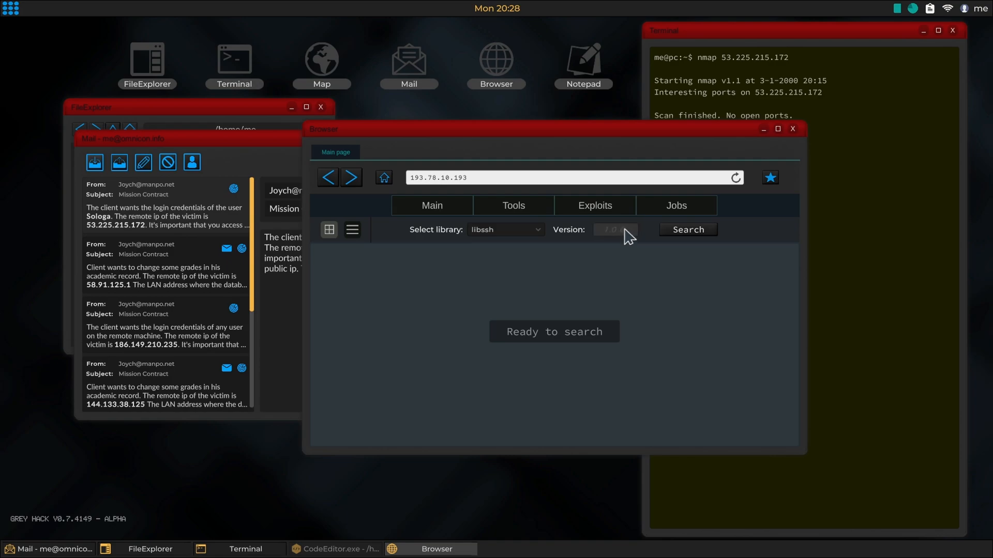
click(613, 229)
text(1.0.0)
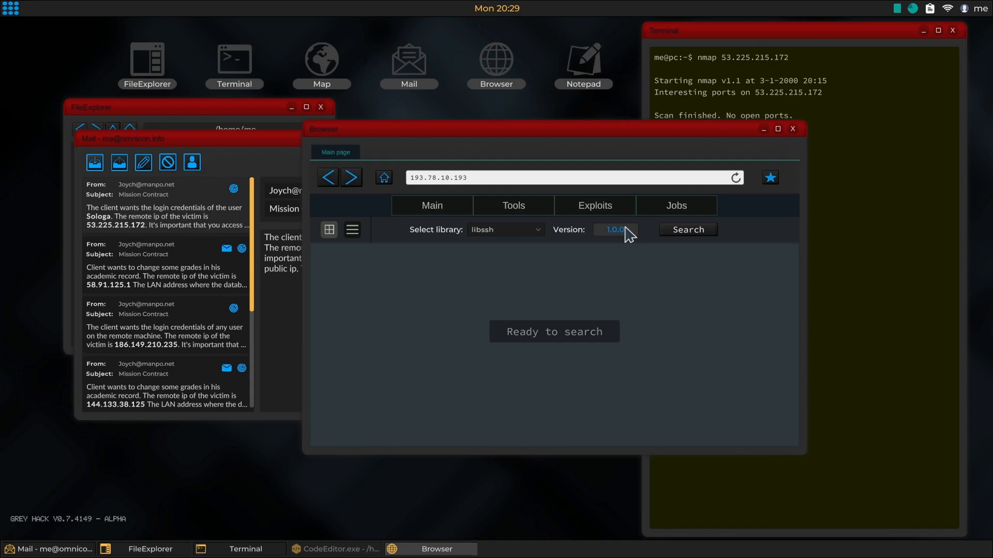
click(505, 229)
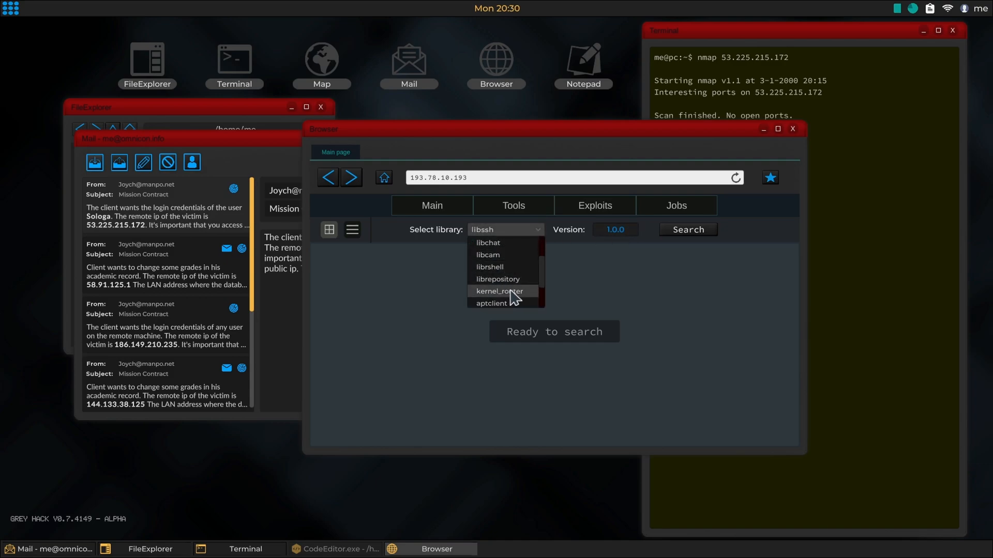
click(497, 291)
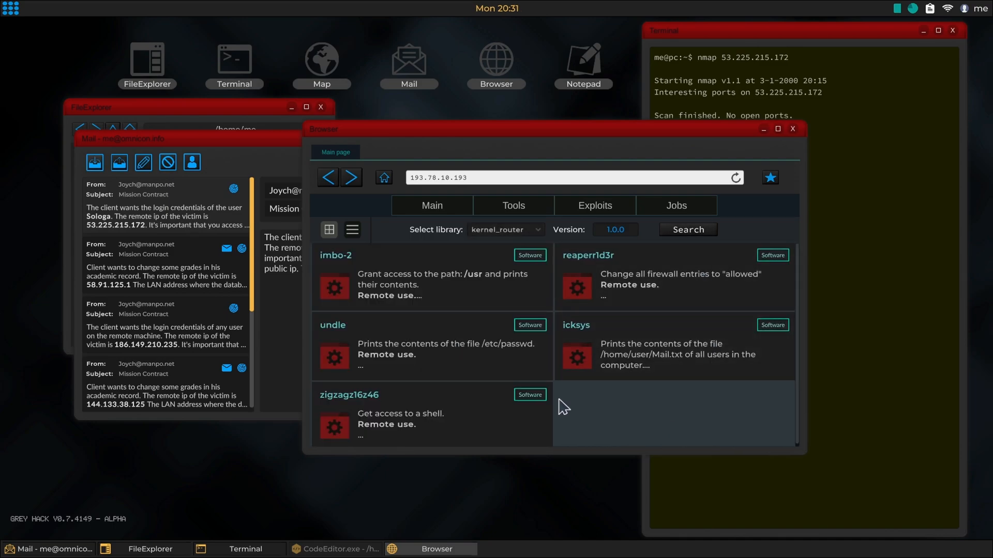
click(349, 394)
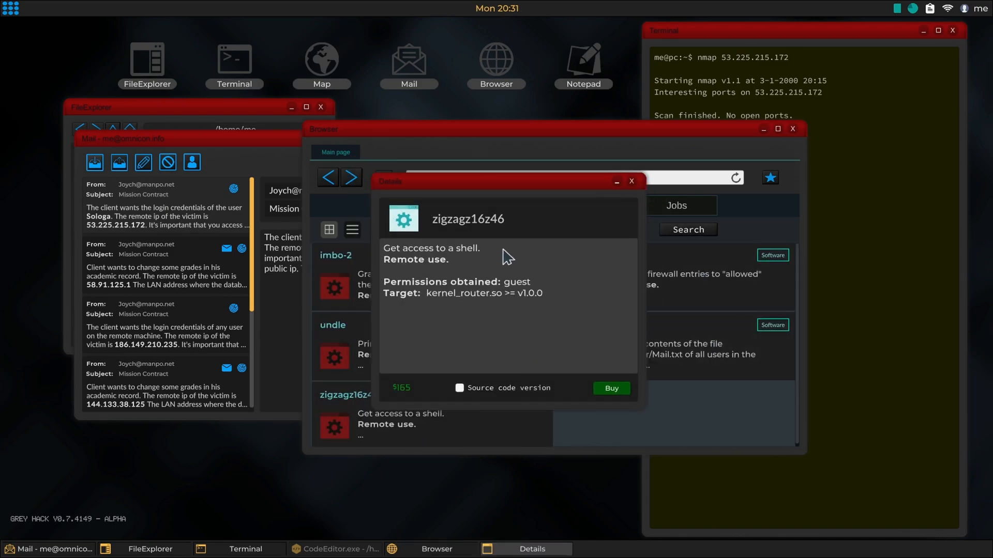
mouse_move(518, 341)
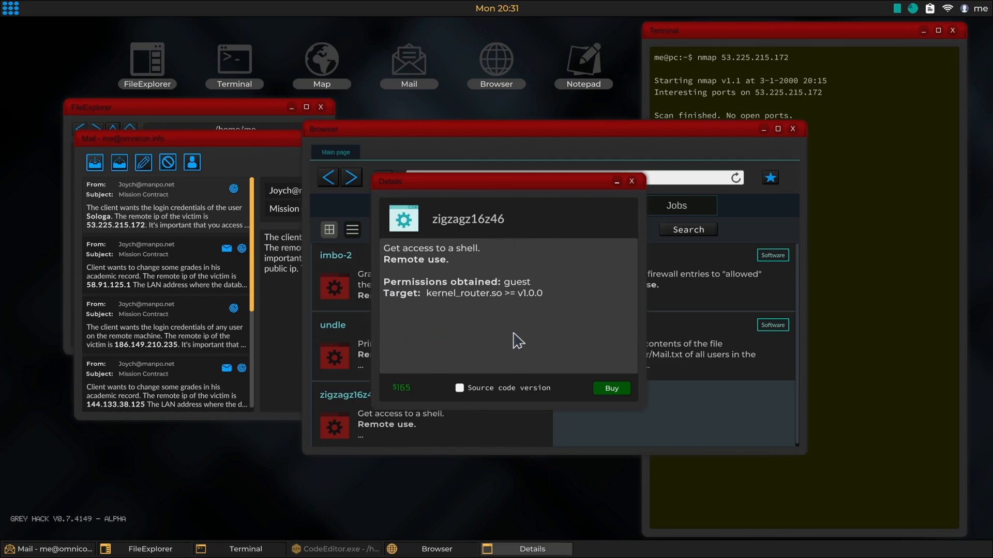
mouse_move(559, 307)
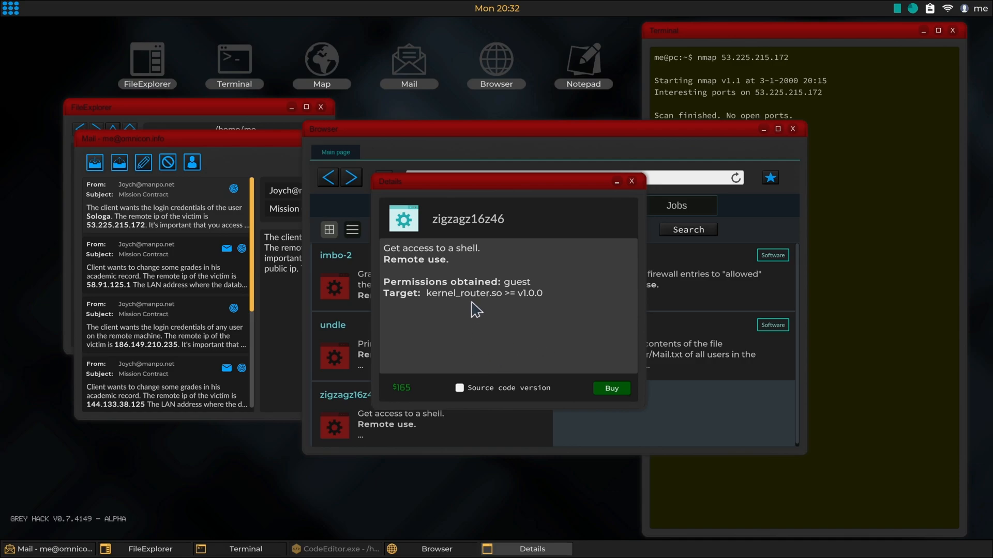
mouse_move(443, 253)
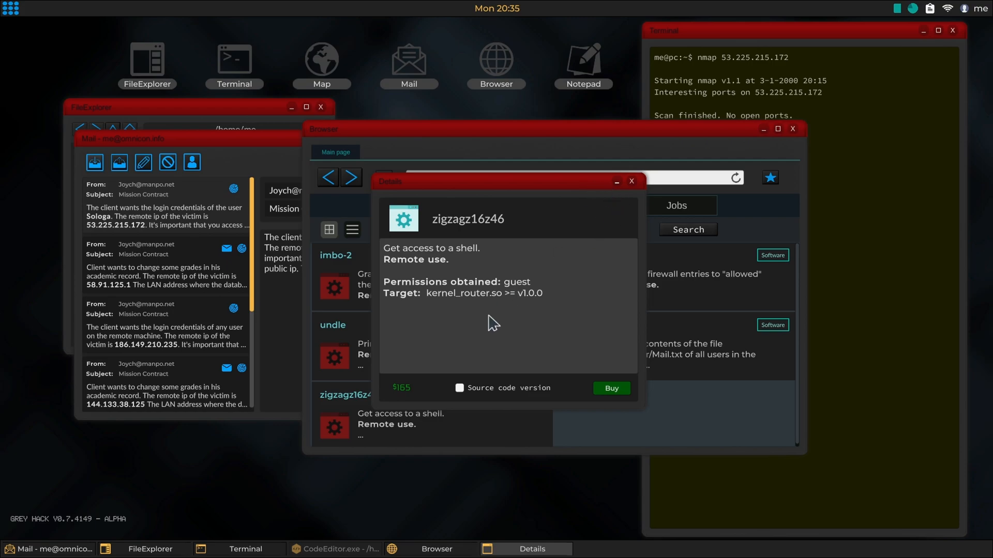
click(631, 181)
text(probe 53.225.215.172)
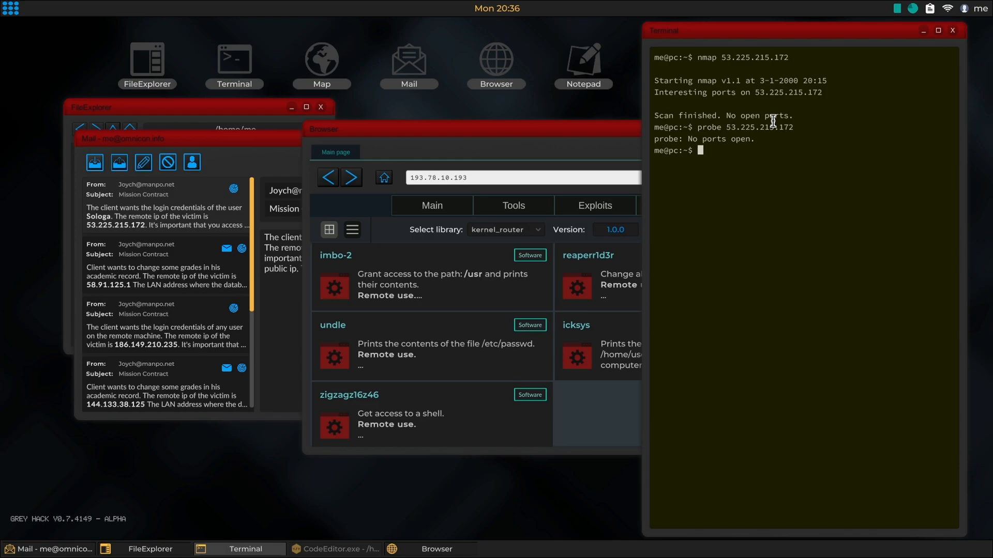
Run 100routerguesaccess against 53.225.215.172 for a guest shell and browse /home/guest
text(100routerguesaccess)
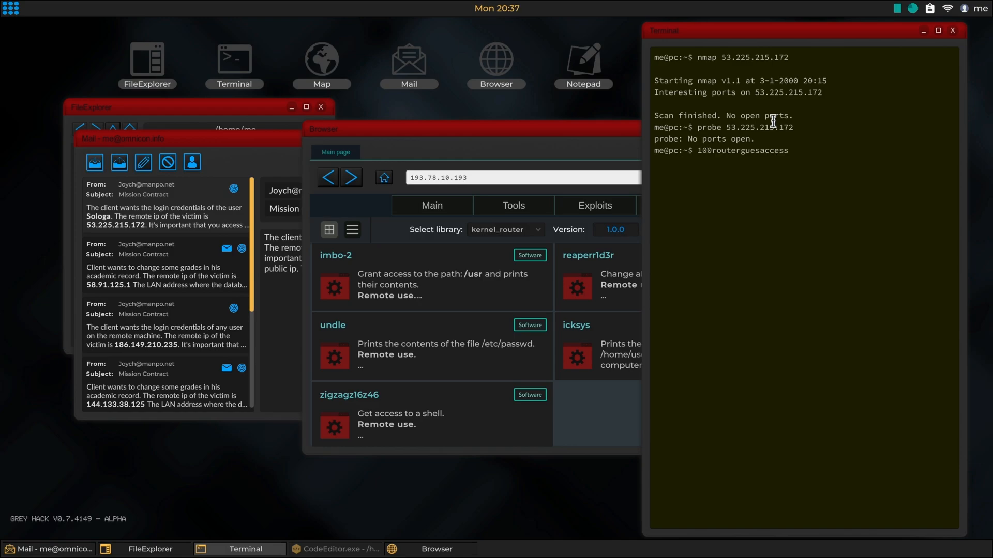
text(probe 53.225.215.172)
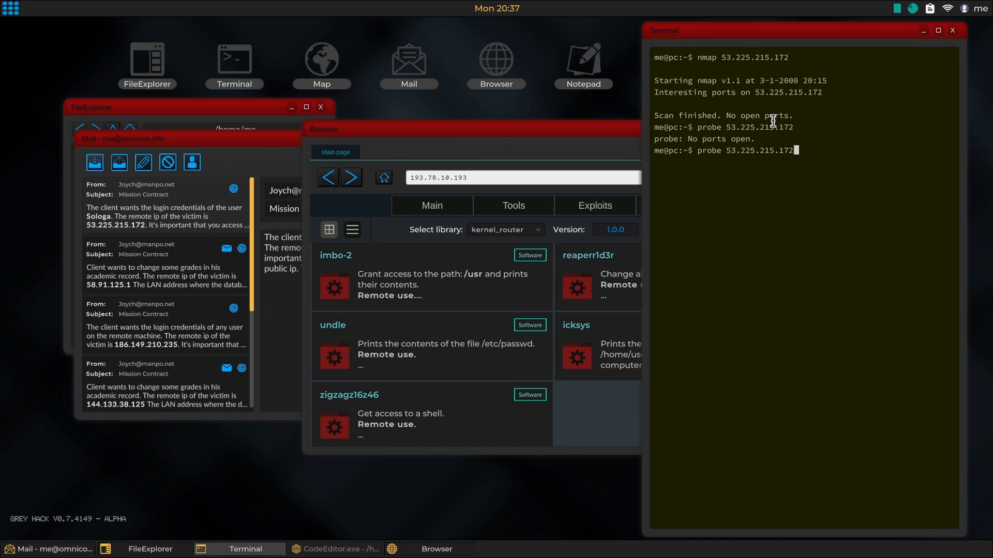
text(53.225.215.172)
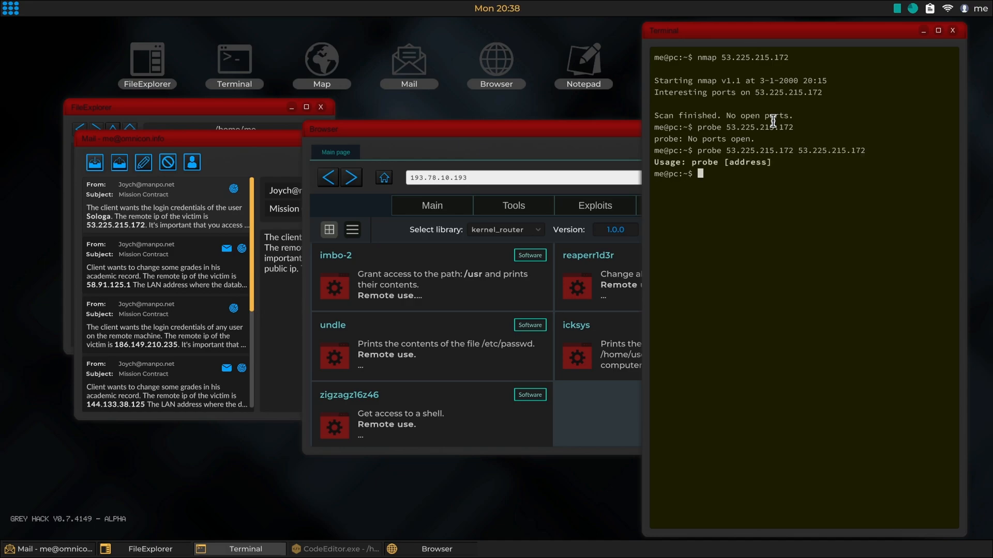
text(probe 53.225.215.172 53.225.215.17)
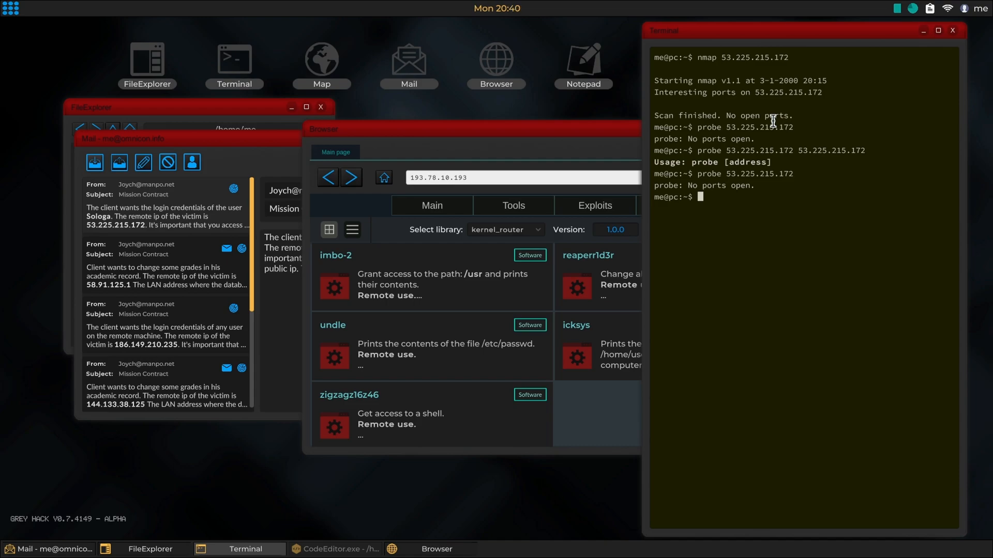
text(1)
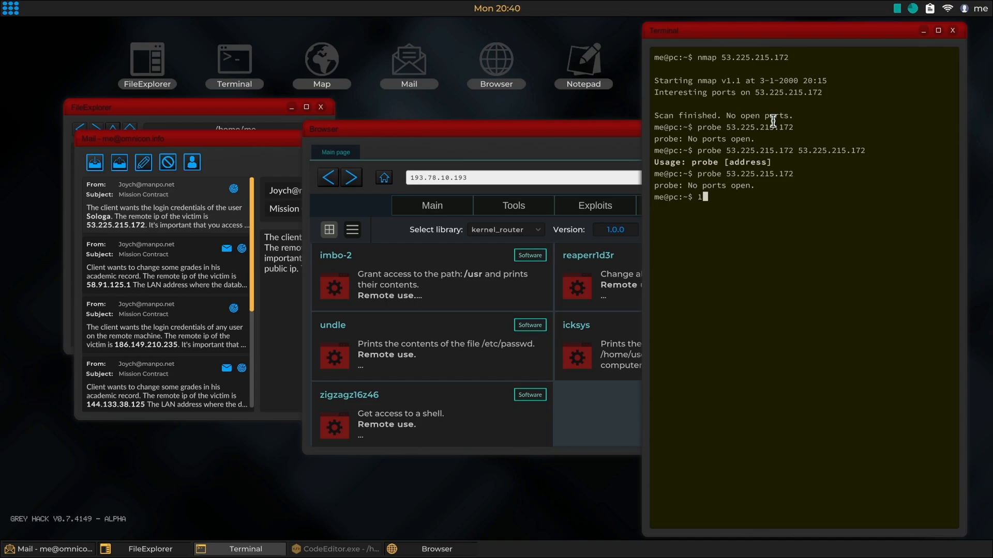
text(100routerguesaccess 53.225.215.172)
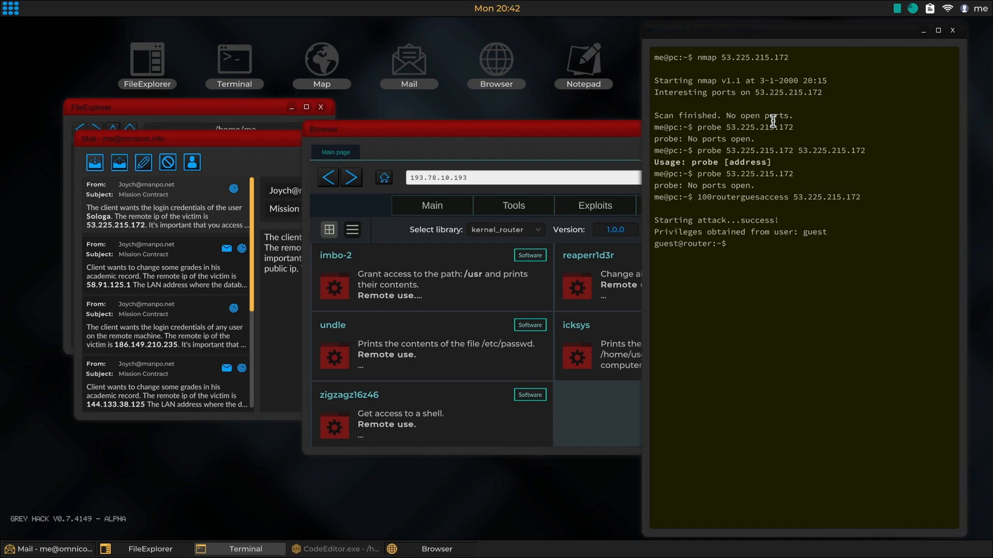
text(FileExplorer.exe)
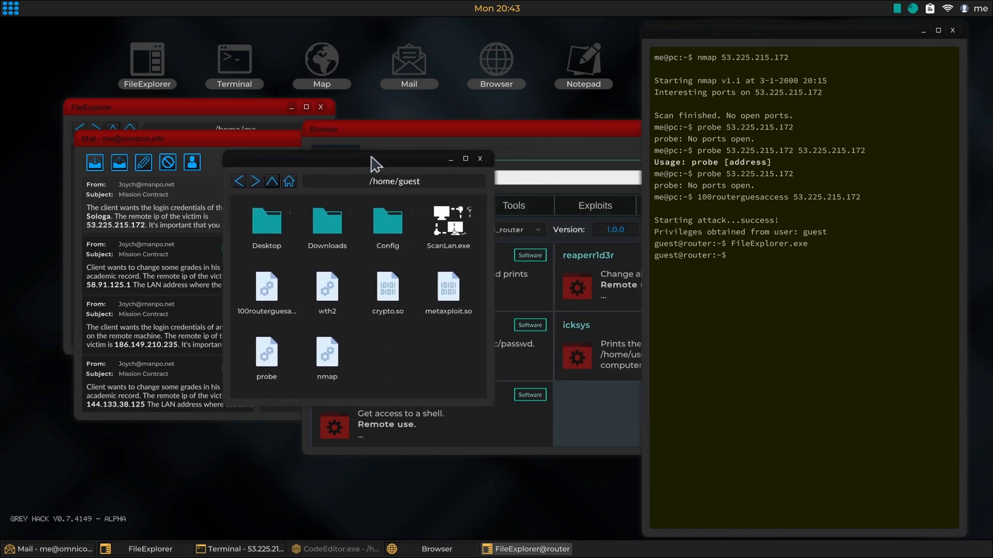
Launch ScanLan.exe and check the contract email for victim LAN IP 192.168.24.3
double_click(447, 216)
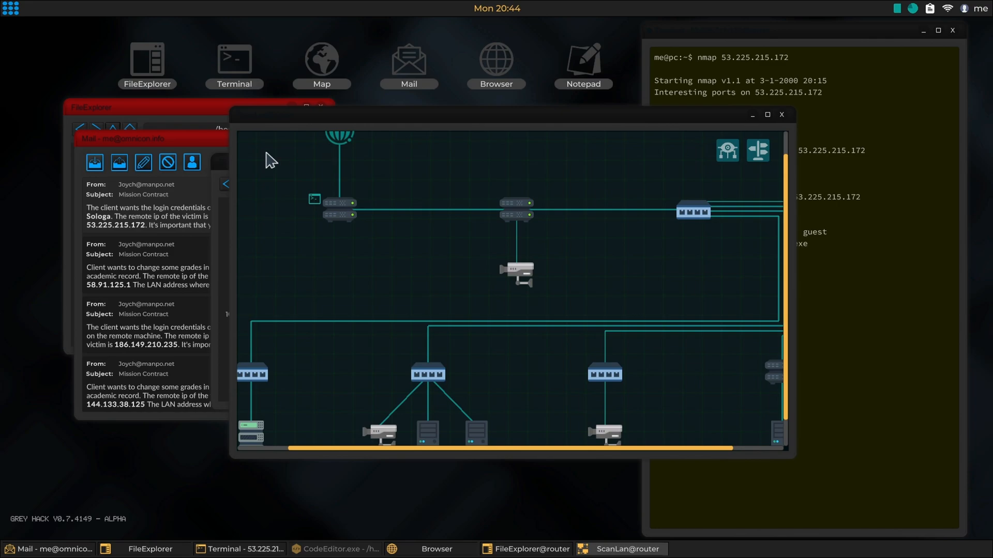
click(149, 215)
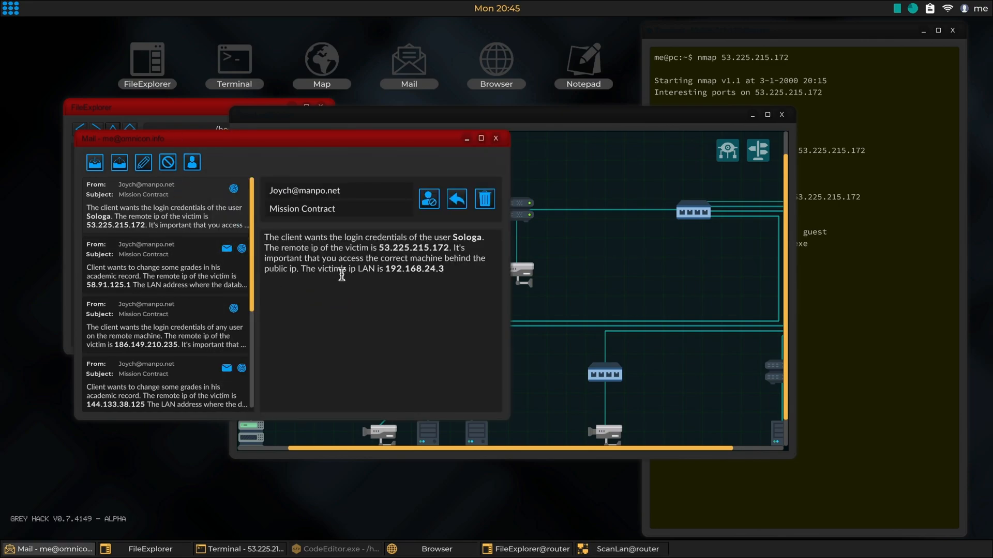
mouse_move(567, 130)
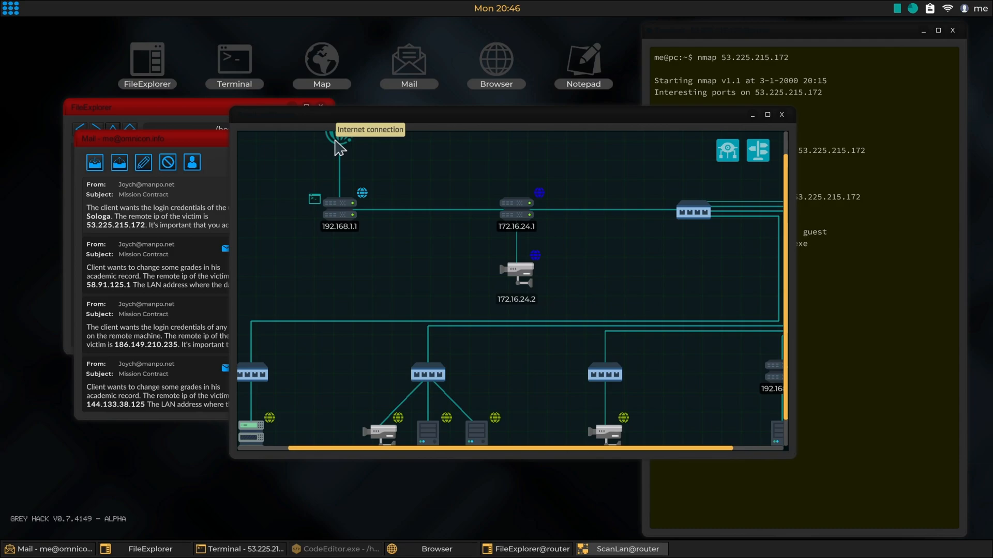
mouse_move(474, 123)
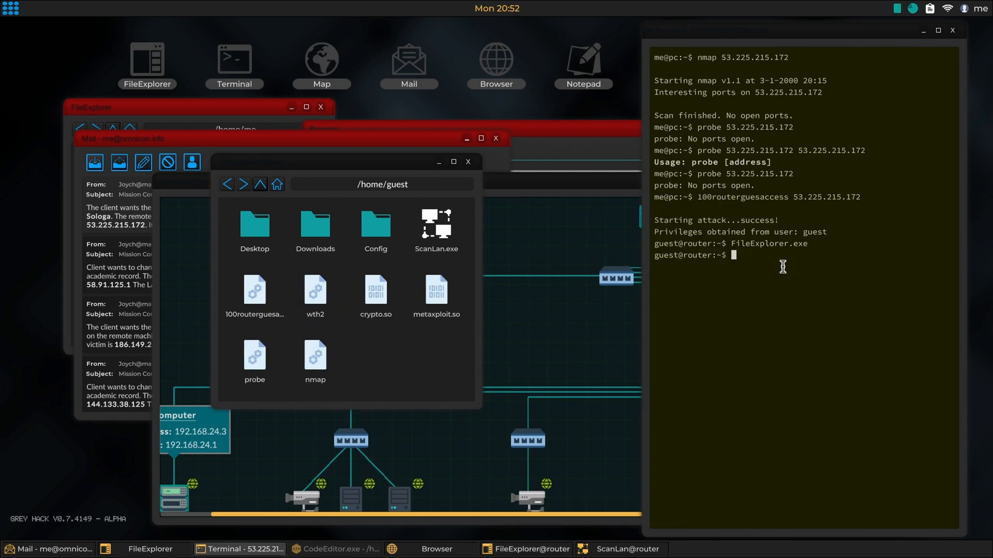
Run nmap on 192.168.24.3, revealing port 3306 with employees service 1.0.0
text(nmap)
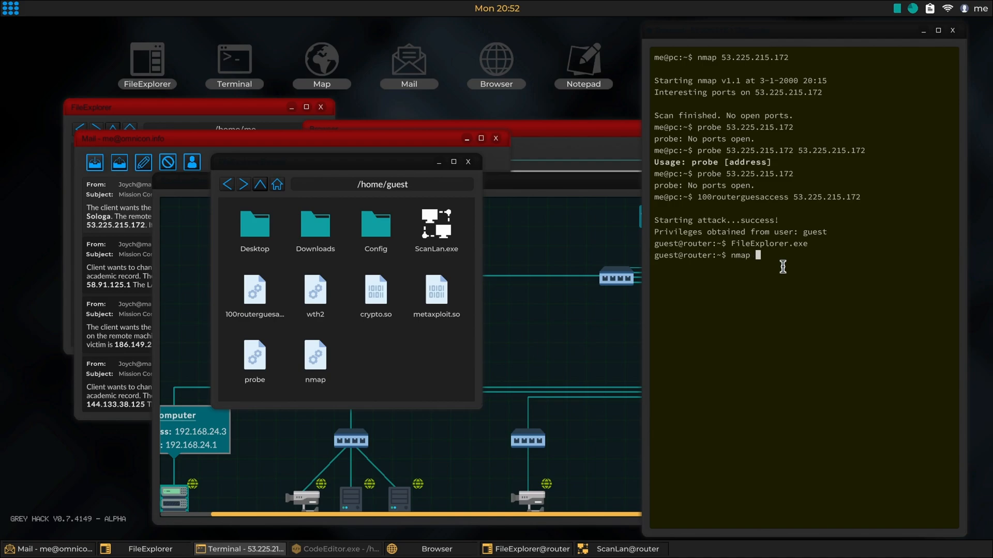
text(192)
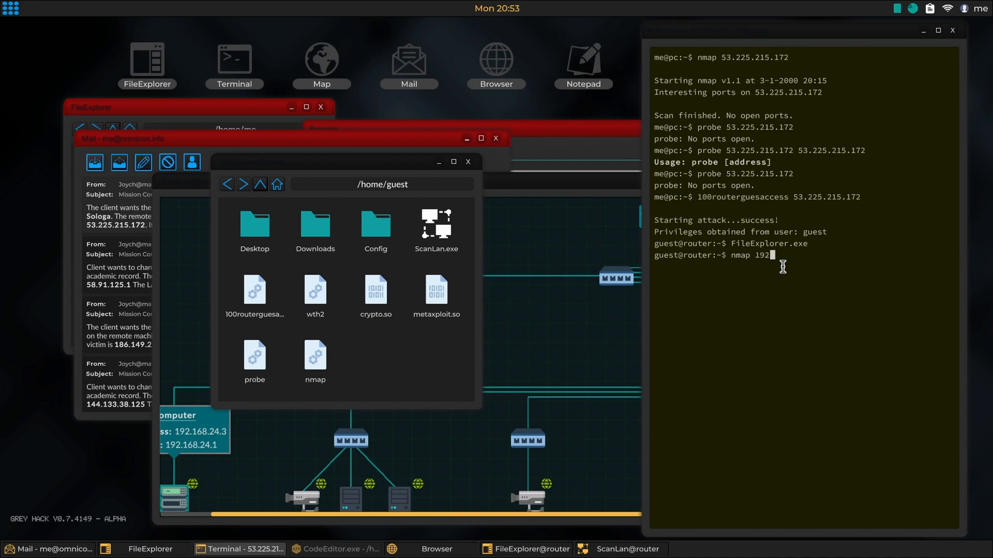
text(.168.24.3)
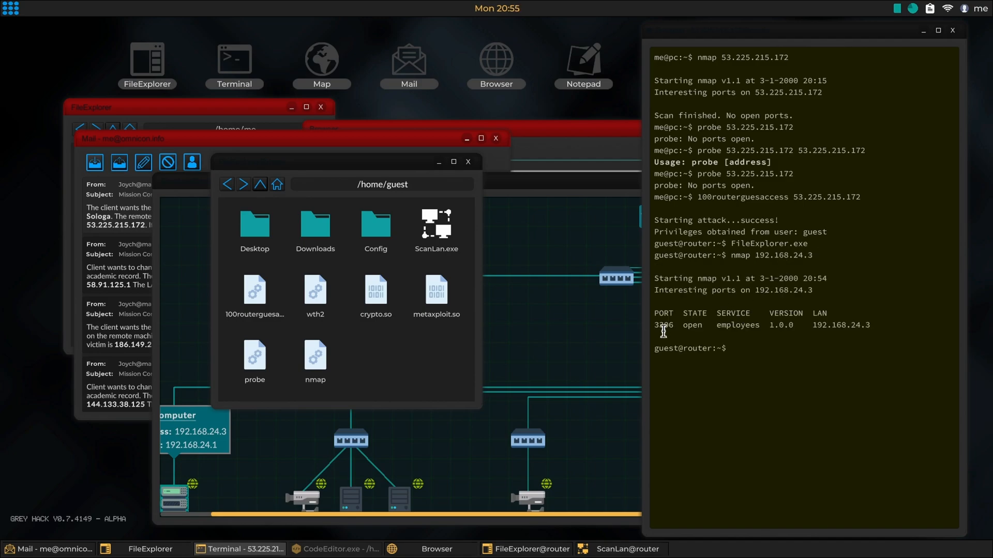
mouse_move(763, 330)
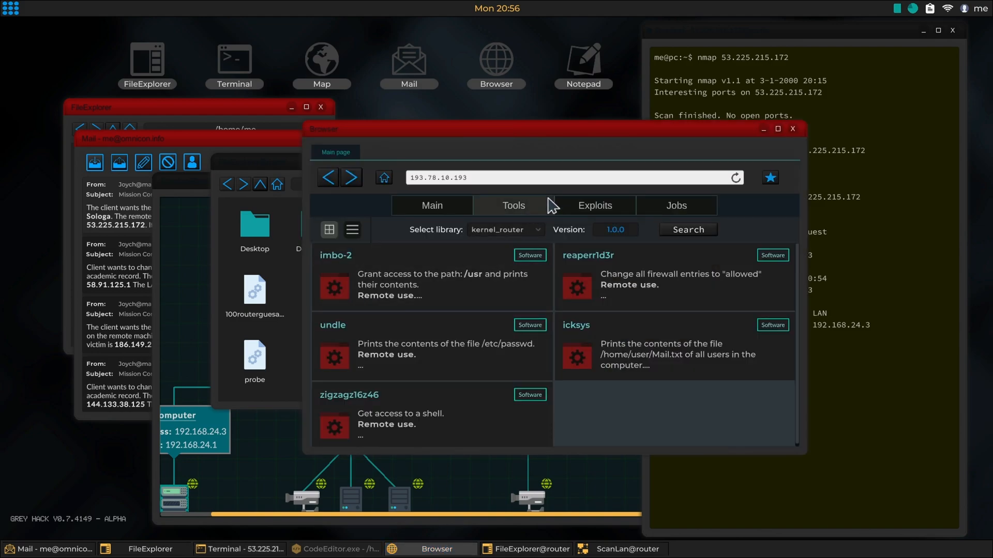
List libsql exploits, review the impsc guest-shell exploit details, then close the browser
click(505, 229)
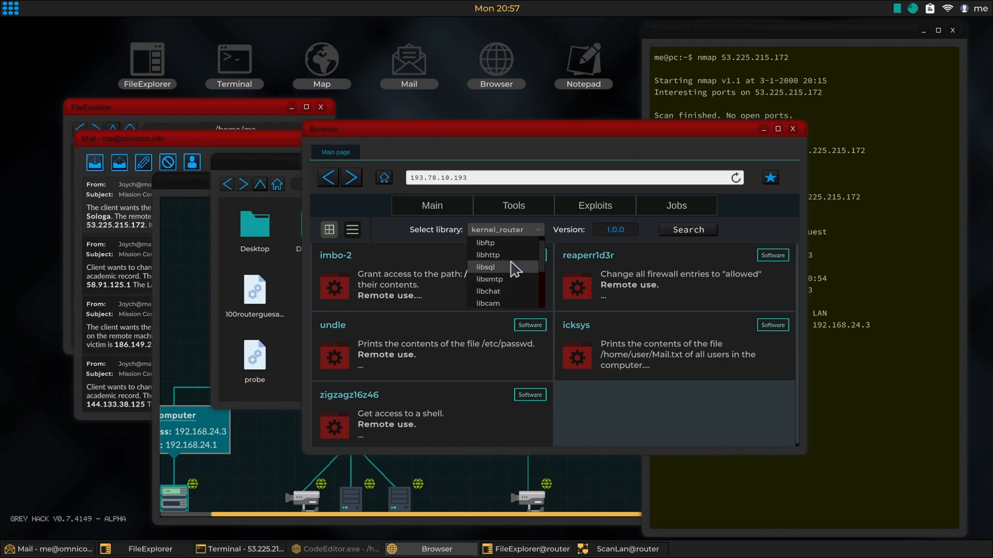
click(484, 267)
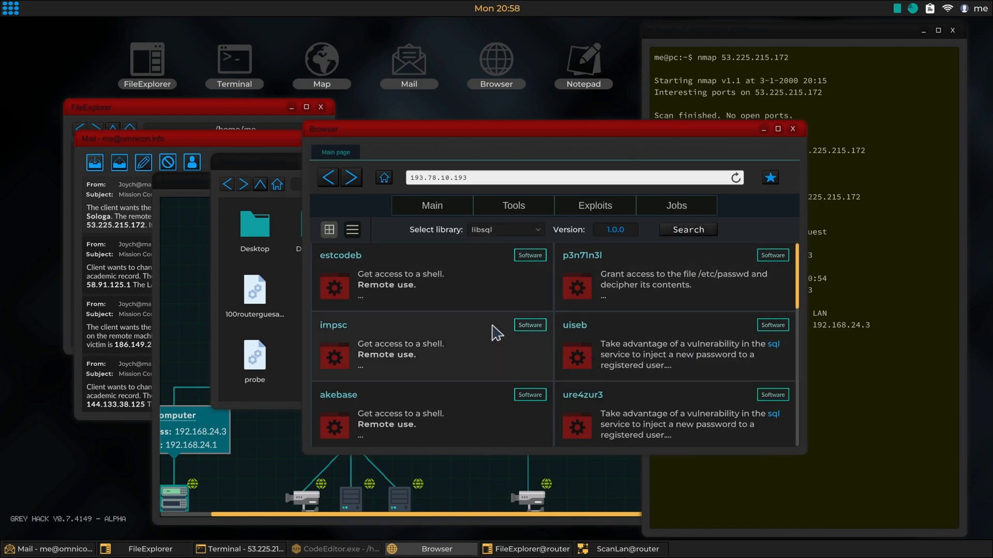
click(340, 255)
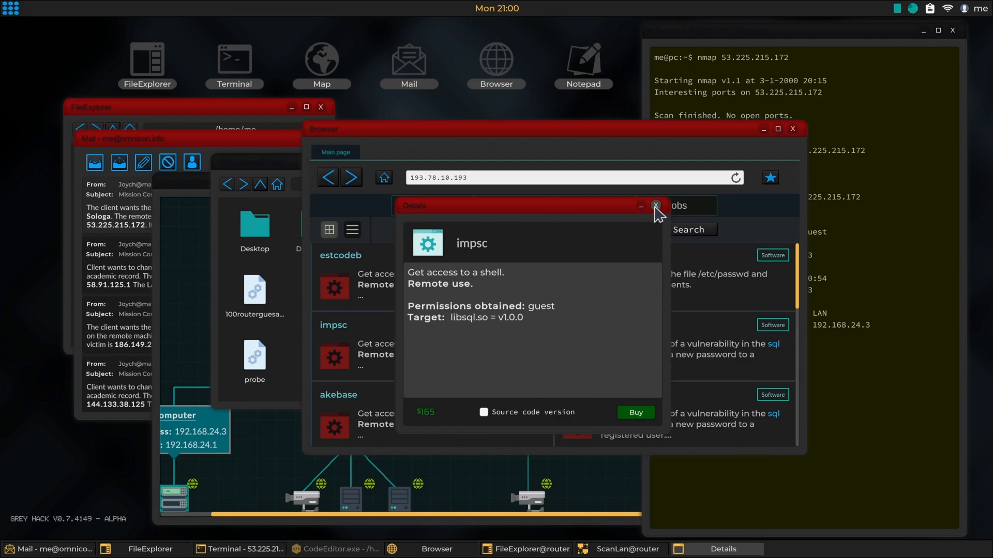
click(655, 205)
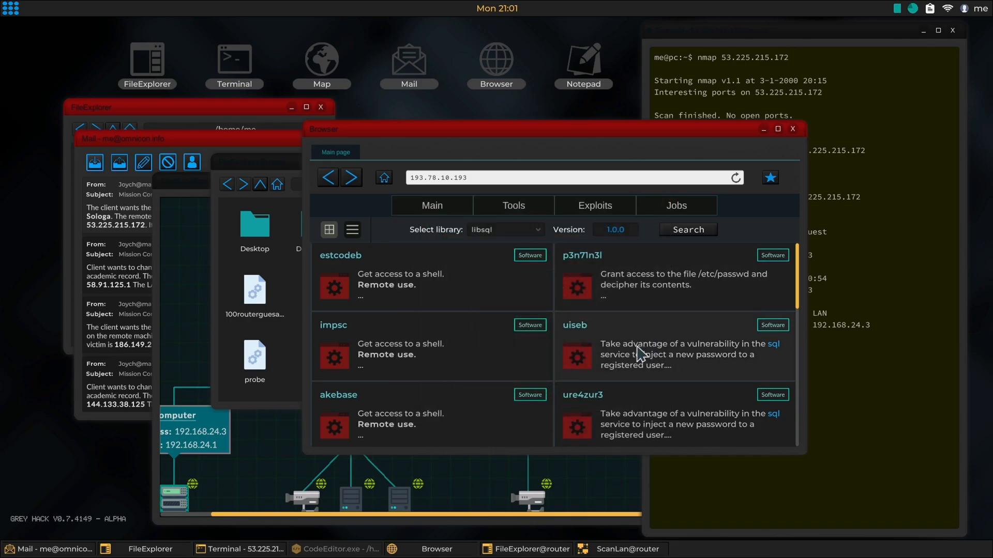
click(792, 129)
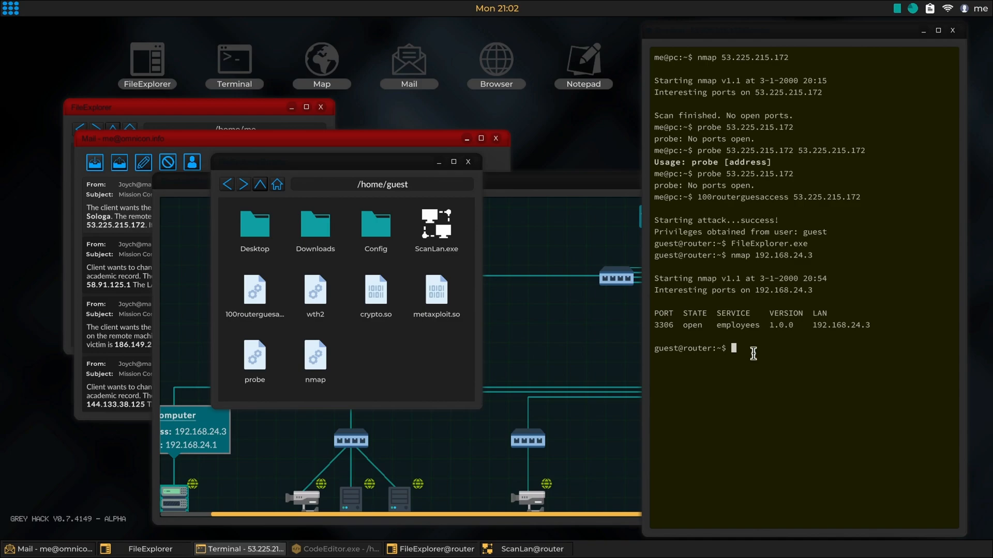
Exit the router shell and run wth2 53.225.215.172 0 from the home machine
text(exit)
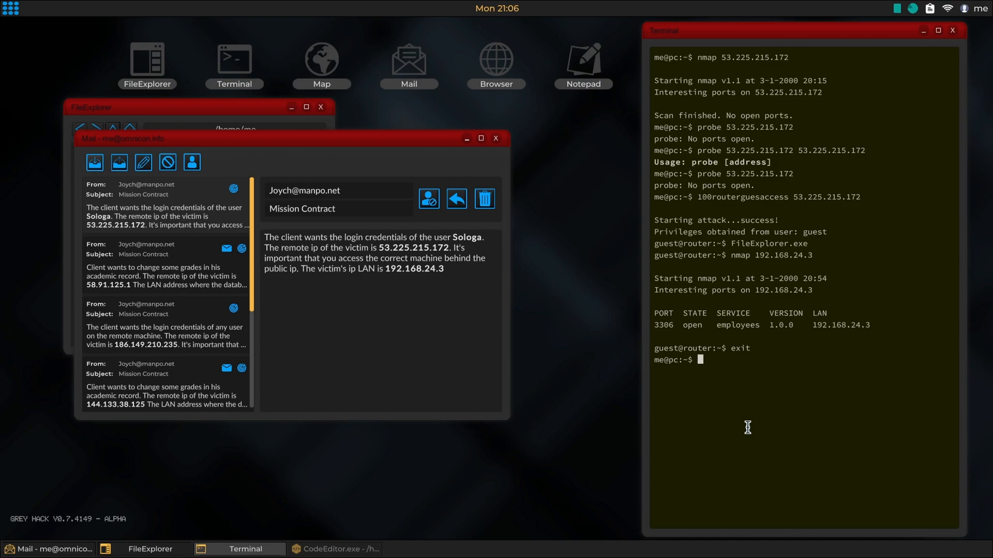
text(wt)
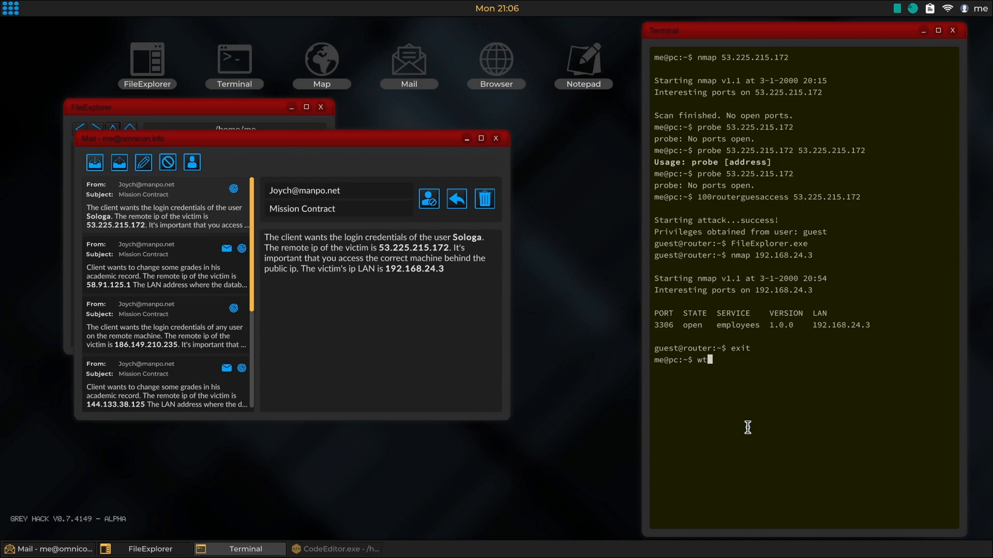
text(h2)
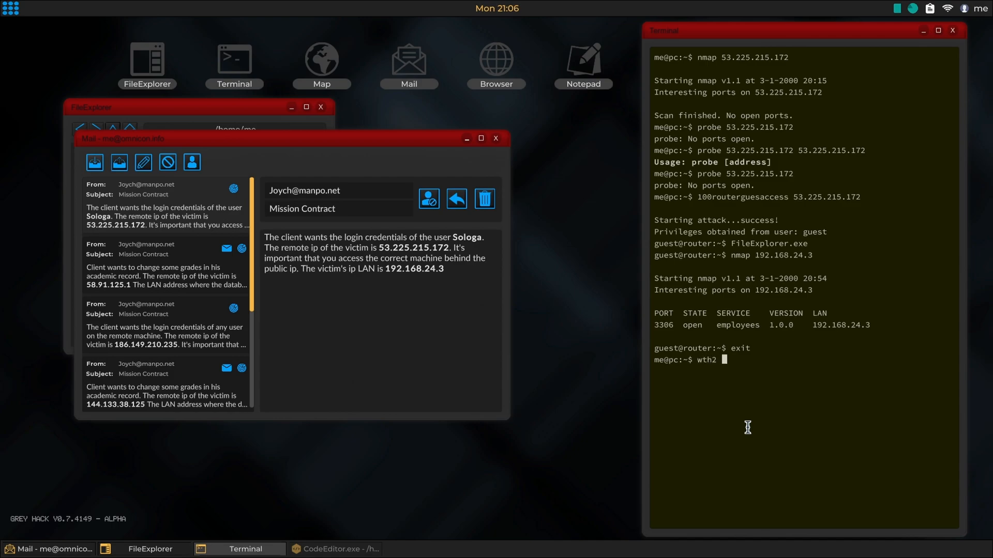
text(53.225.215.172)
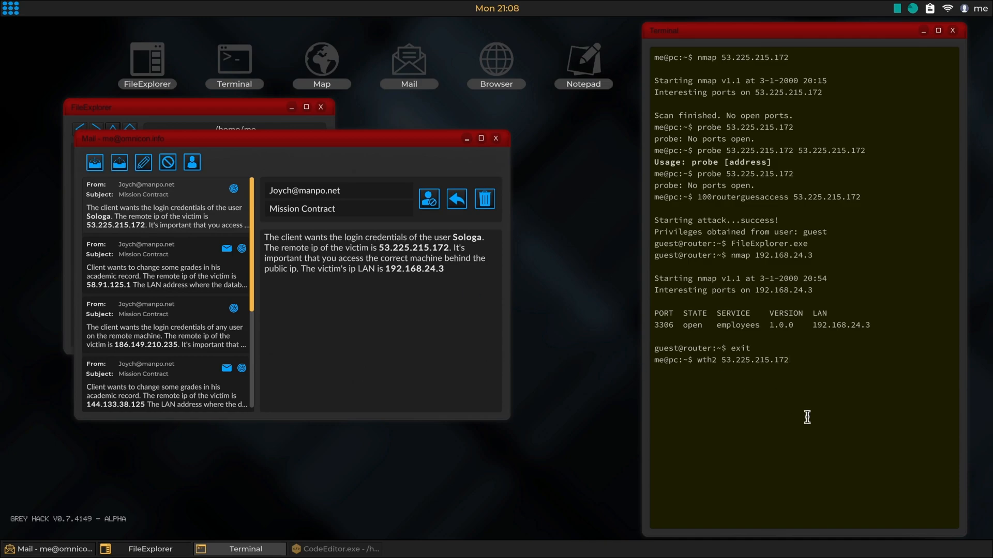
text(0)
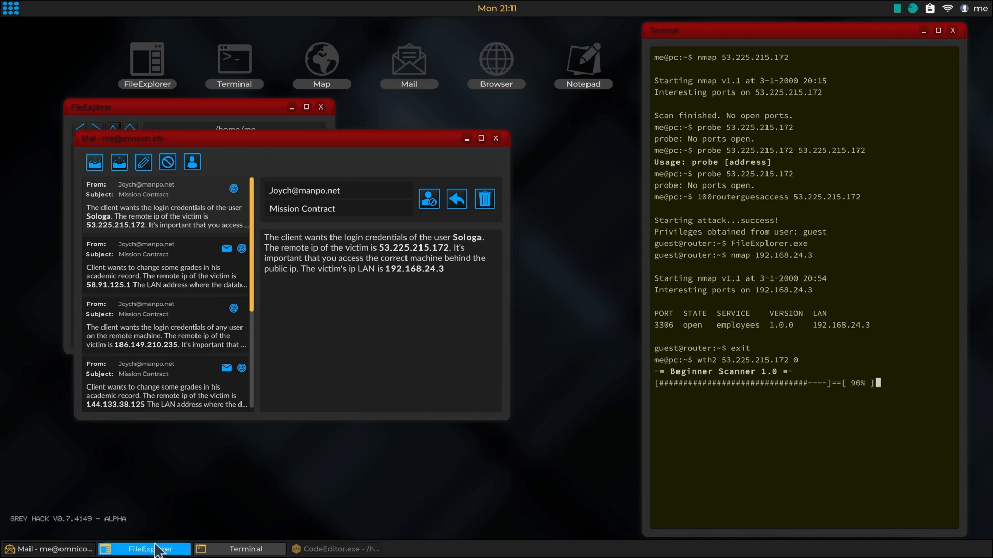
Bring CodeEditor forward to review the metaxploit overflow script as wth2 finishes
click(340, 549)
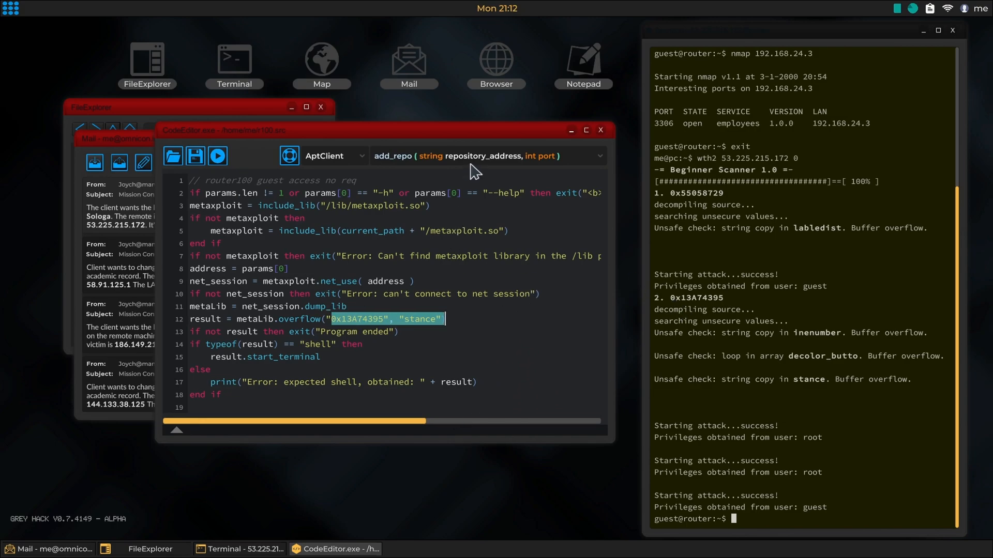
mouse_move(416, 245)
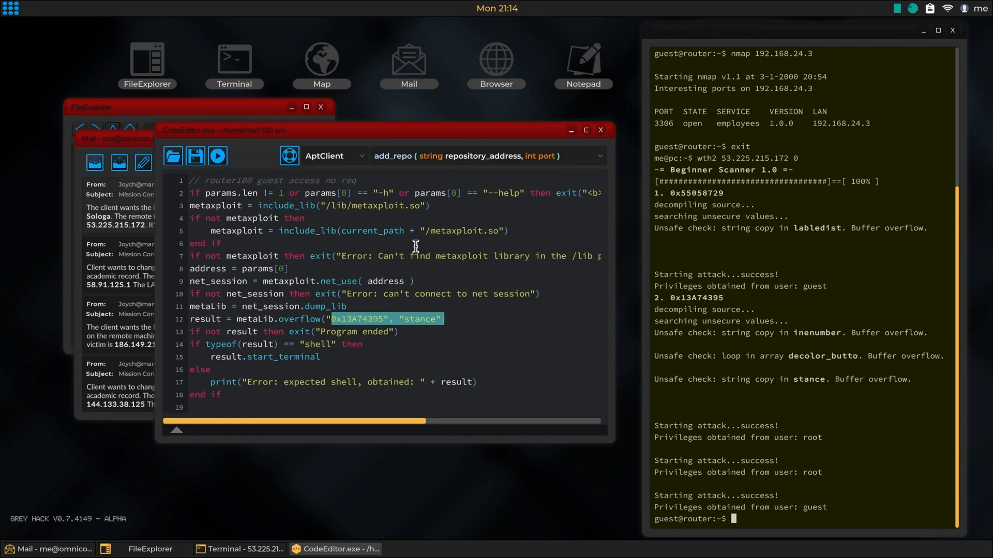
click(445, 318)
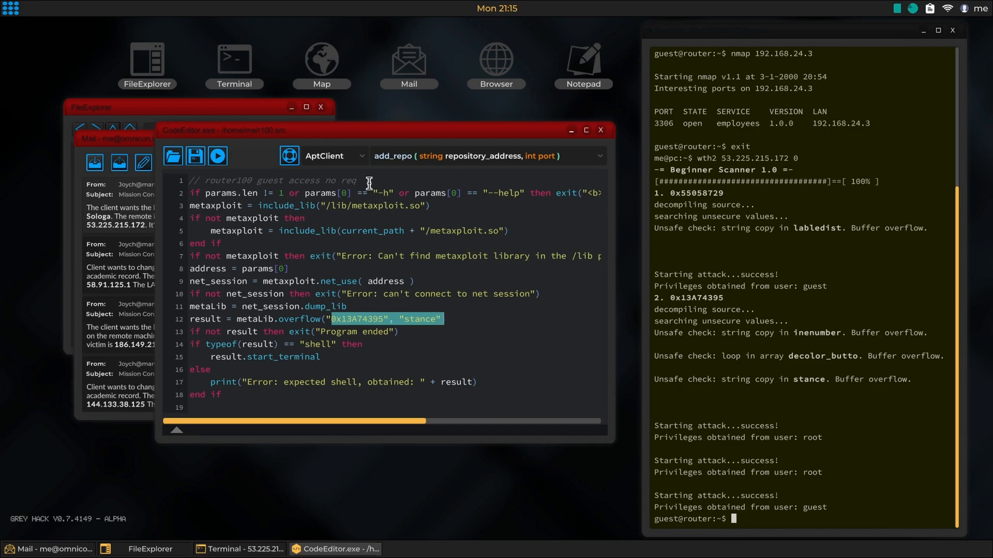
mouse_move(325, 239)
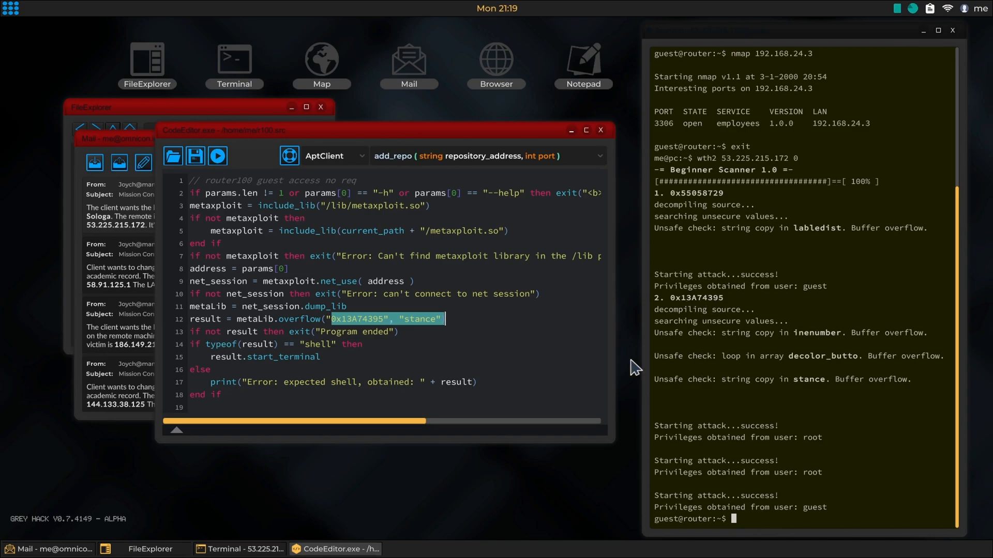
mouse_move(877, 389)
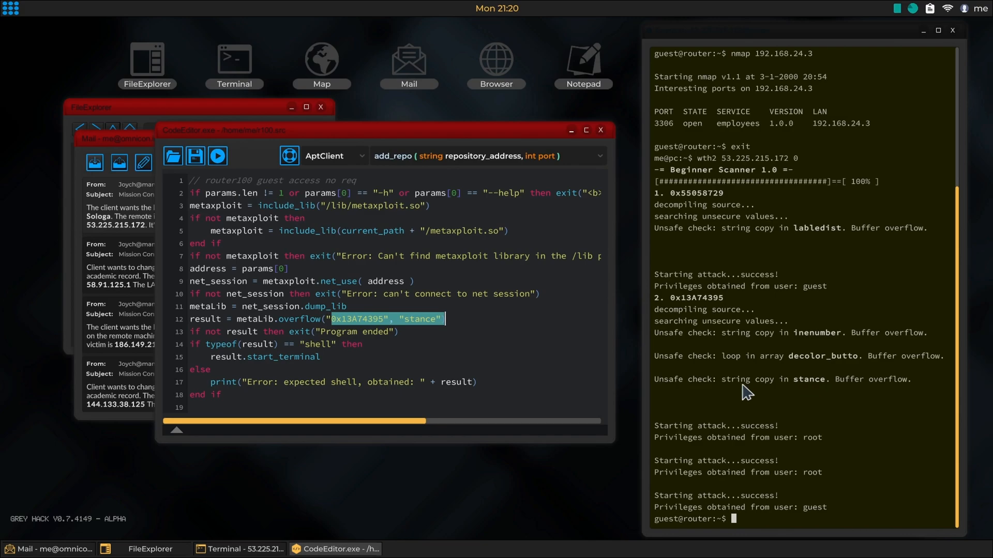
mouse_move(850, 389)
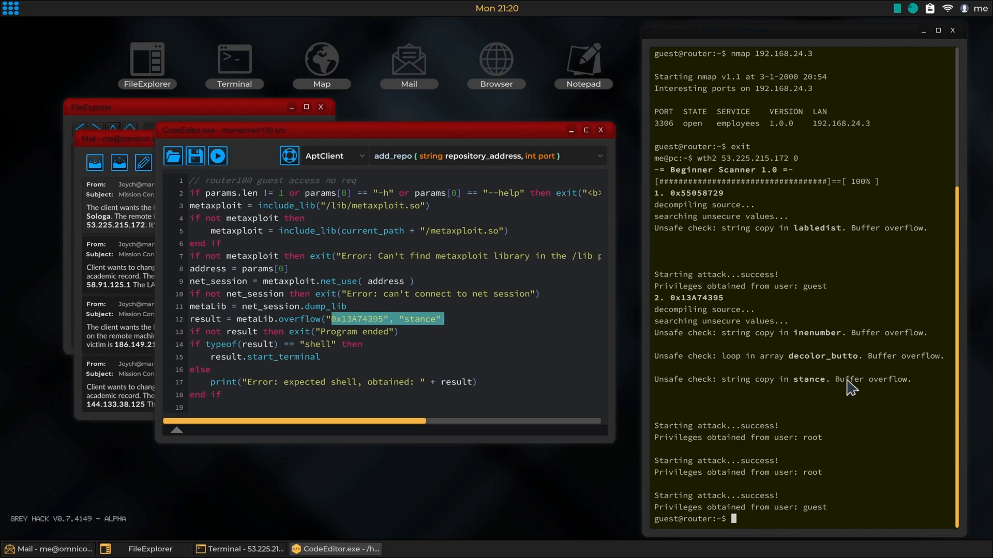
mouse_move(427, 245)
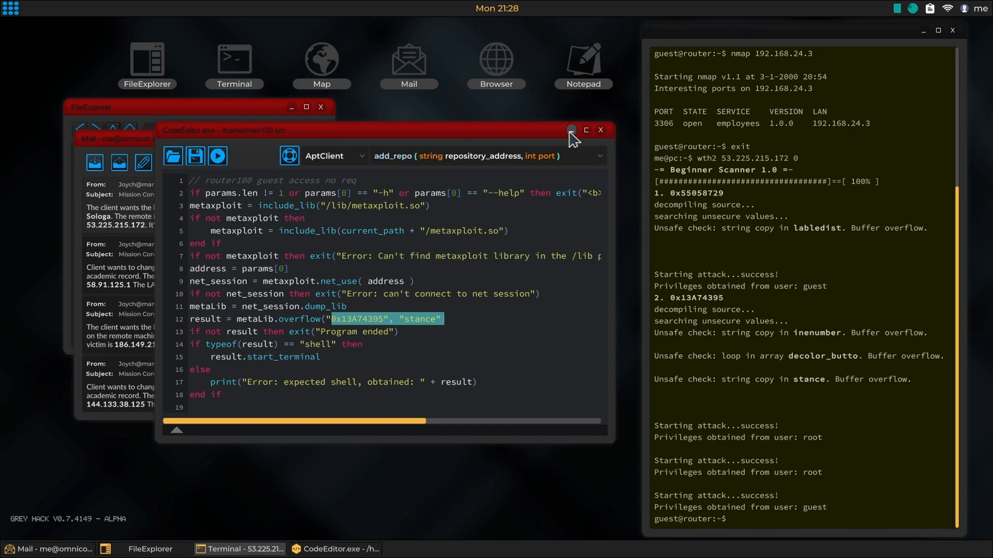
Minimize CodeEditor, reopen ScanLan from the router shell, and show every device's local IP
click(570, 130)
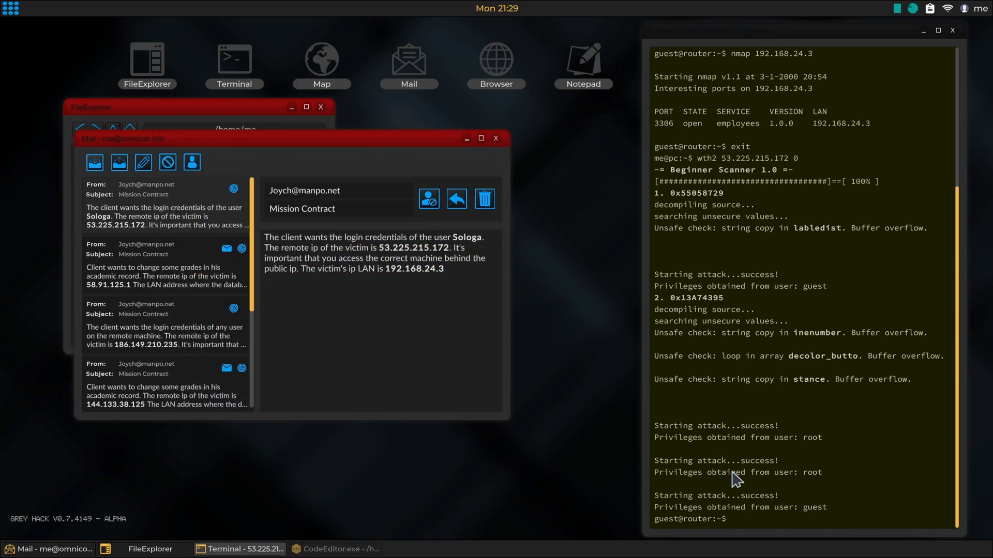
text(FileExplorer.exe)
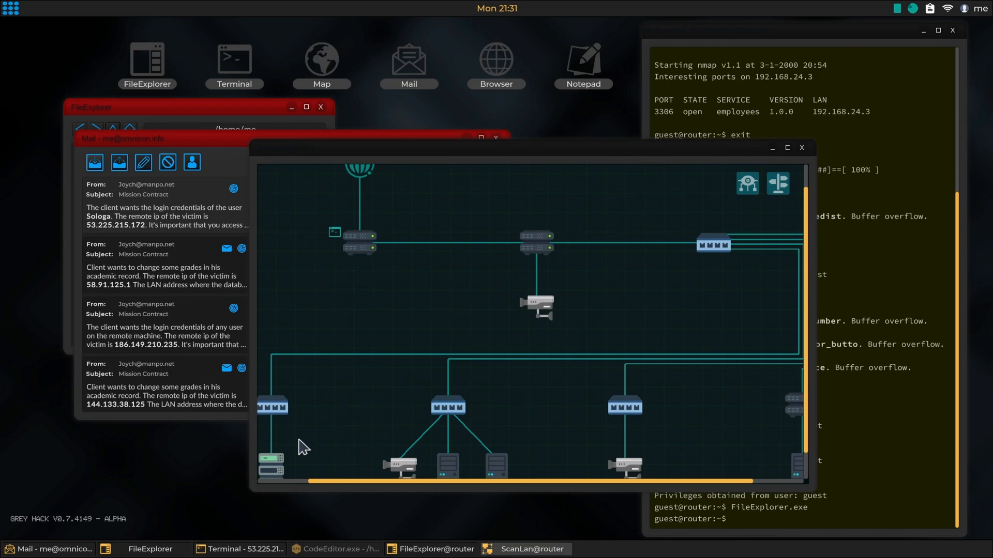
right_click(335, 429)
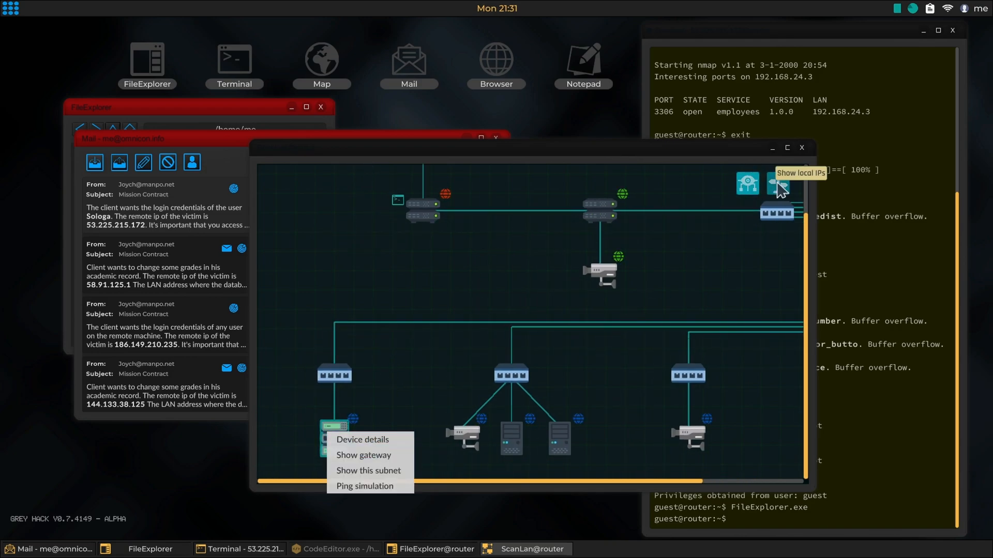
click(778, 184)
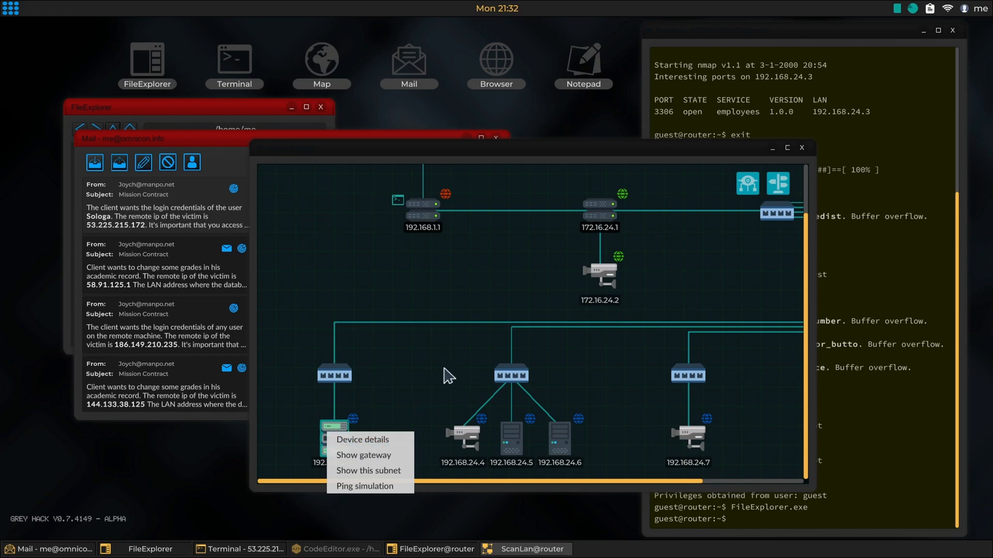
mouse_move(405, 398)
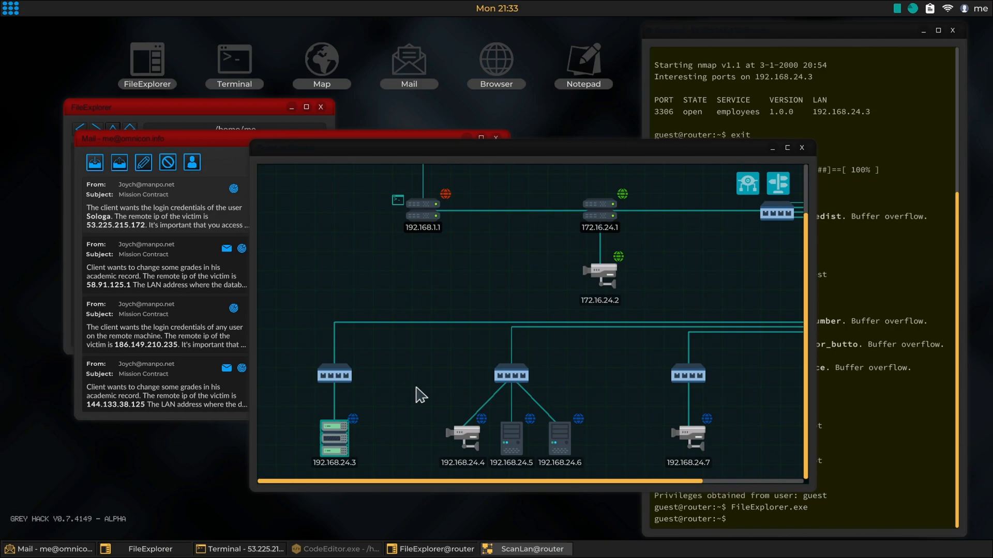
mouse_move(422, 229)
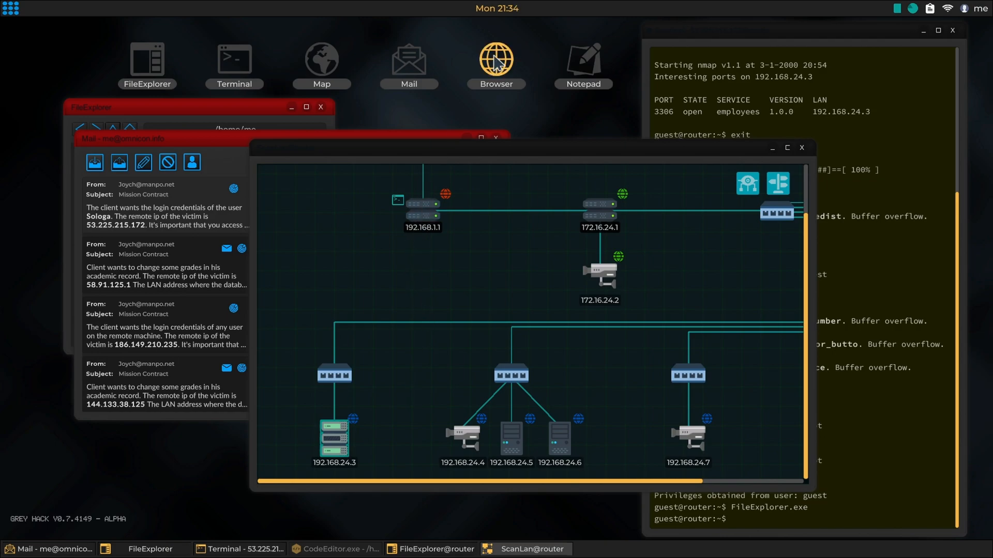
Open the exploit shop at 193.78.10.193 and search for libsql 1.0.0 exploits
click(496, 60)
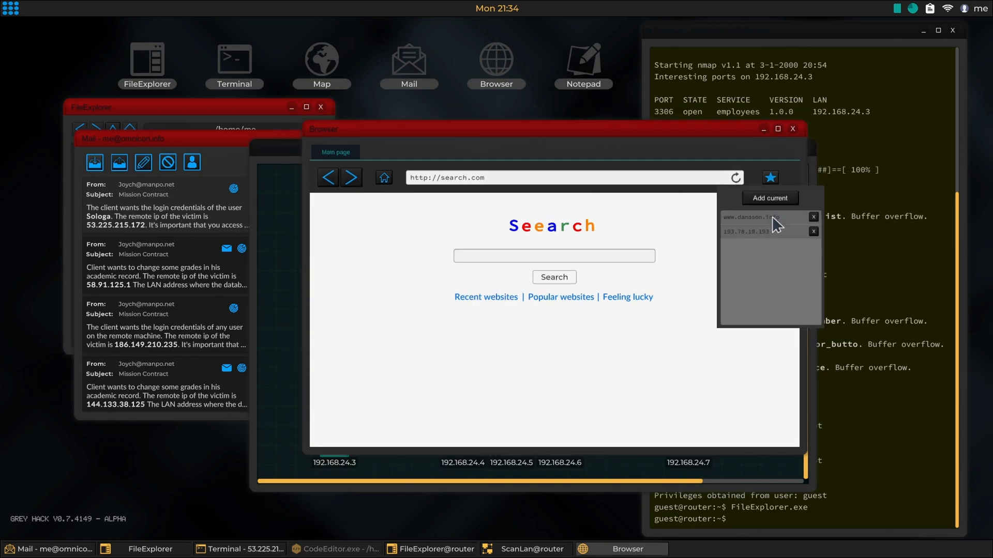
click(747, 231)
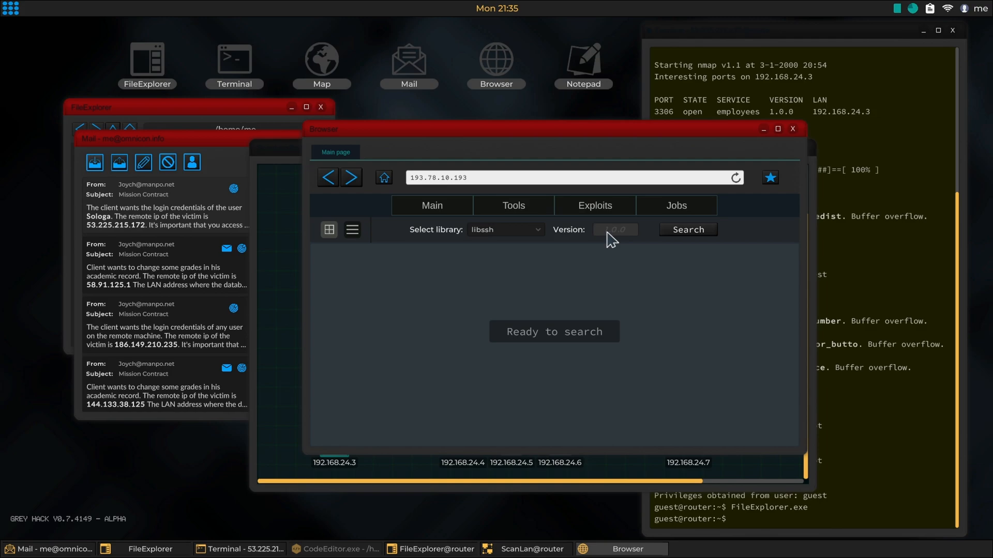
click(504, 229)
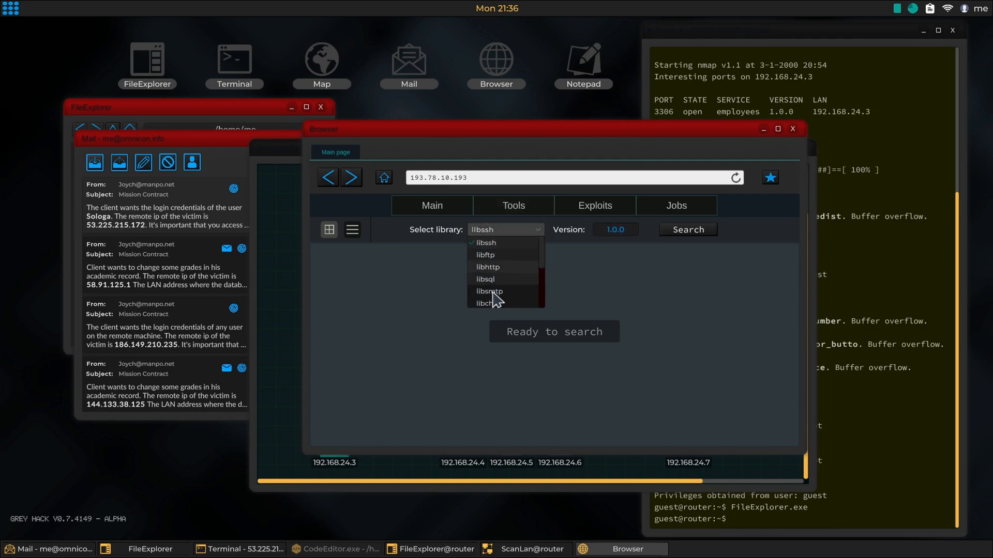
click(484, 279)
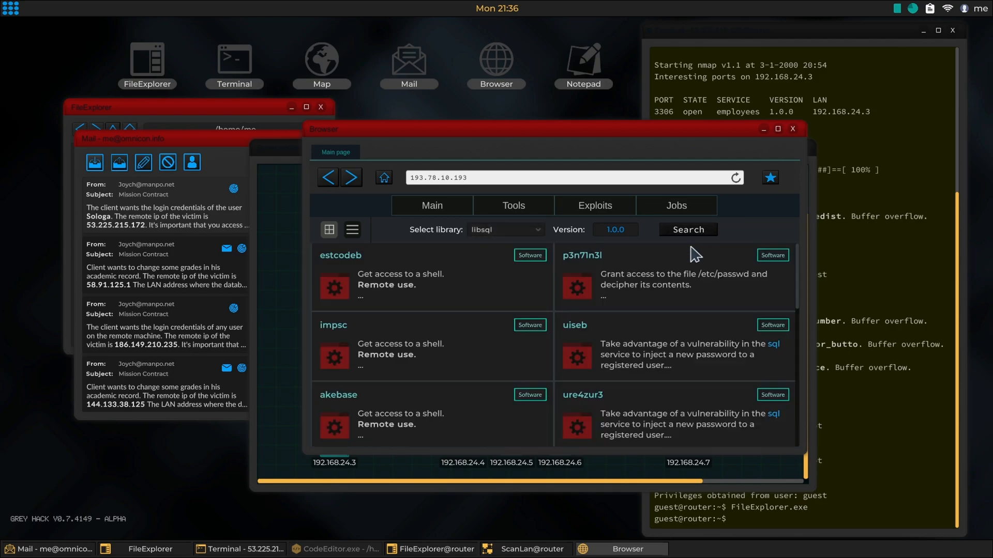
click(165, 203)
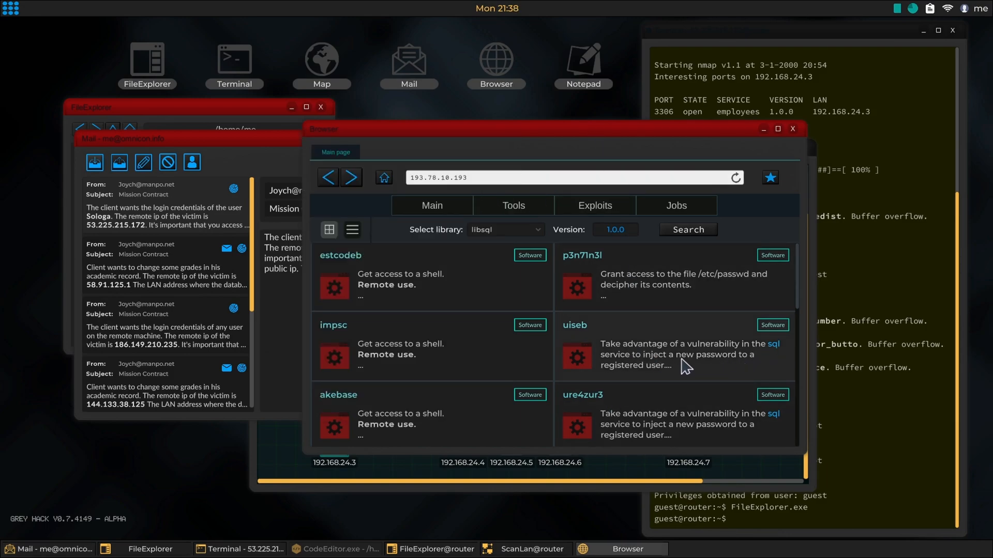
mouse_move(441, 353)
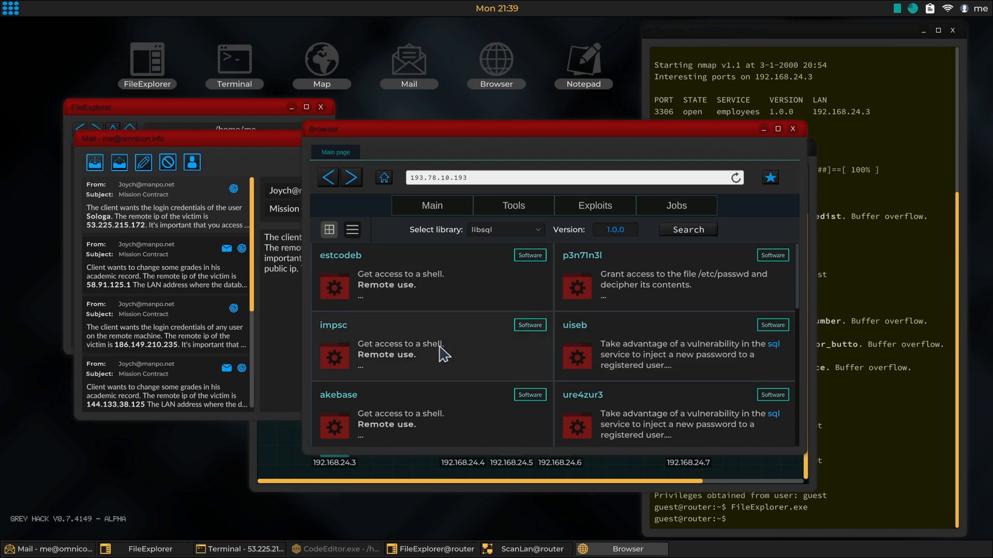
mouse_move(706, 290)
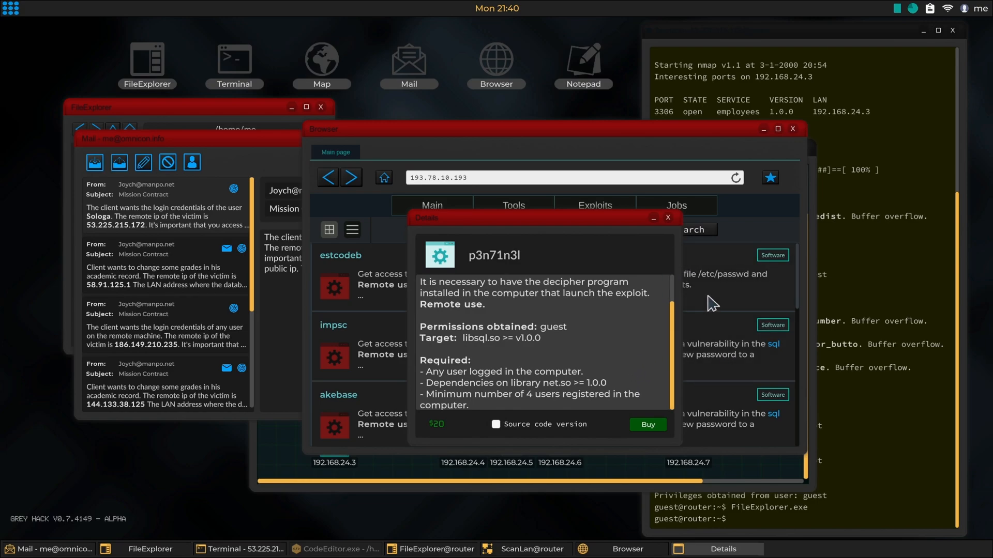
mouse_move(605, 359)
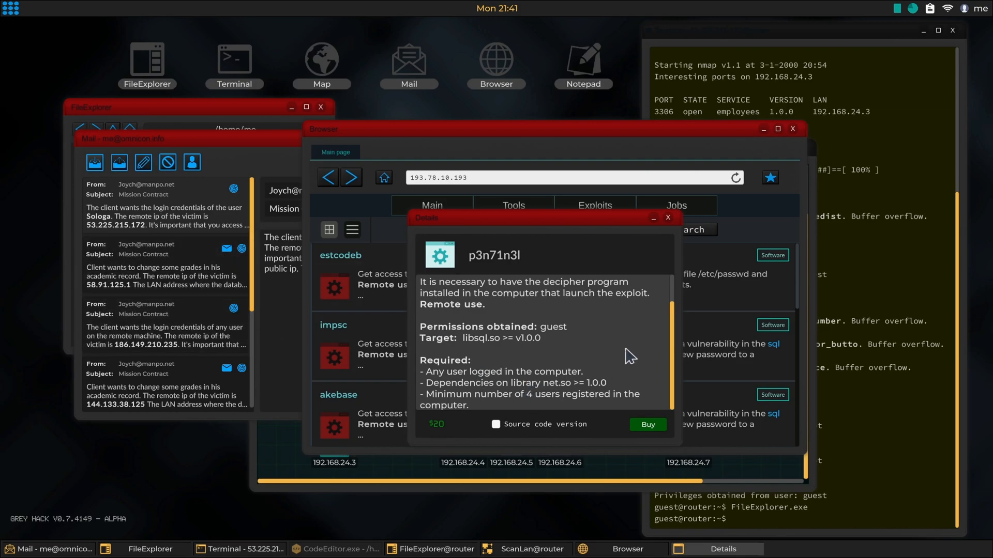
Compare the p3n71n3l and lice exploits, then view x0nym0u's details ($65, non-root /etc/passwd)
click(668, 217)
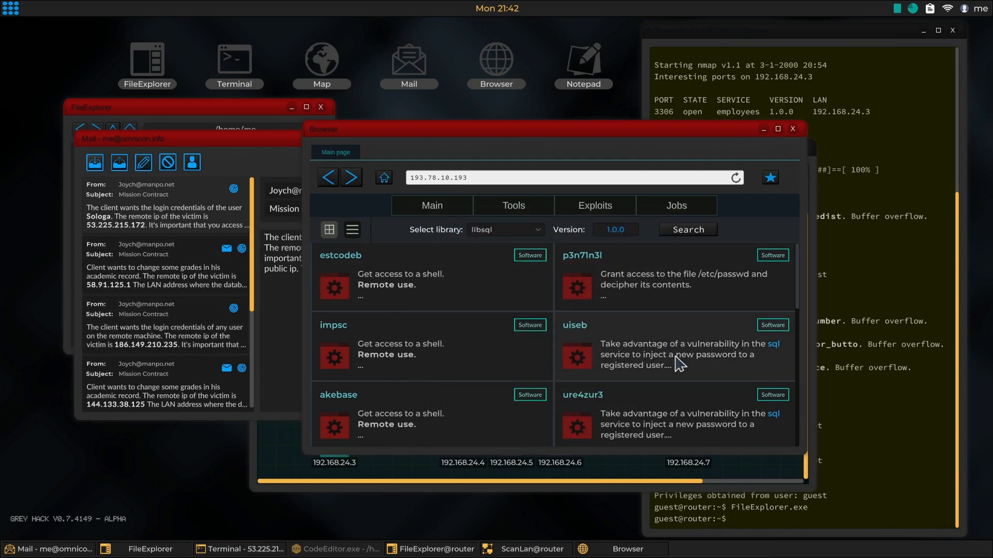
scroll(down, 3)
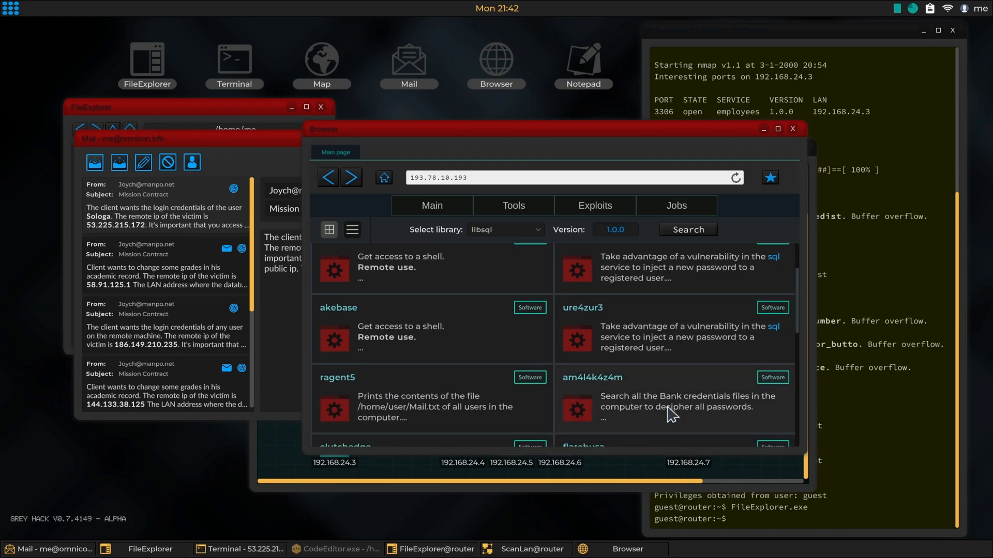
scroll(down, 3)
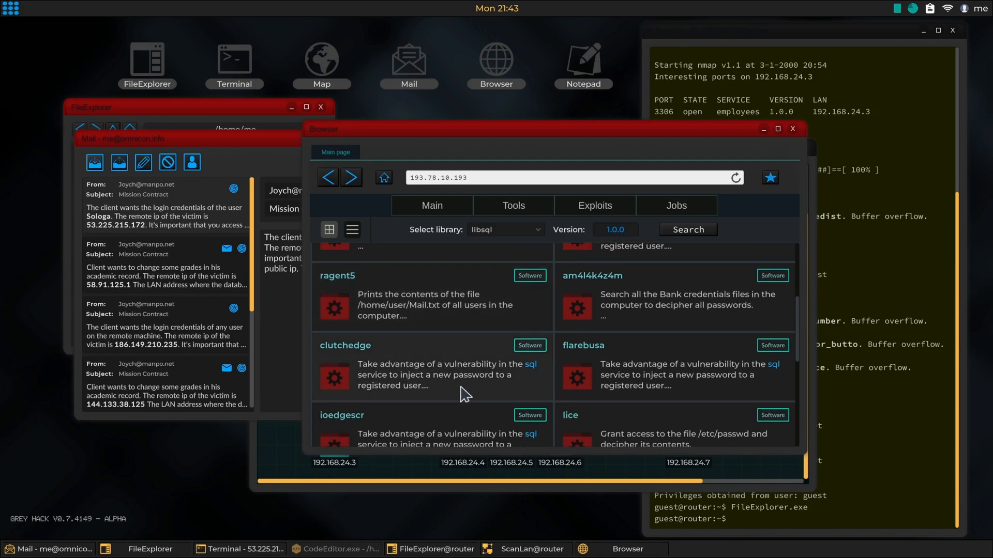
scroll(down, 3)
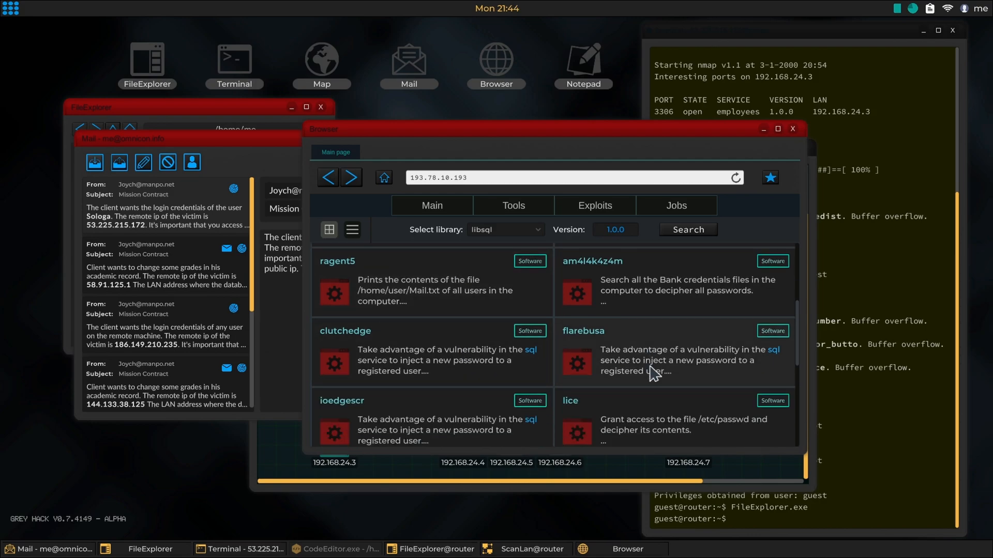
scroll(down, 3)
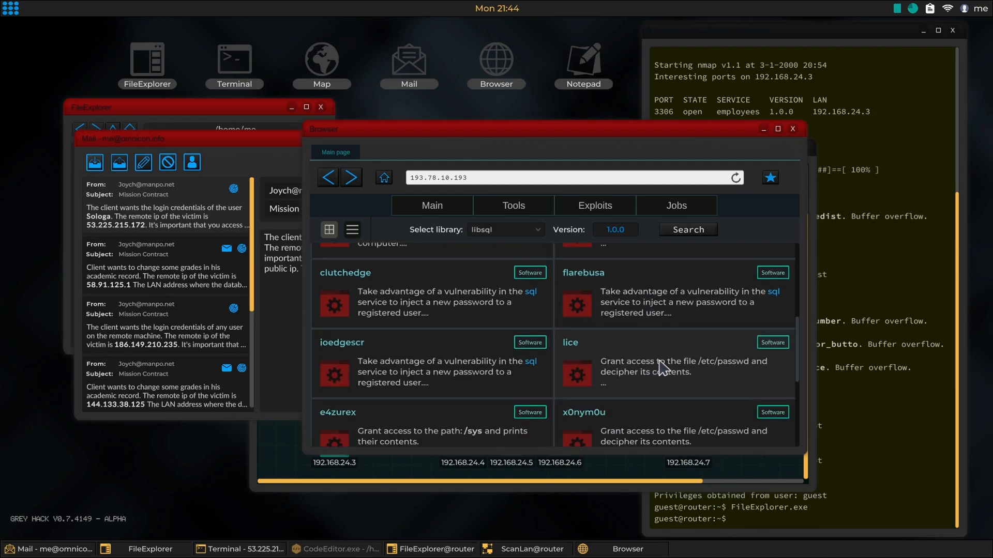
click(569, 342)
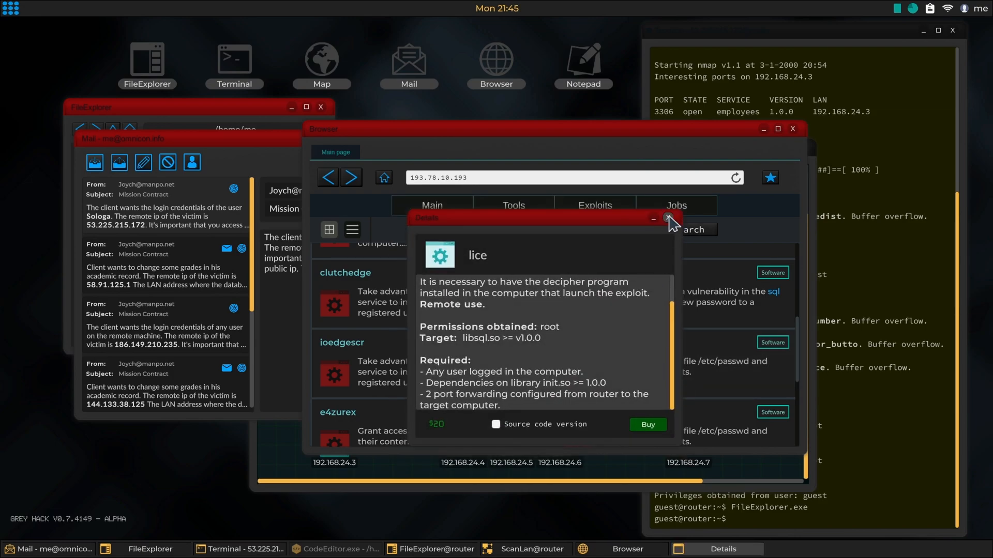
click(671, 218)
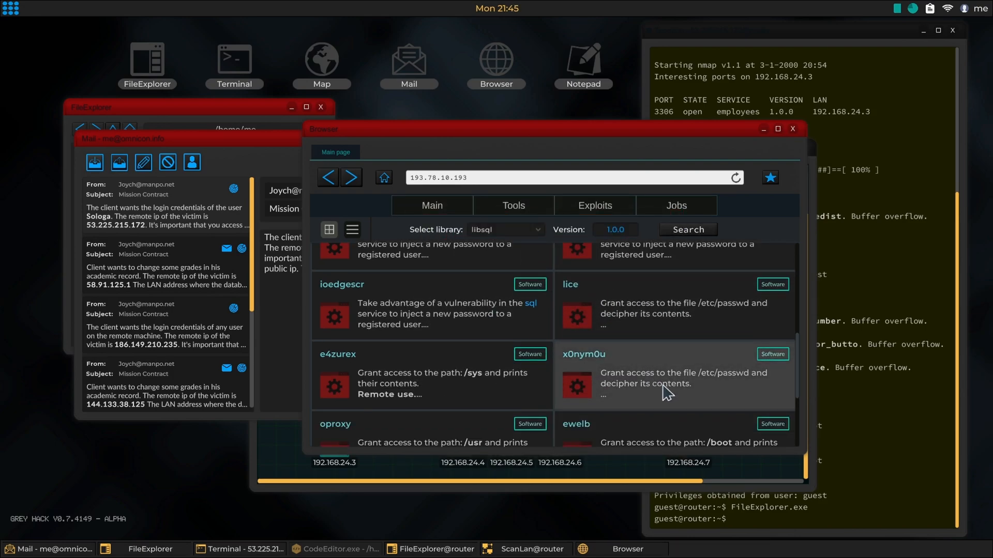
click(580, 353)
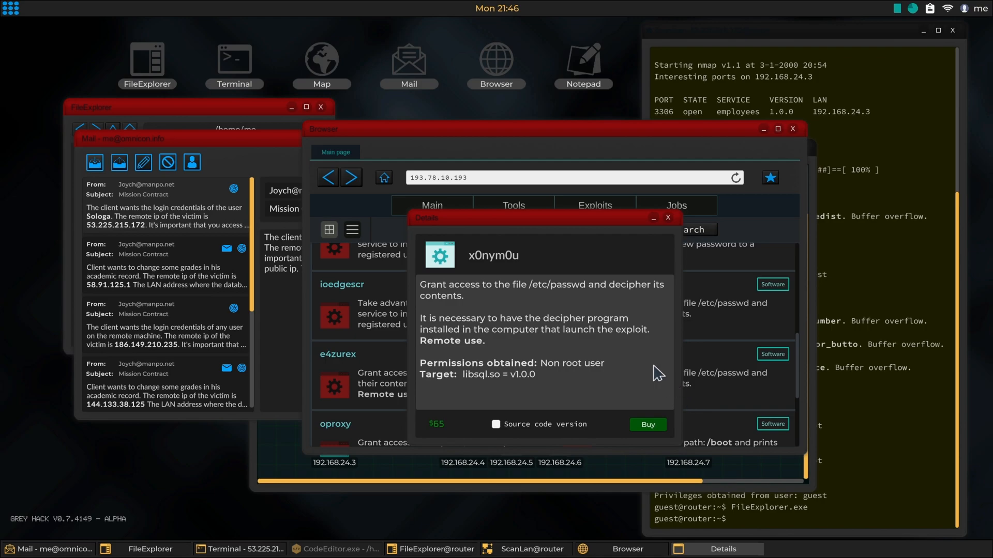
mouse_move(456, 389)
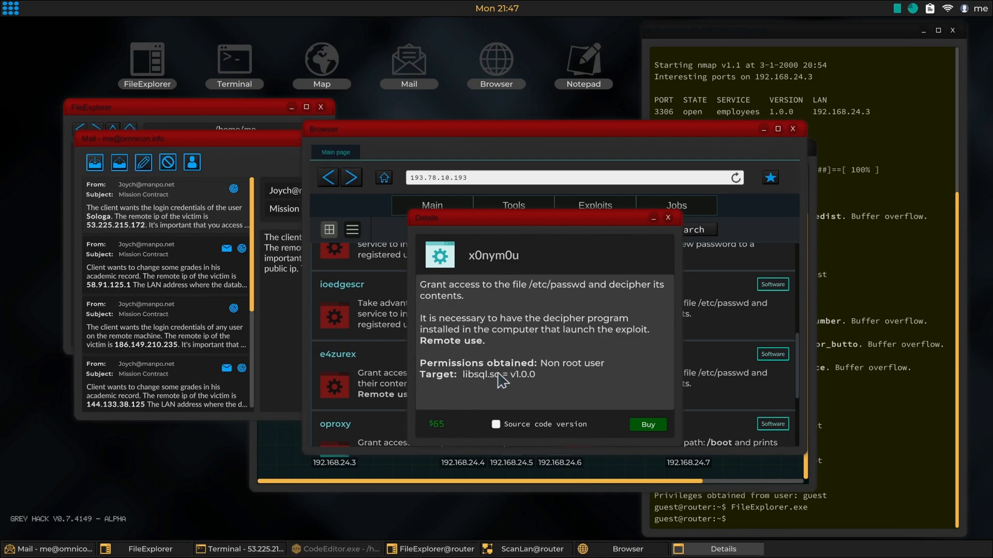
mouse_move(289, 325)
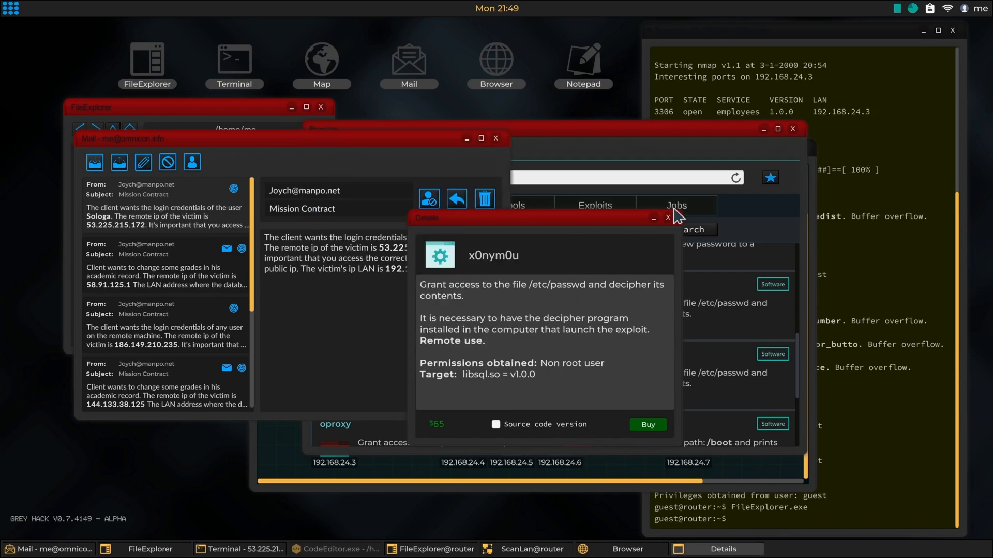
Enter the wth2 scan command for 192.168.24.3 port 3306 with the ScanLan map showing
click(664, 217)
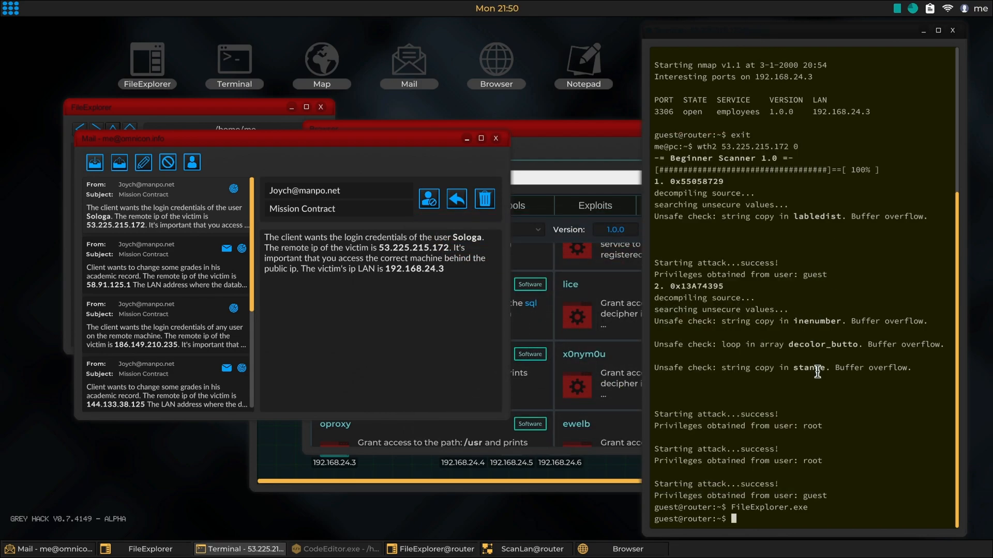
text(wth2 53.225.215.172 0)
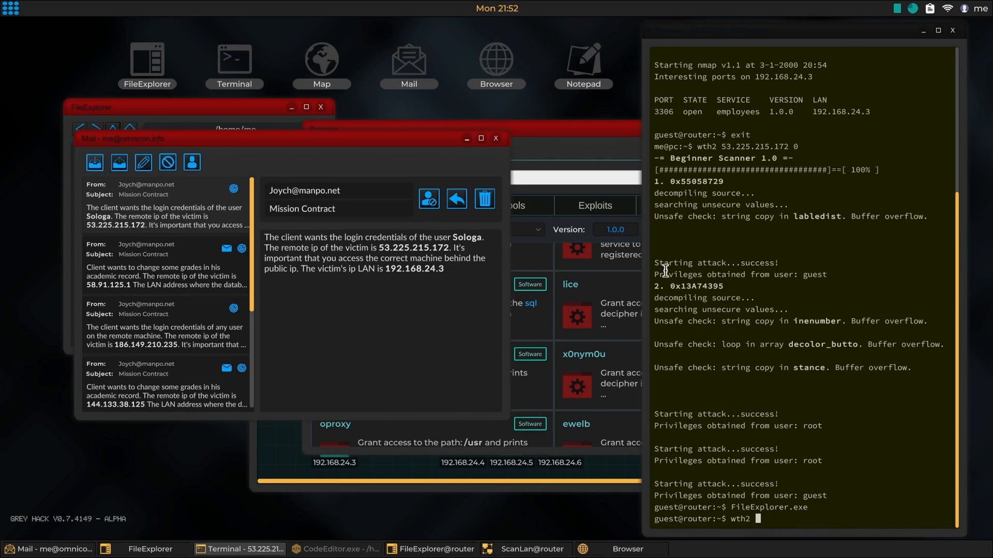
mouse_move(530, 542)
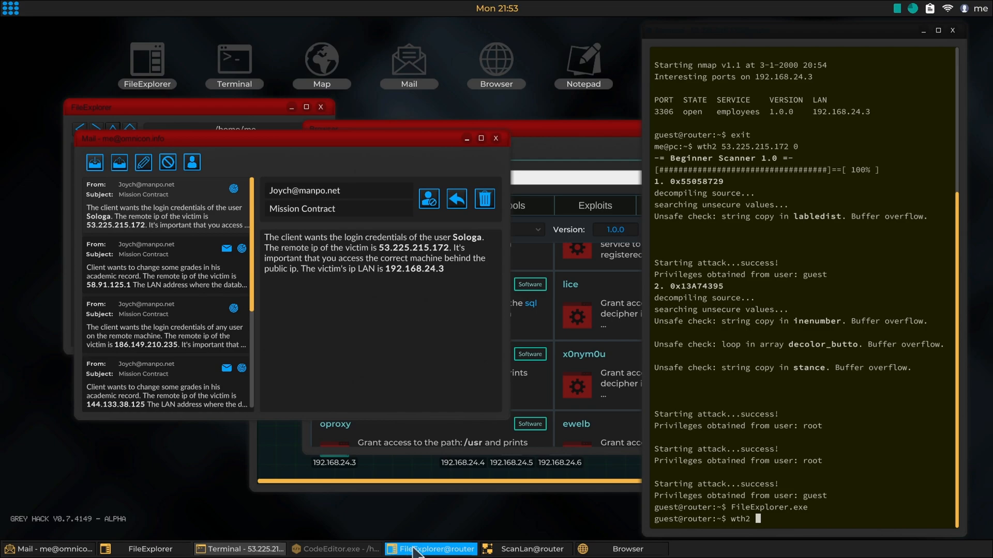
mouse_move(366, 546)
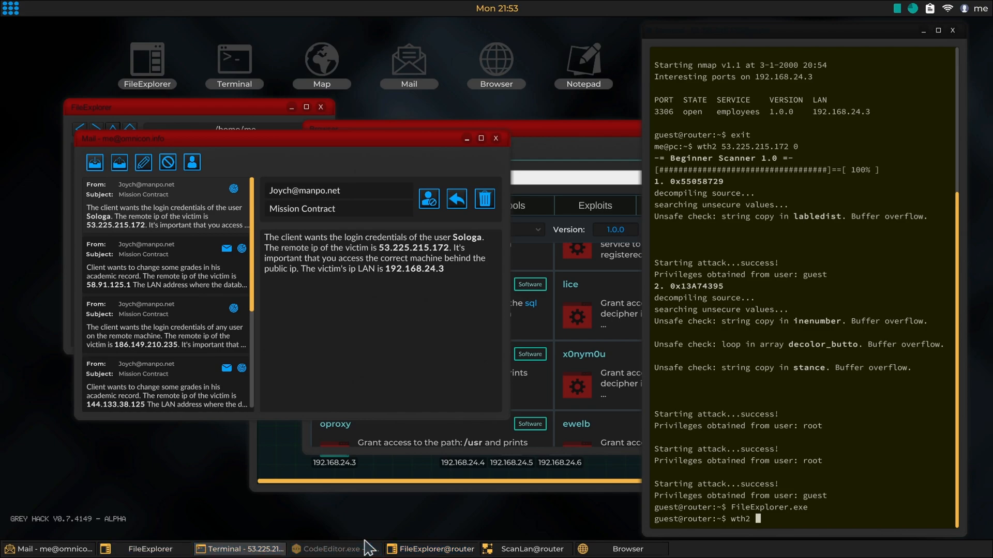
click(533, 549)
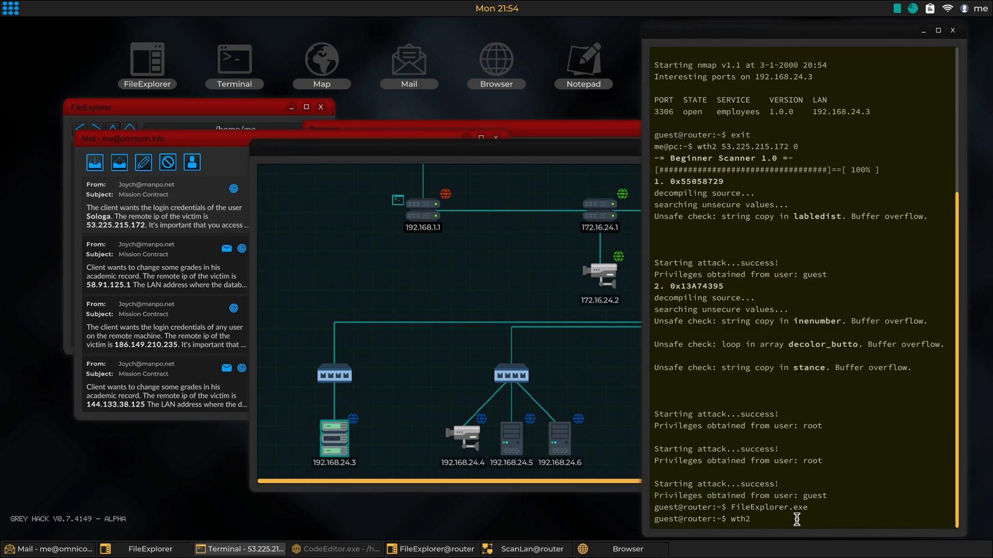
text(1922.16)
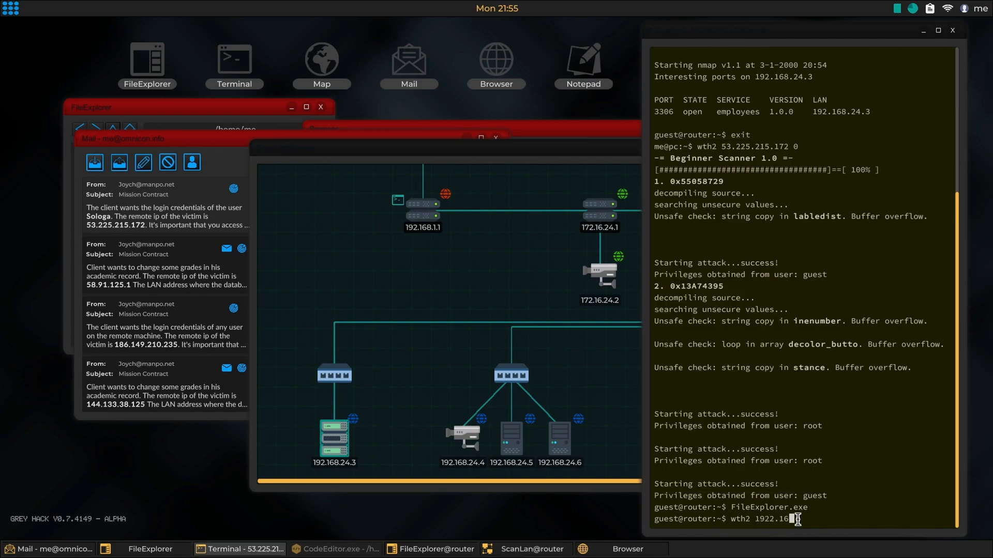
key(BackSpace)
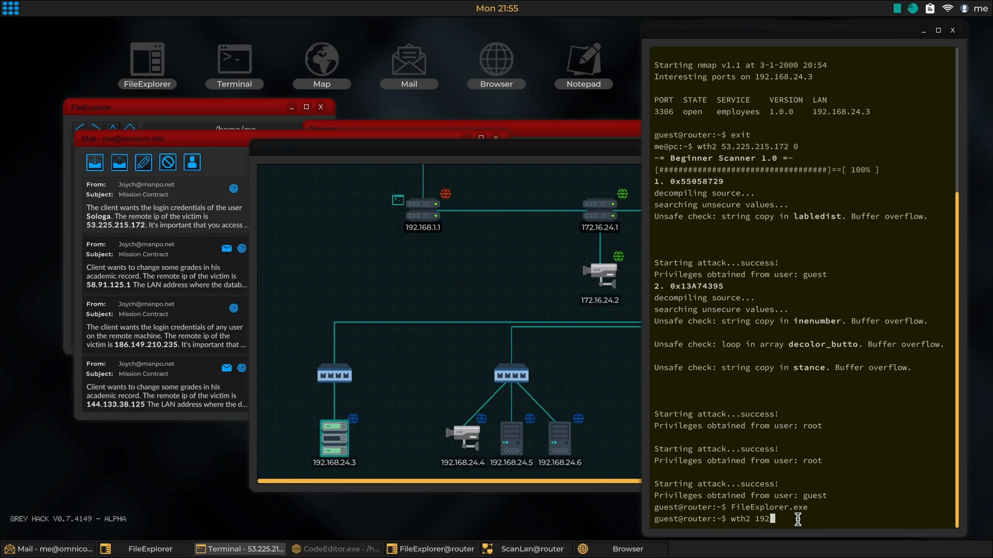
text(.168.)
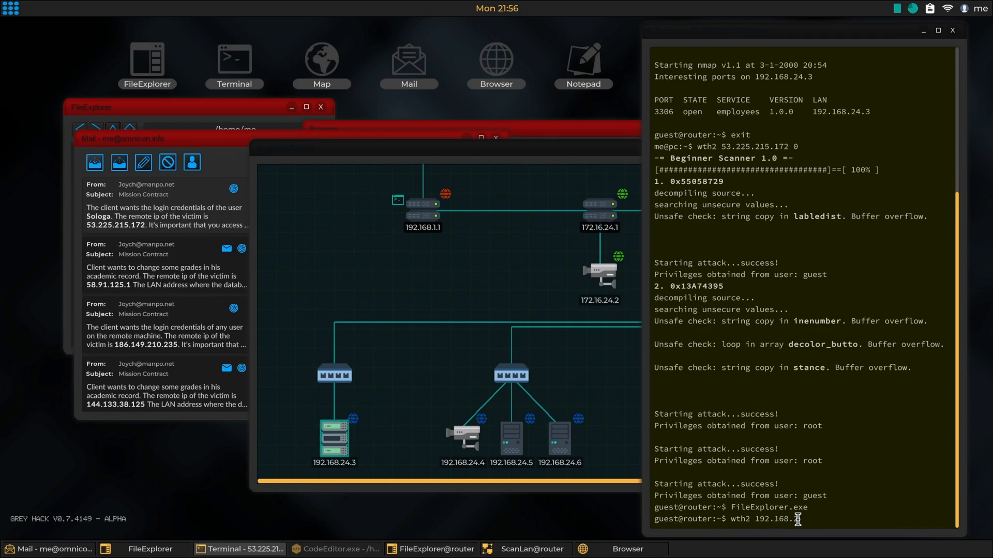
text(1.3)
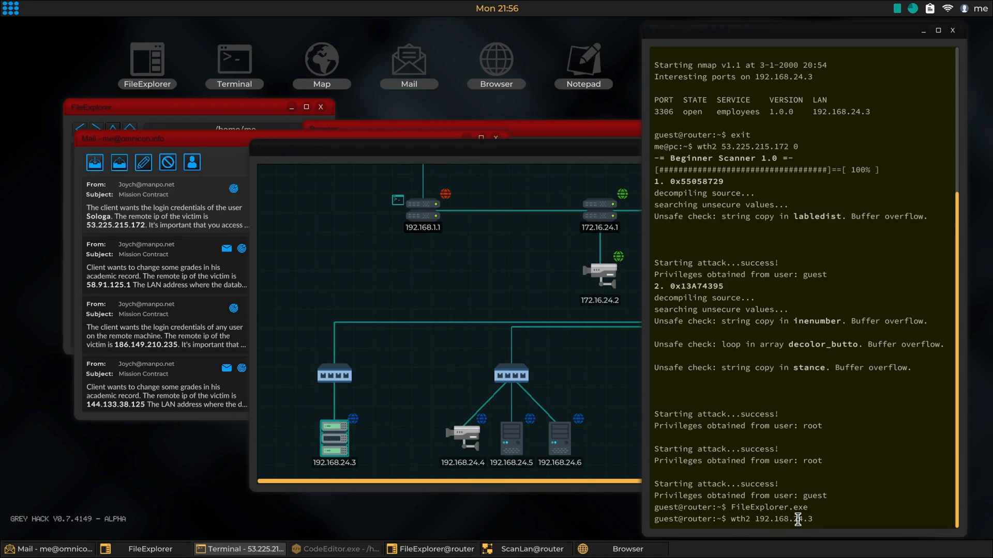
text(3306)
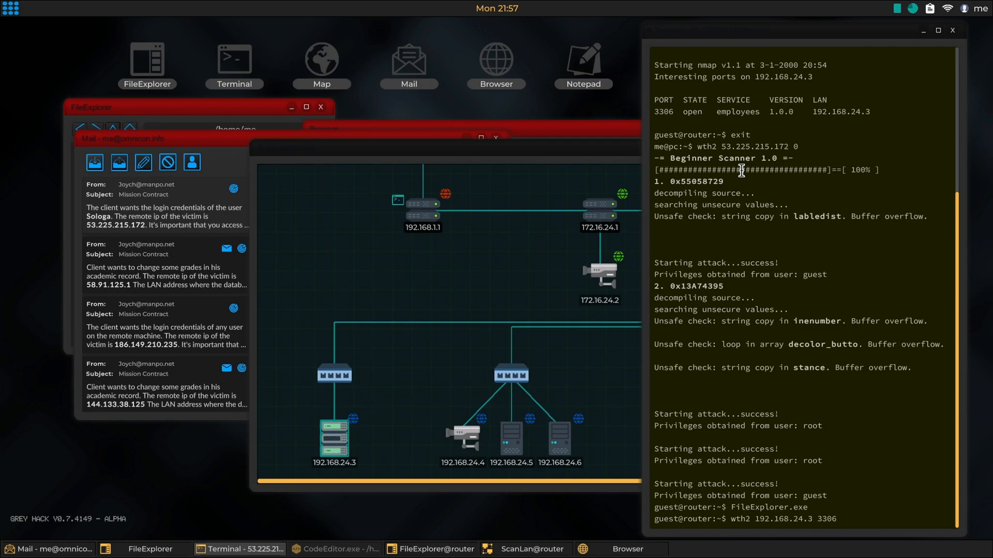
double_click(664, 111)
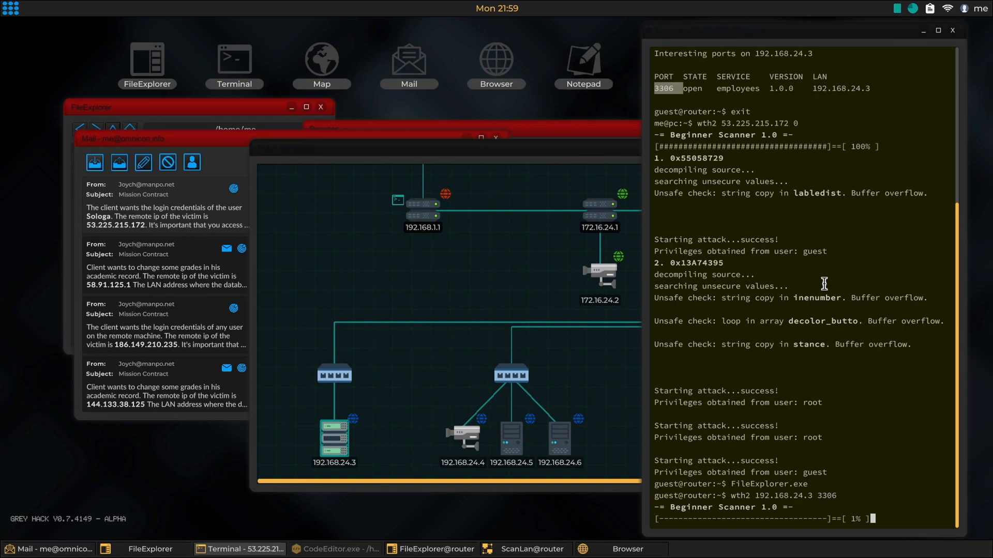
mouse_move(584, 276)
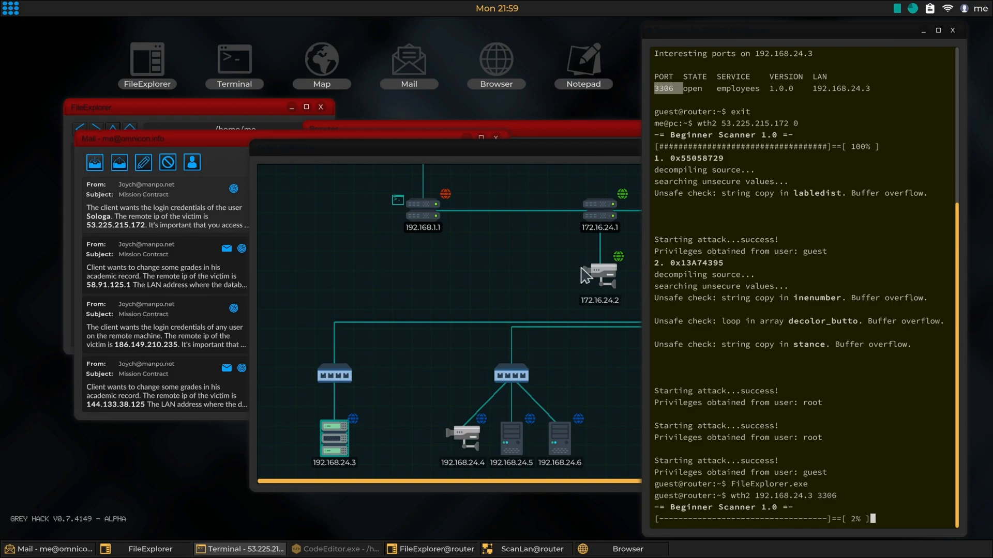
mouse_move(421, 218)
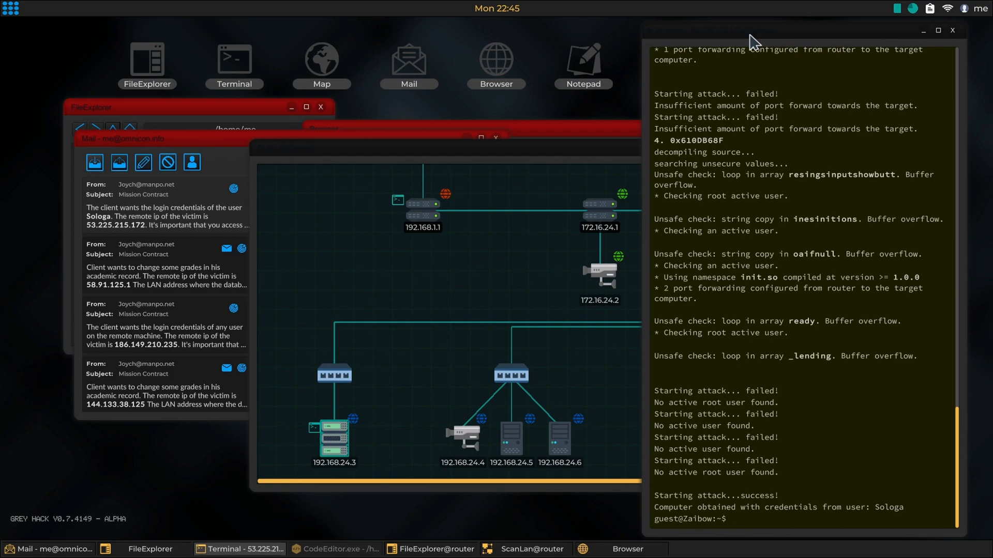
mouse_move(762, 56)
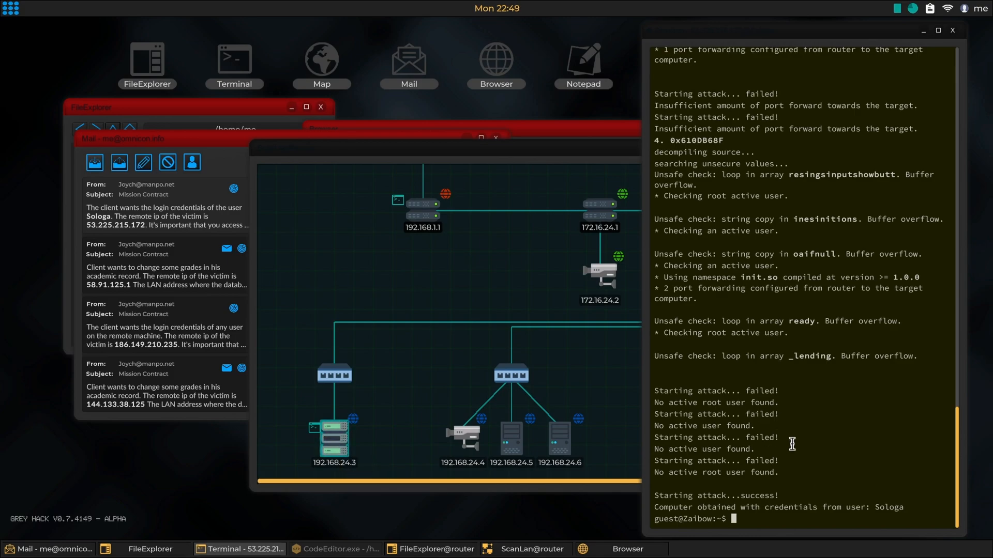
Type 'Fi' in the guest shell gained on 192.168.24.3
text(FileExplorer.exe)
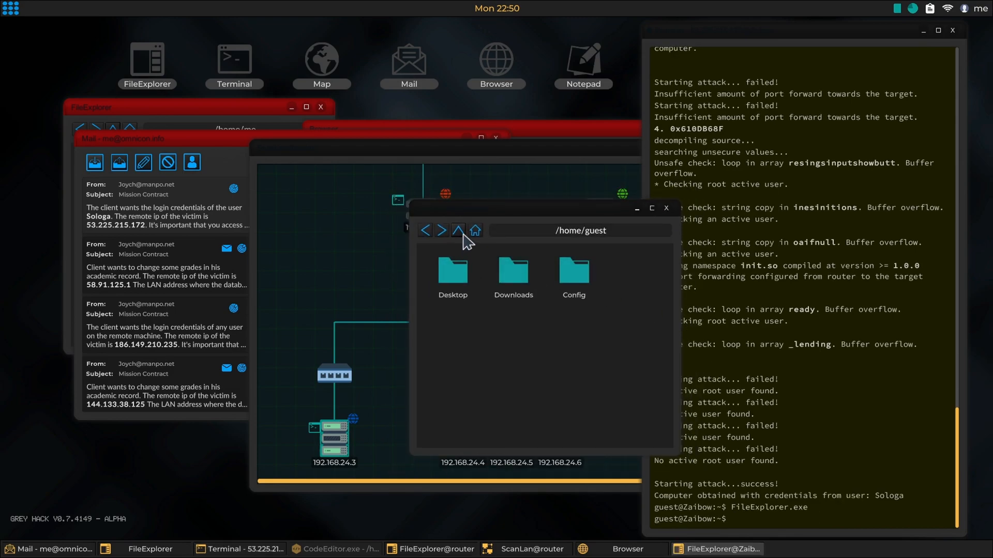
Open the Sologa mission email, get denied entry to Sologa's home, and return to /
click(458, 229)
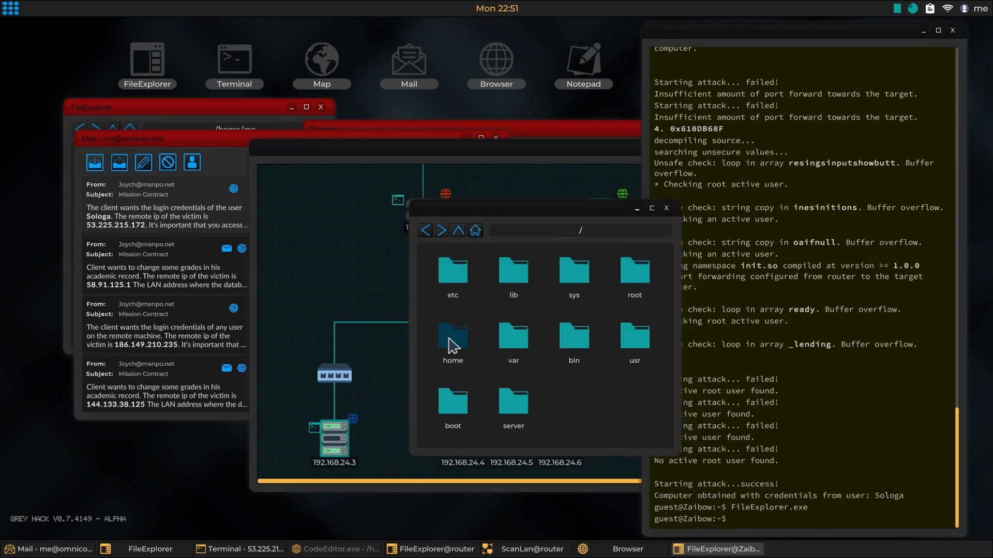
double_click(451, 339)
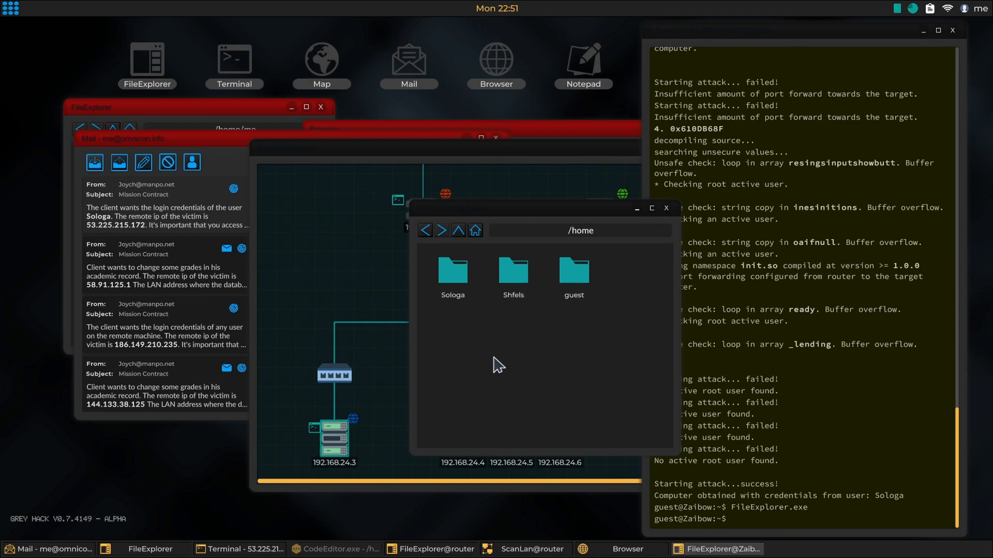
click(144, 195)
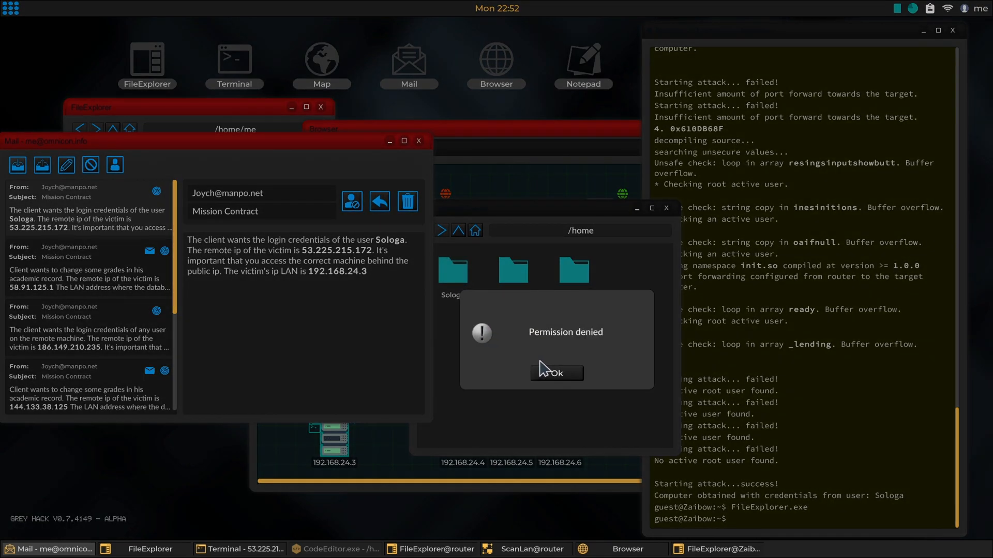
click(555, 372)
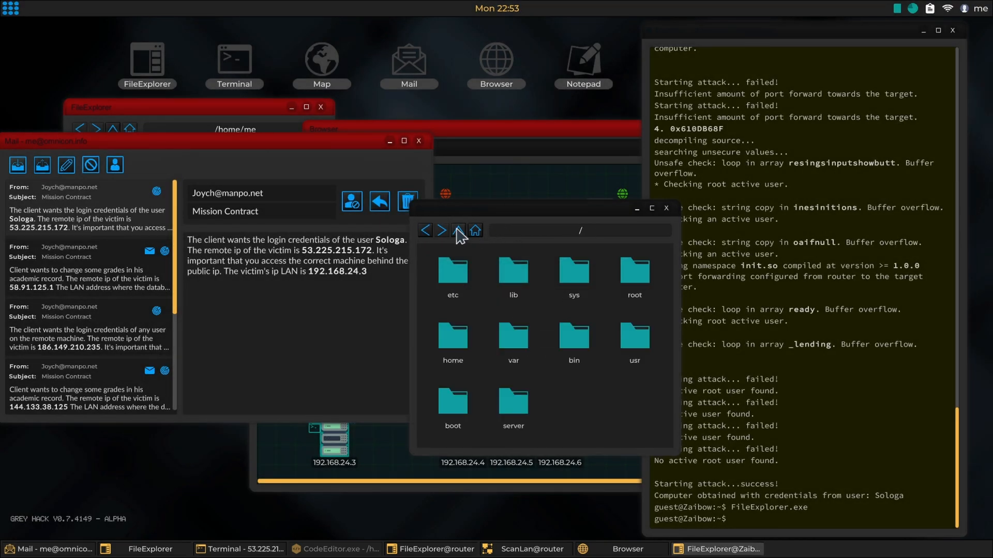
click(452, 268)
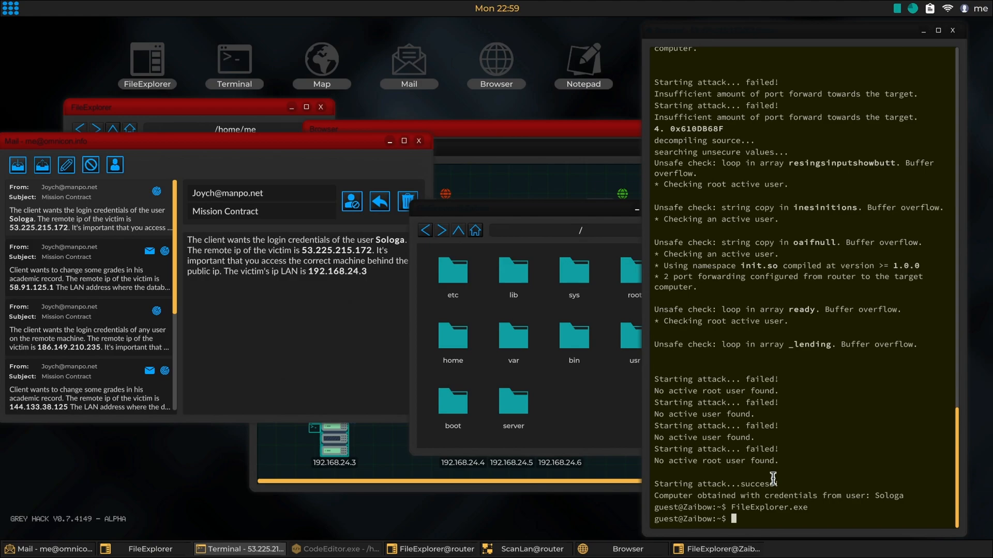
mouse_move(628, 270)
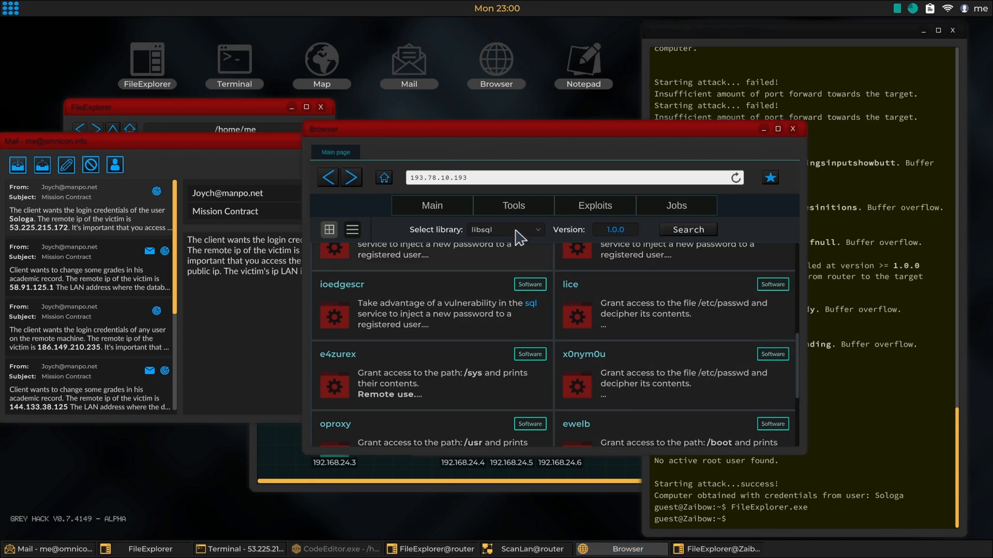
Set the exploit shop's library filter to kernel_module
click(505, 229)
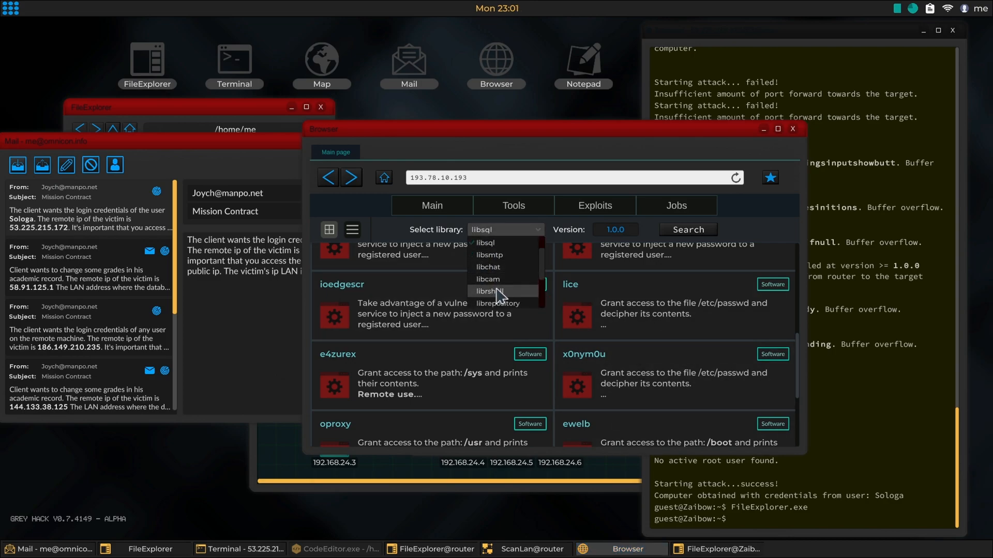
scroll(down, 3)
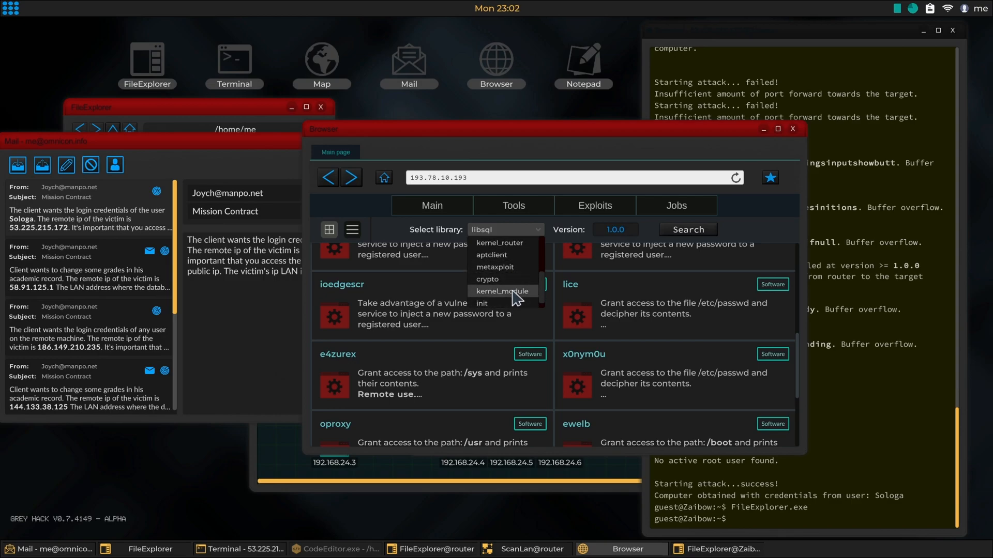
click(501, 291)
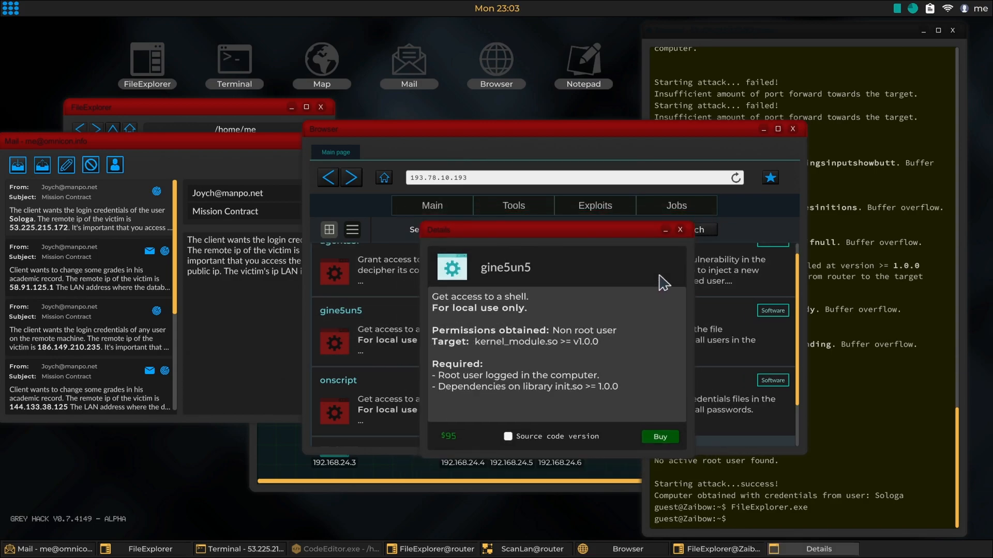
mouse_move(496, 393)
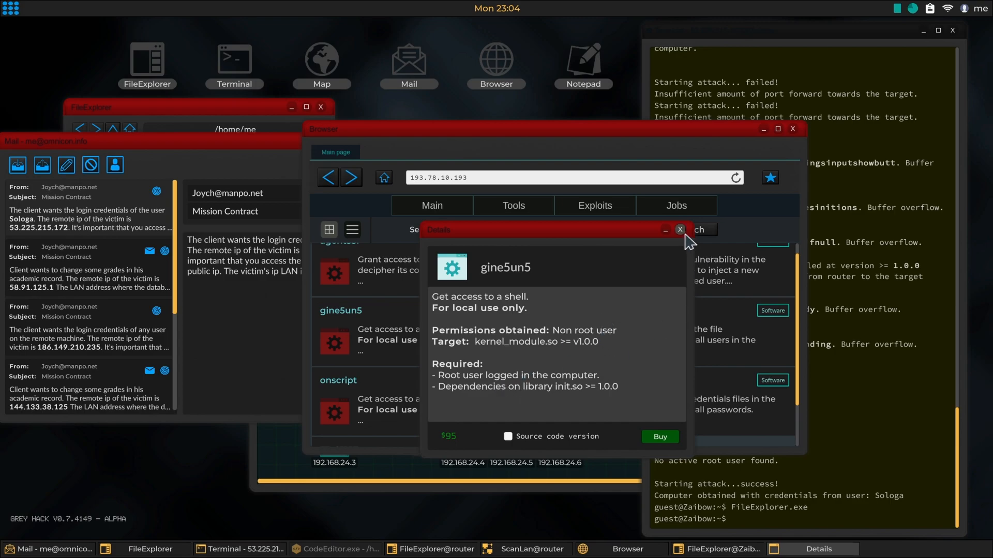
Inspect the gine5un5 and onscript shell exploit requirements, closing their details
click(338, 380)
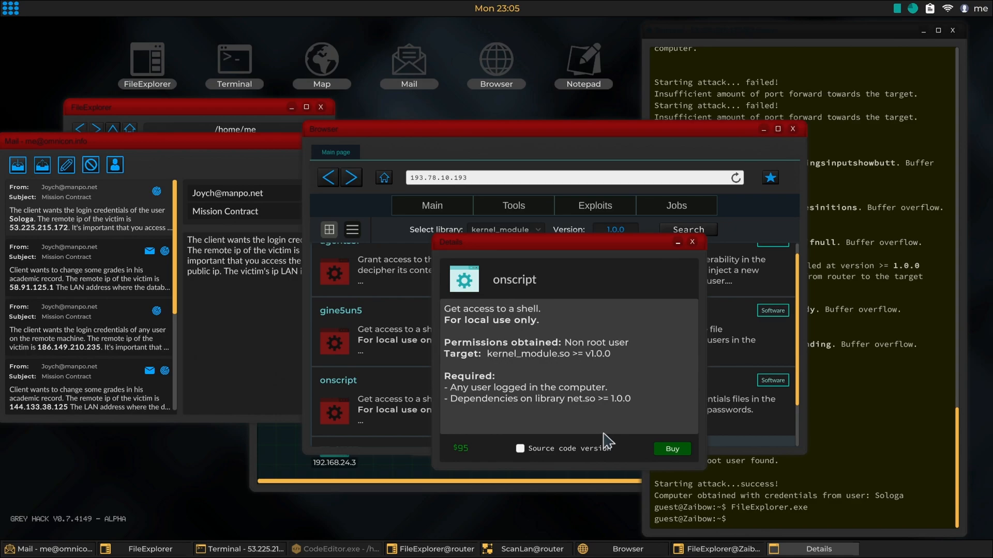
mouse_move(637, 378)
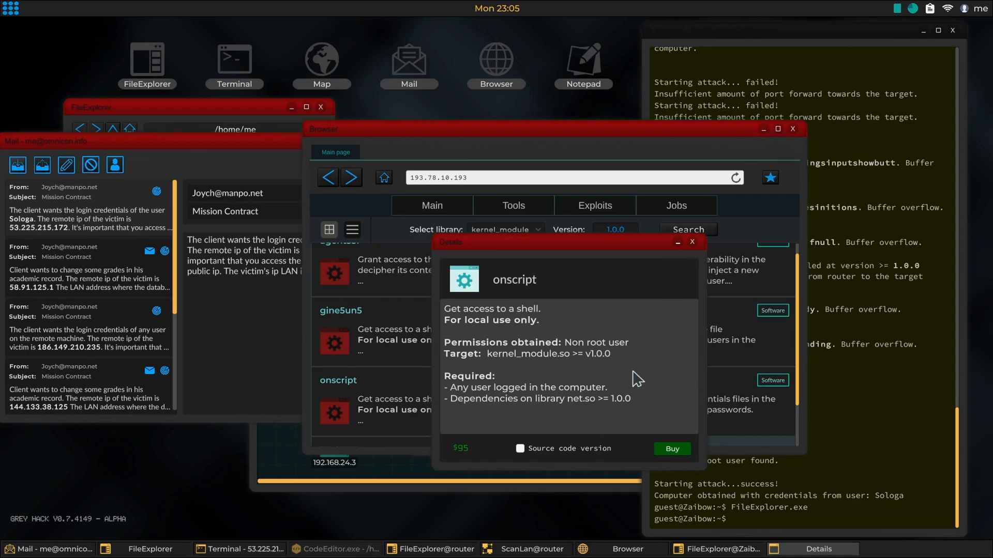
click(692, 242)
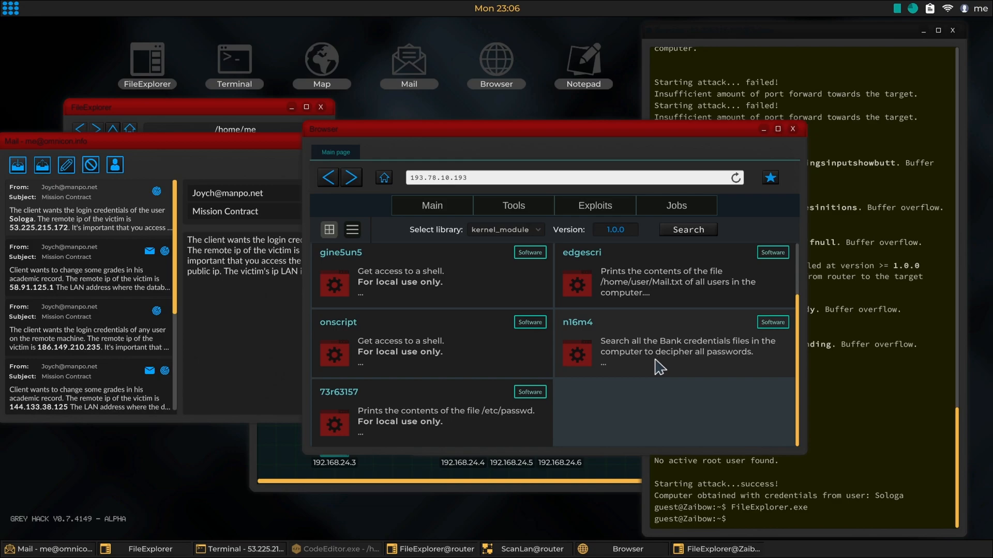
click(338, 322)
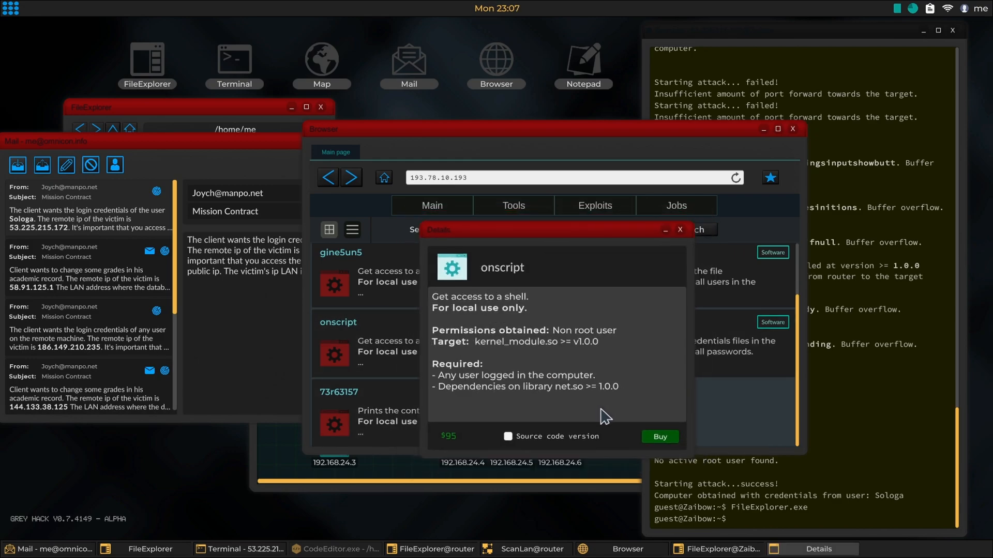
mouse_move(680, 230)
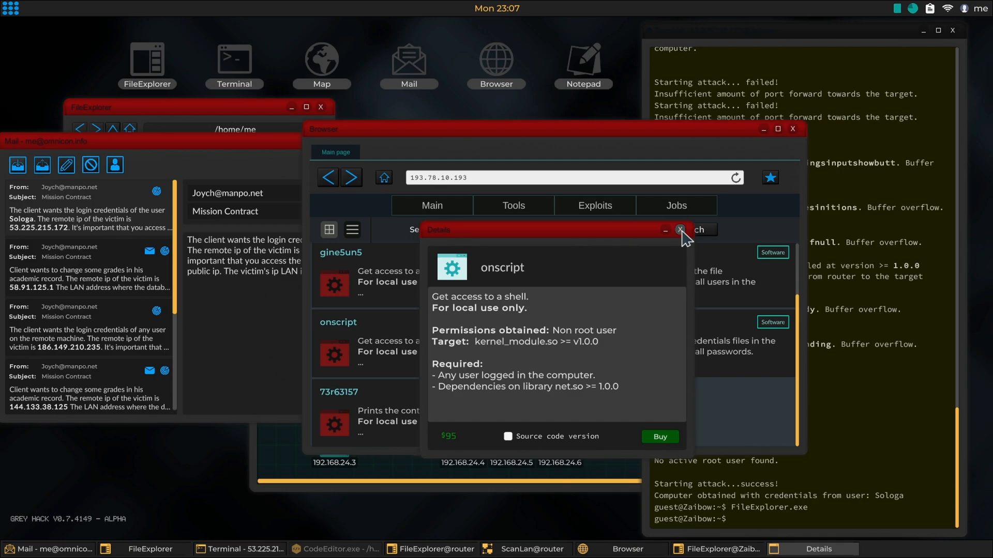
click(680, 230)
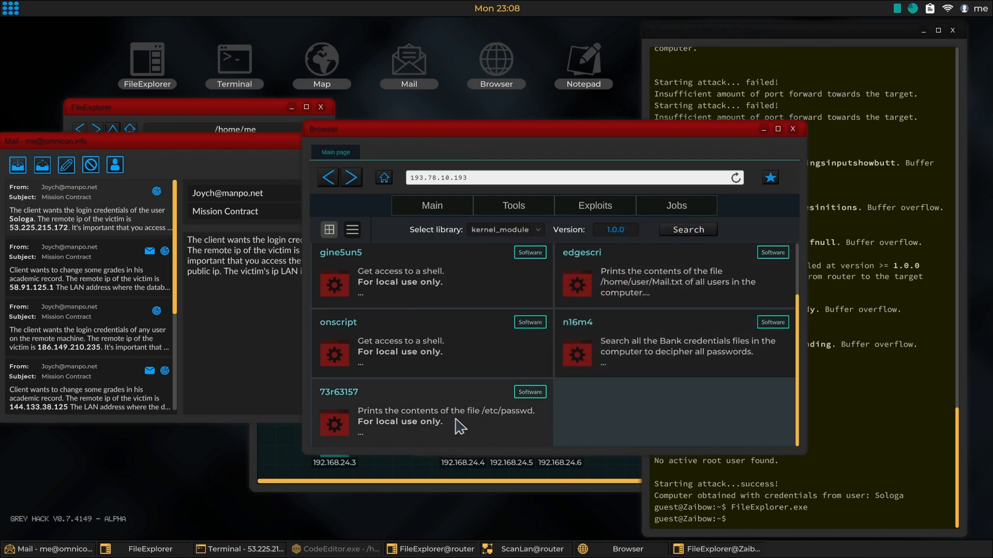
click(338, 392)
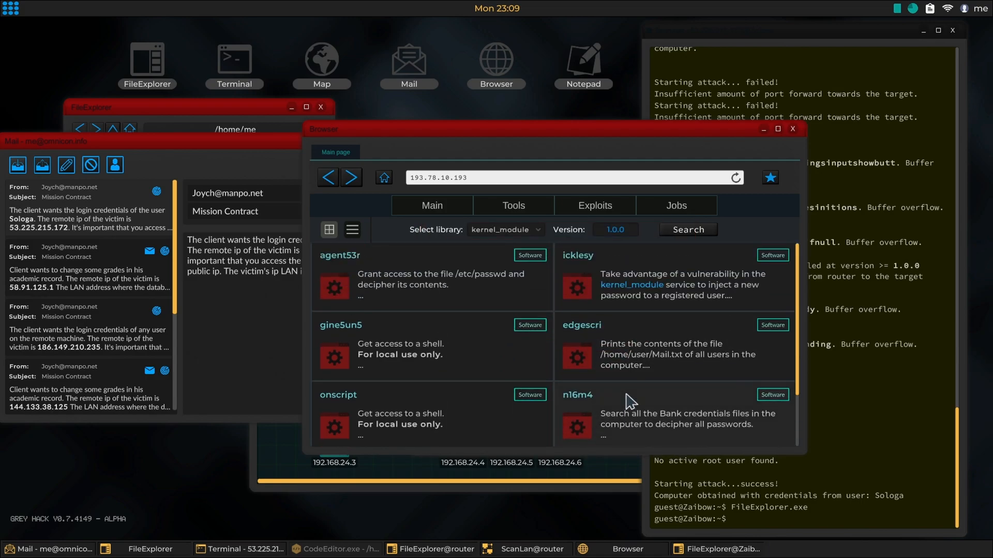
click(340, 255)
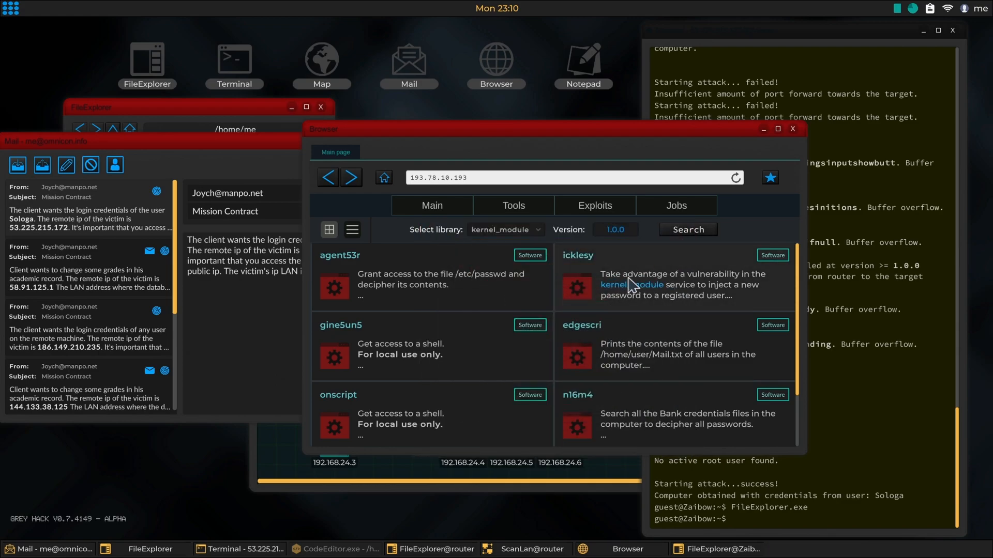
click(505, 229)
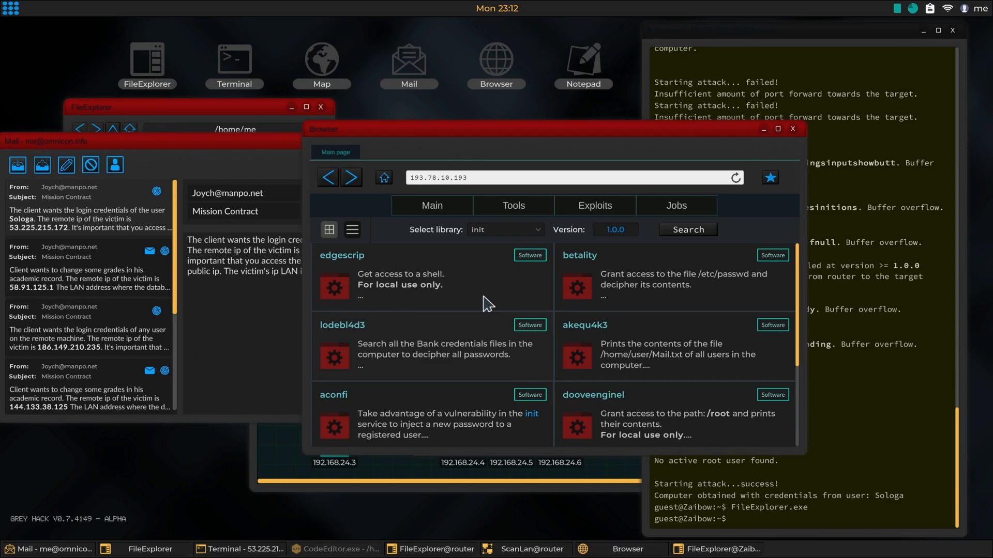
Buy the betality init exploit, save it to /home/me, and copy it to /home/guest
click(341, 254)
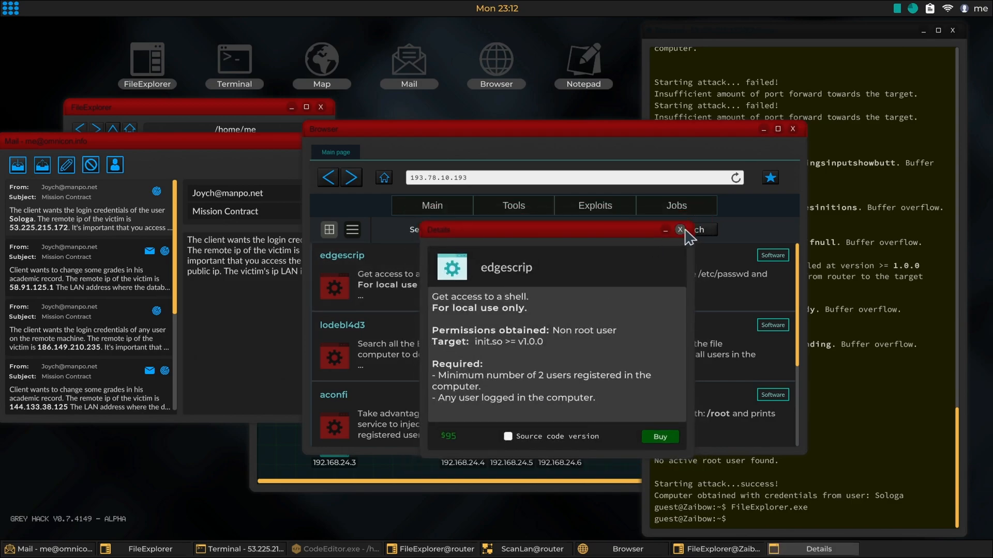
click(680, 229)
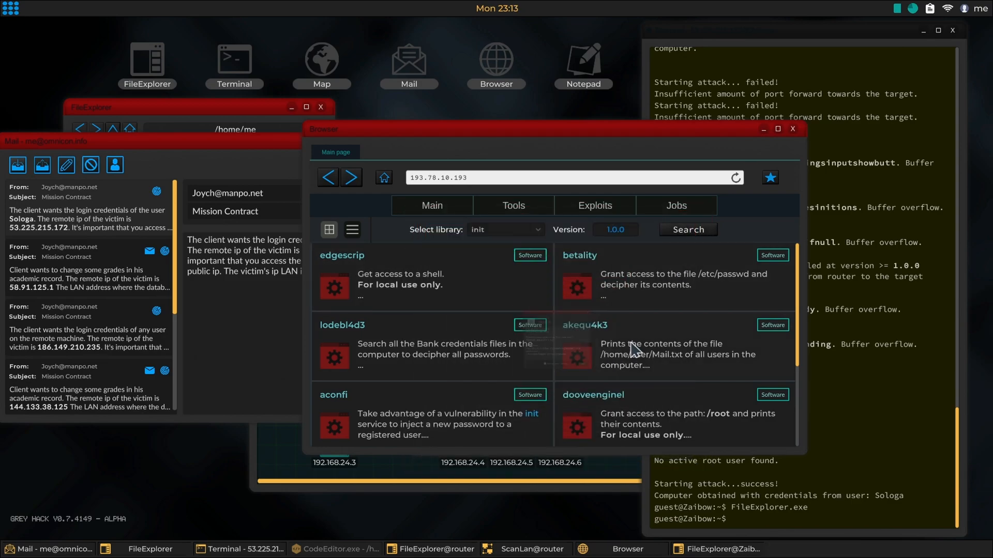
click(578, 255)
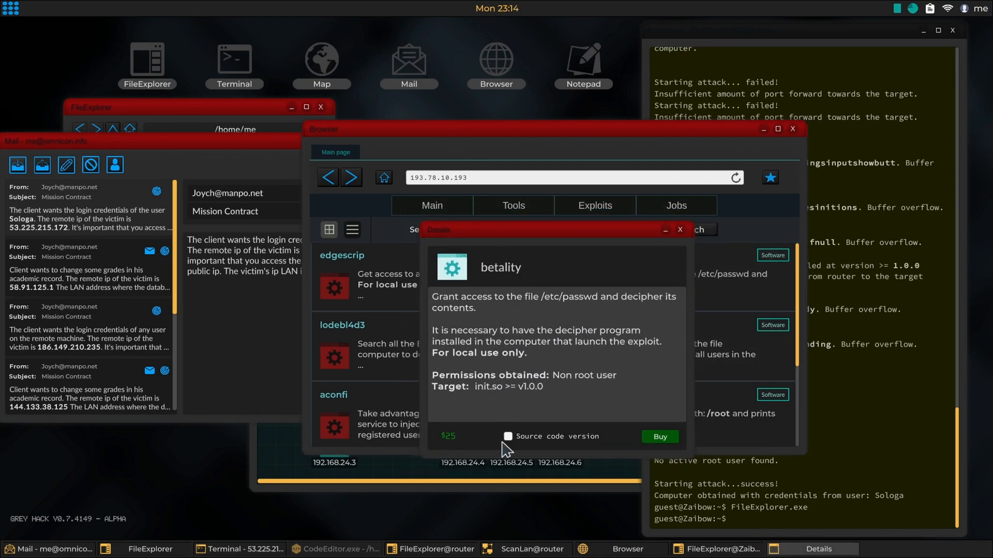
mouse_move(640, 313)
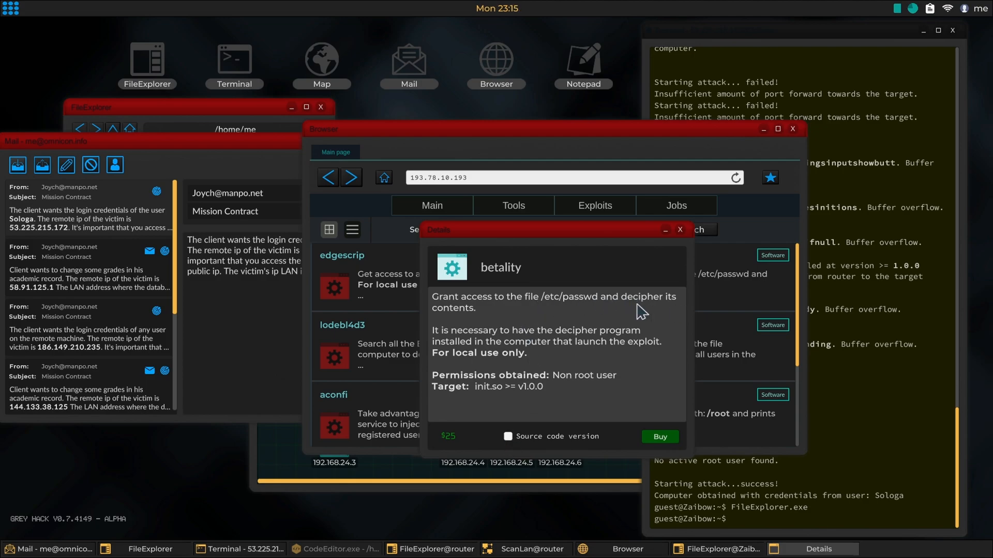
mouse_move(532, 386)
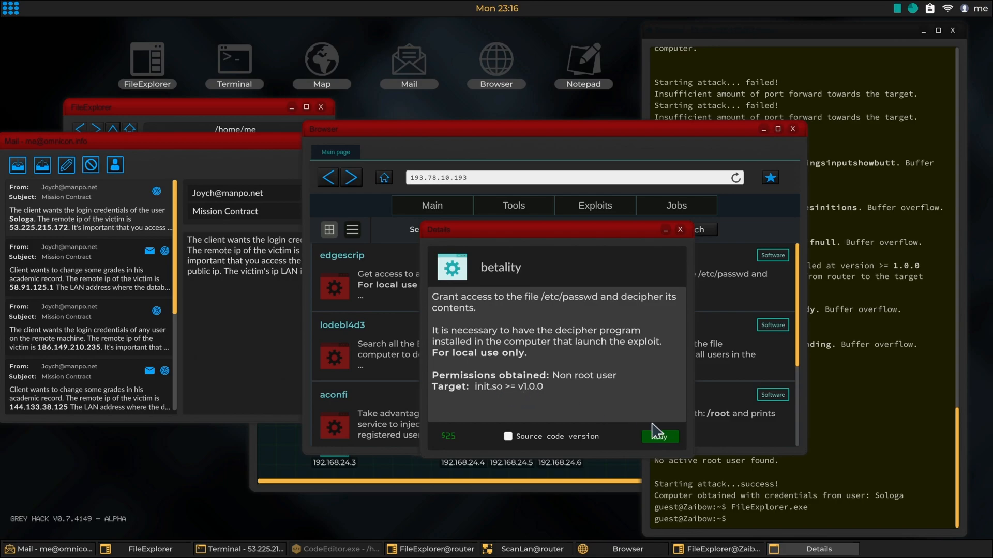
click(658, 436)
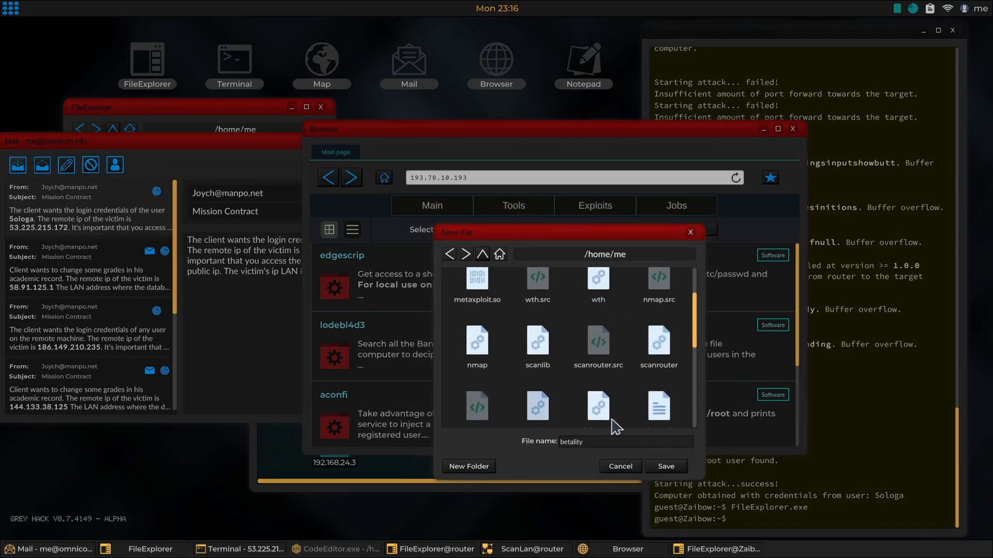
click(665, 466)
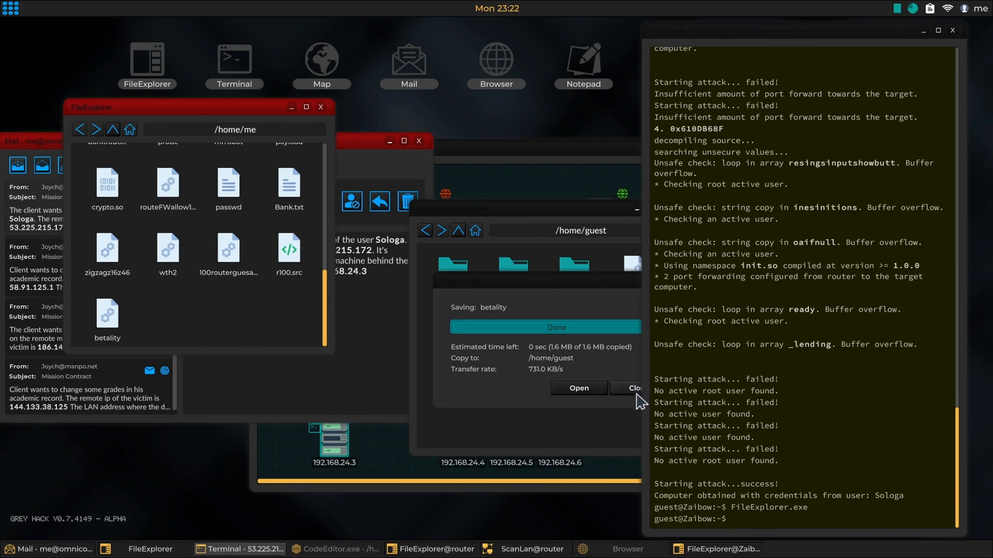
click(631, 388)
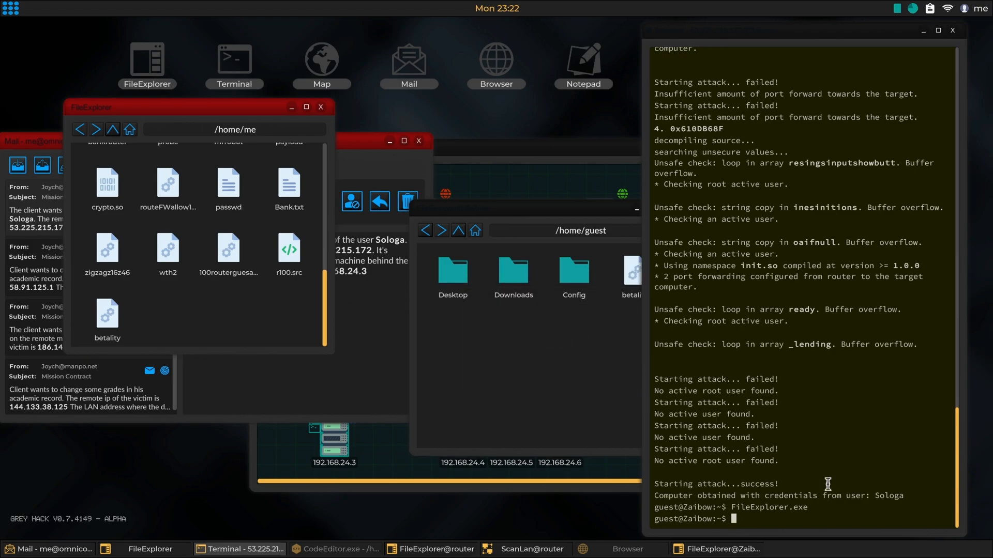
Run betality, hit the missing metaxploit library error, and return to the Browser
text(betality)
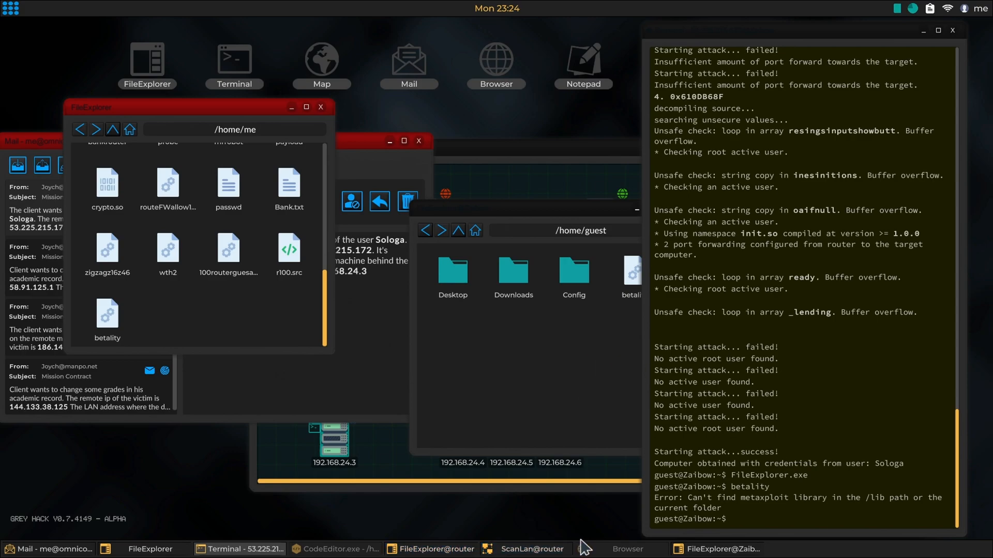
click(527, 549)
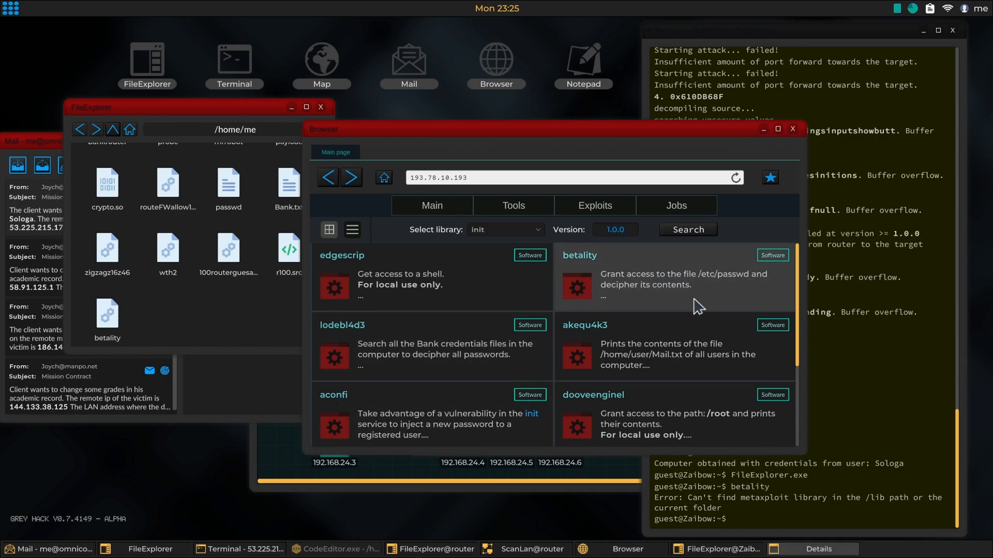
Recheck betality's details, then copy metaxploit.so and crypto.so into /home/guest
click(578, 255)
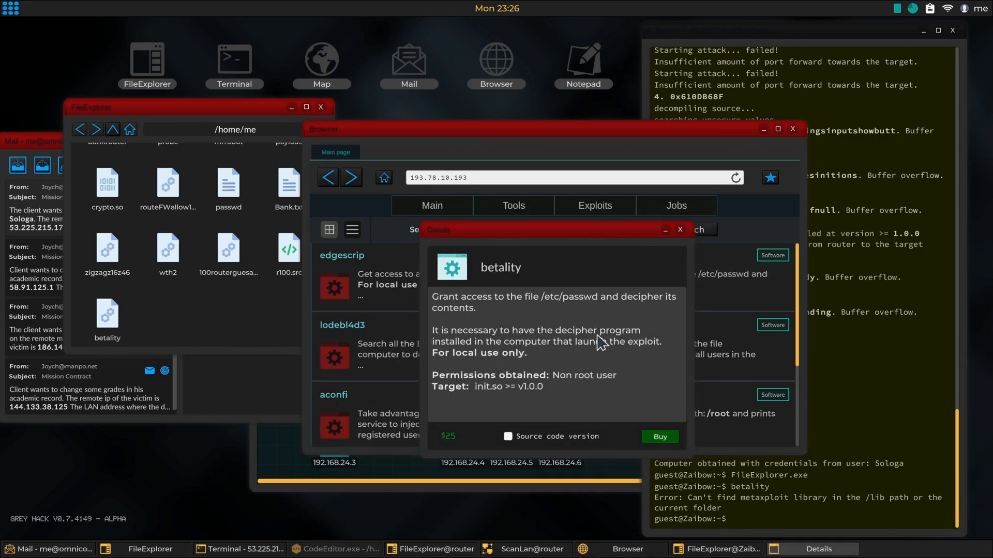
mouse_move(507, 369)
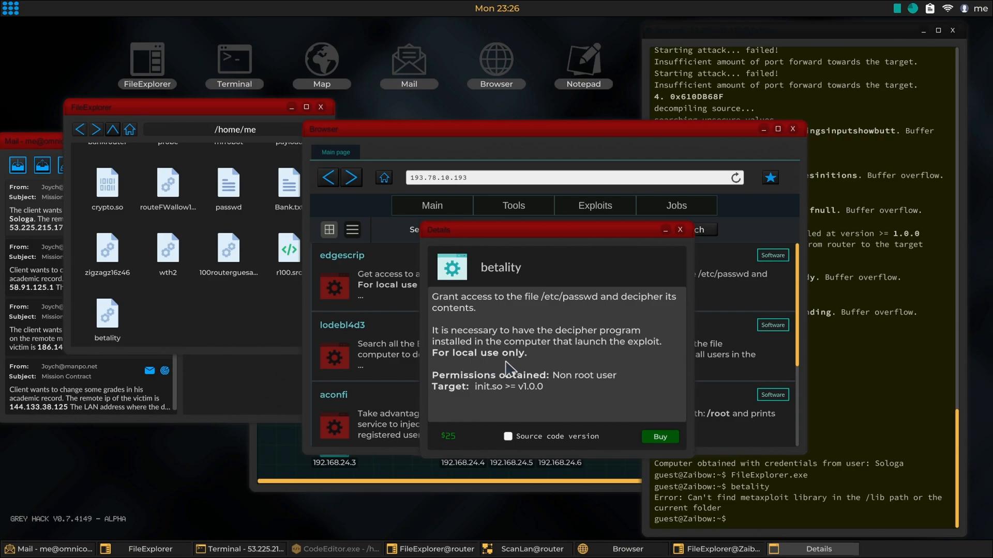
click(680, 229)
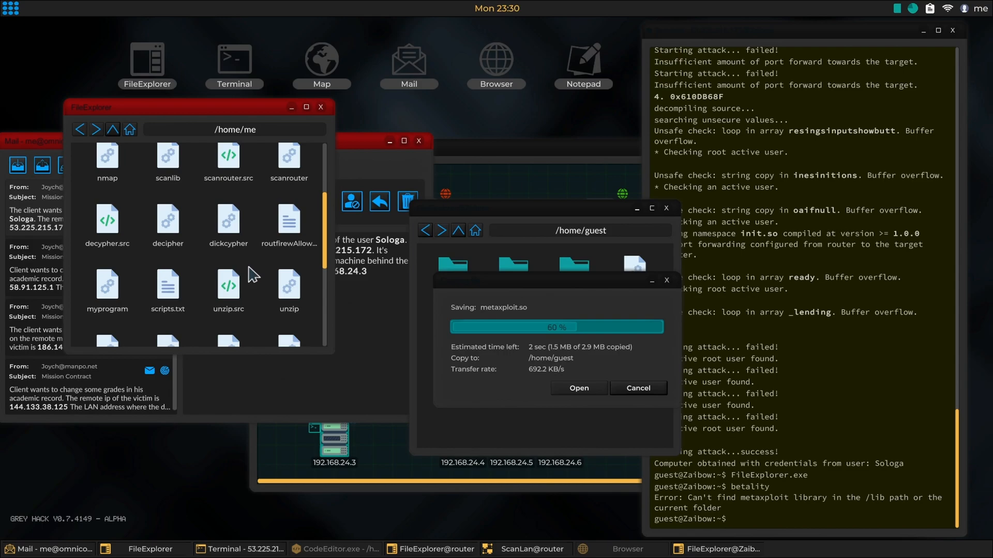
scroll(down, 3)
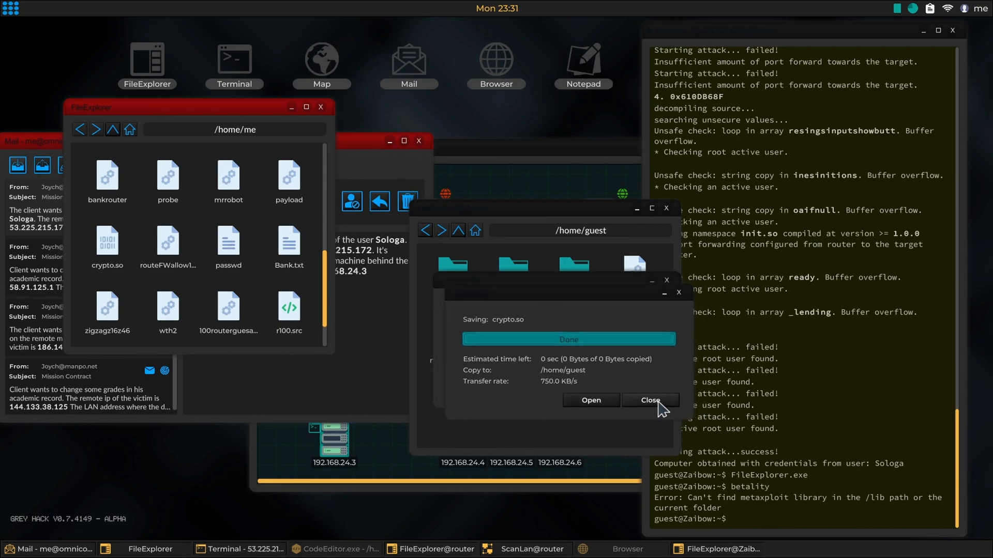
click(650, 400)
text(betality)
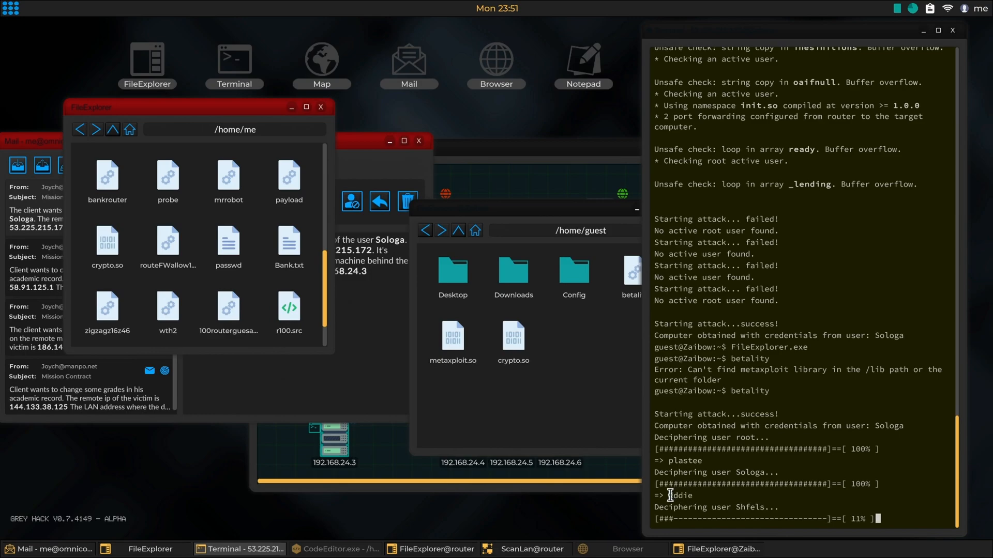
right_click(658, 496)
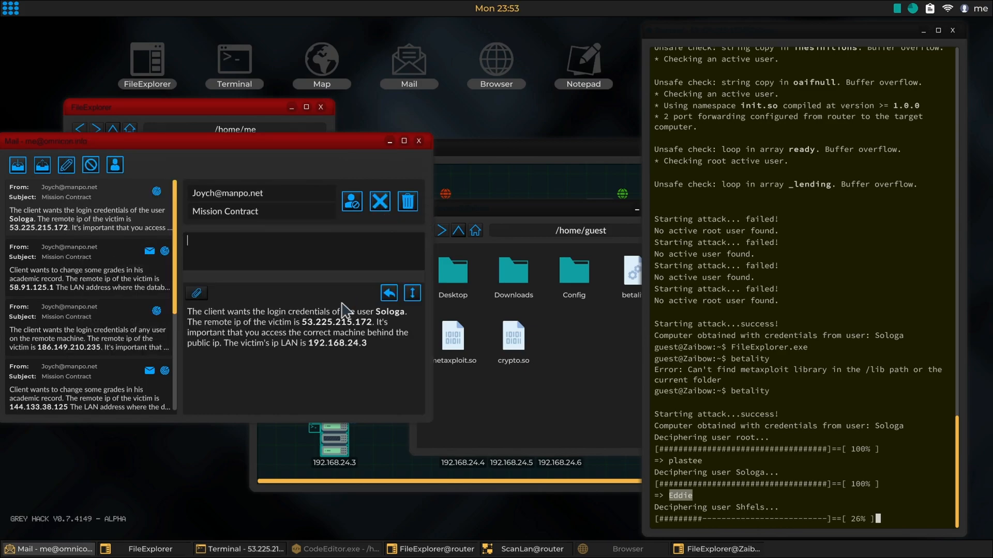
mouse_move(316, 253)
text(Eddie)
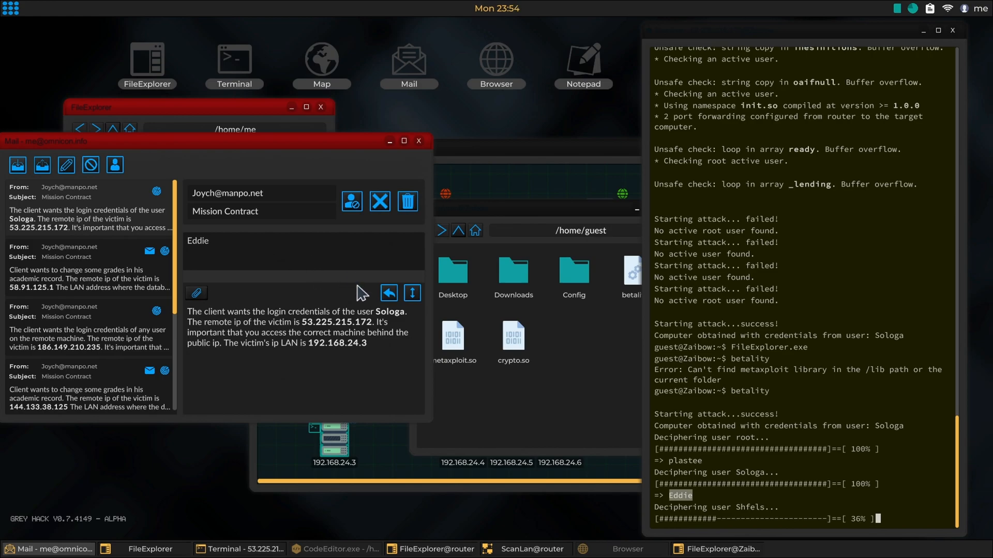
click(380, 201)
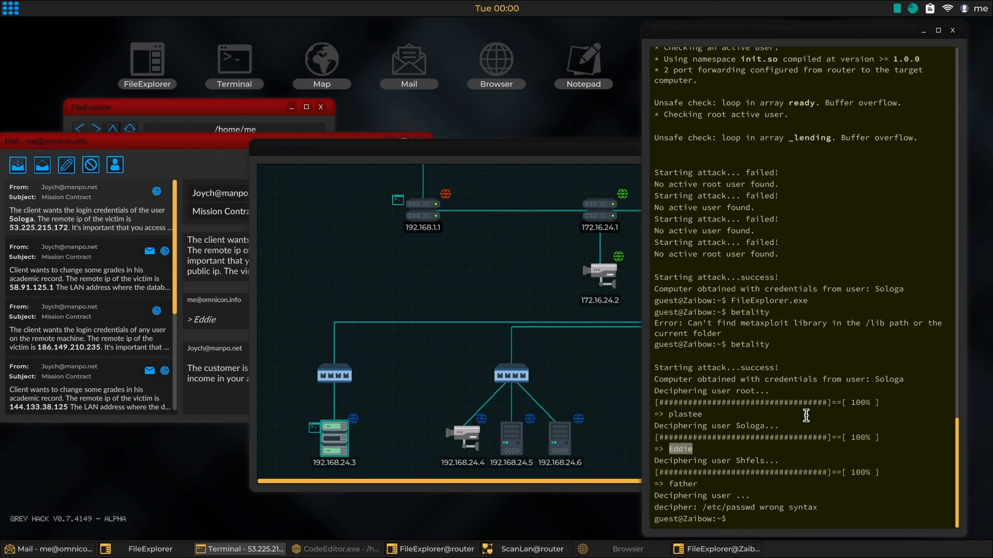
Run sudo -u root and retry the password until the root shell is granted
text(su)
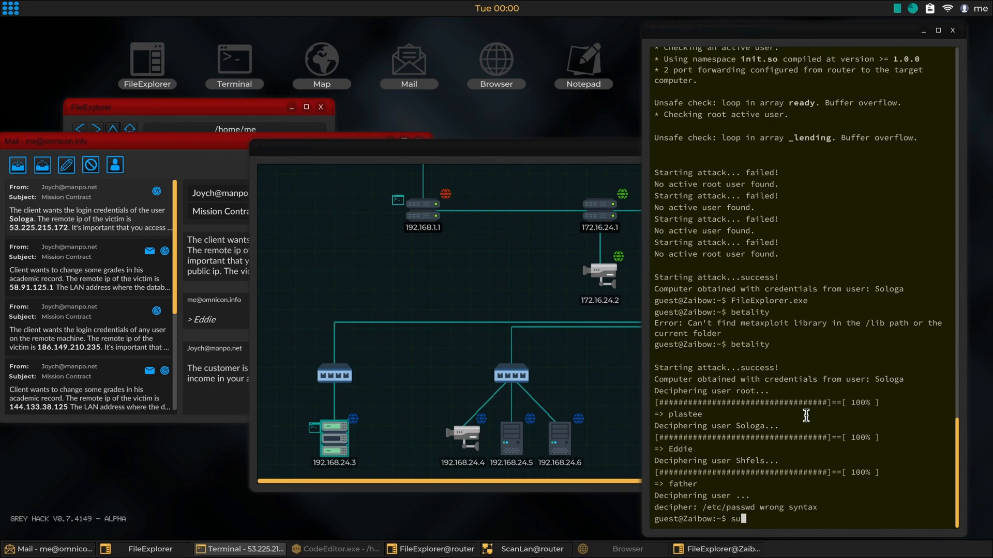
text(go -u root)
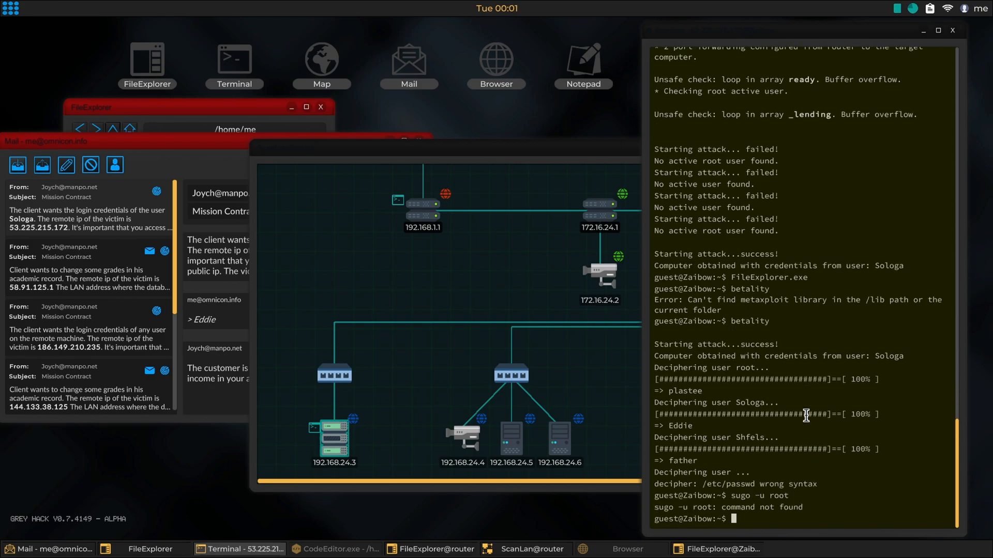
text(sugo -u root)
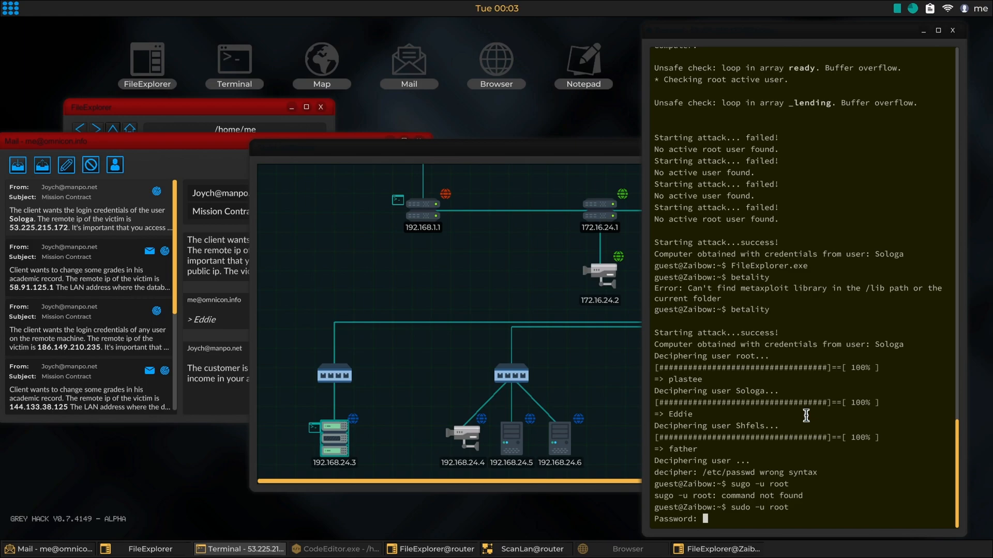
text(**)
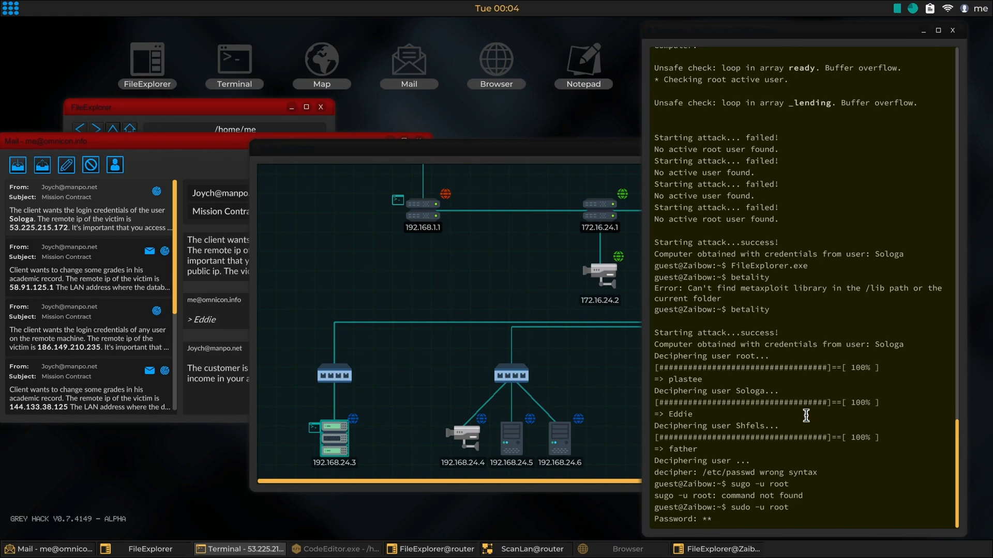
text(**)
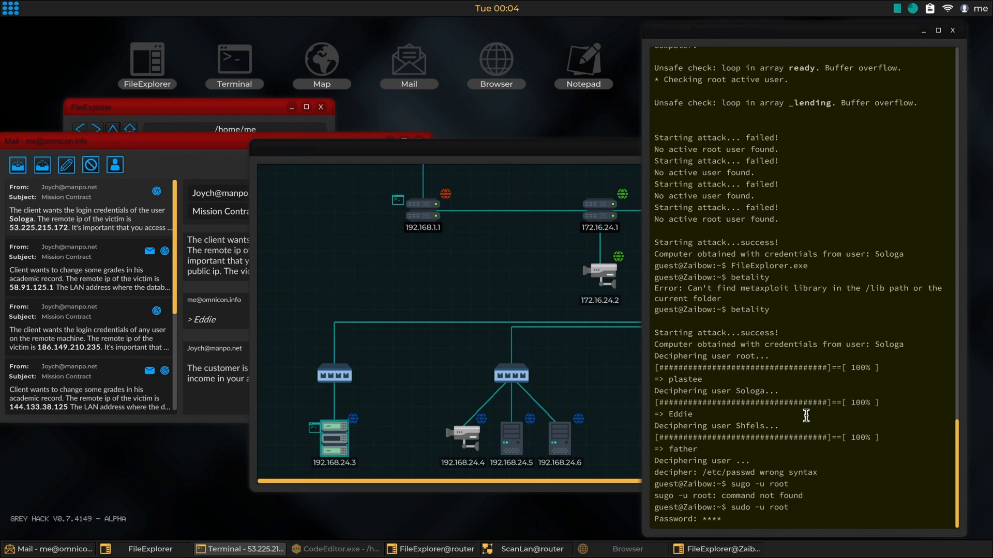
text(****)
text(sudo -u root)
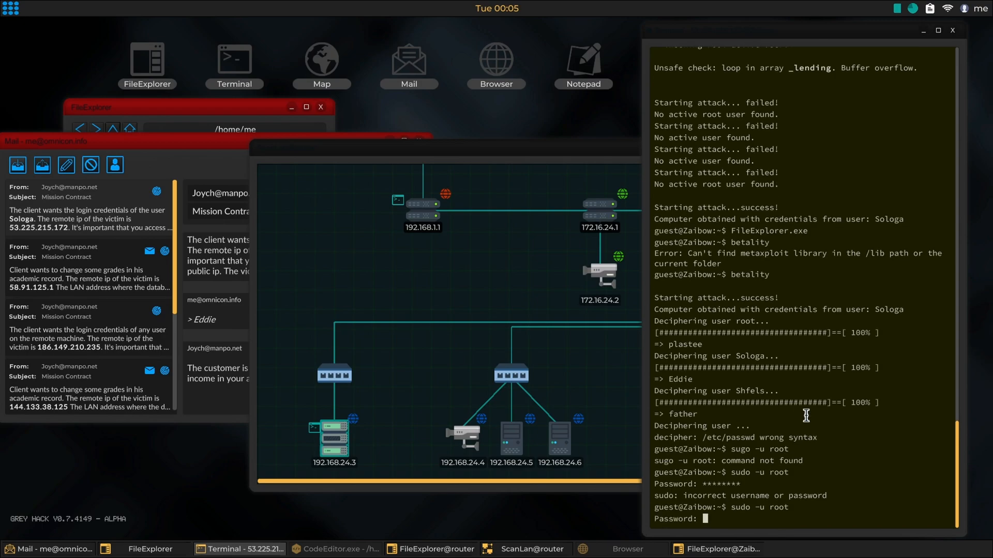
text(**)
text(sudo -u root)
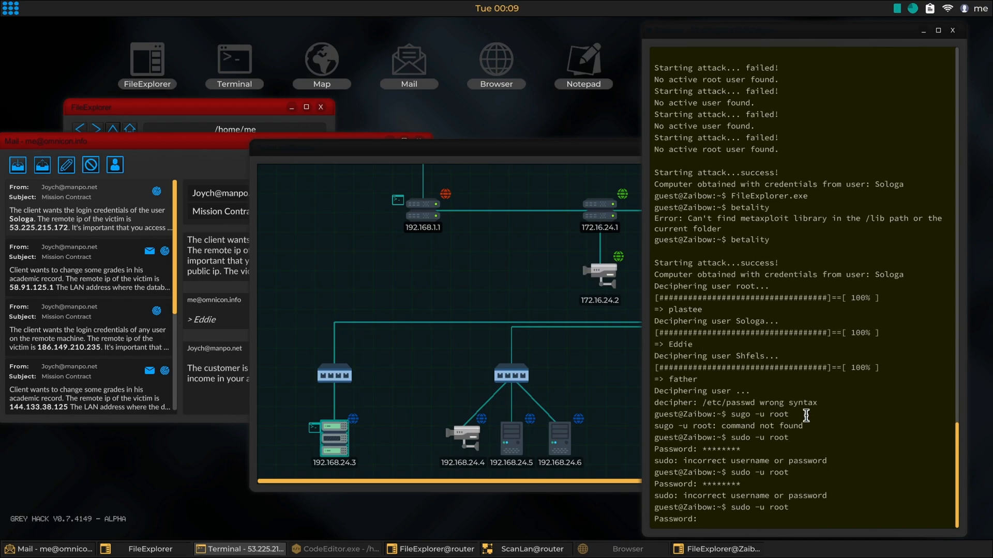
text(*)
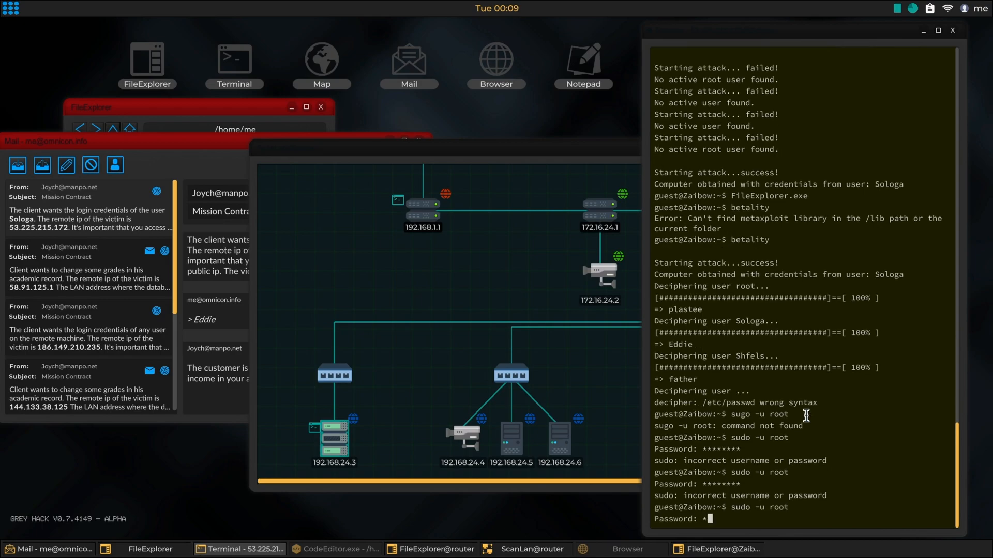
text(*)
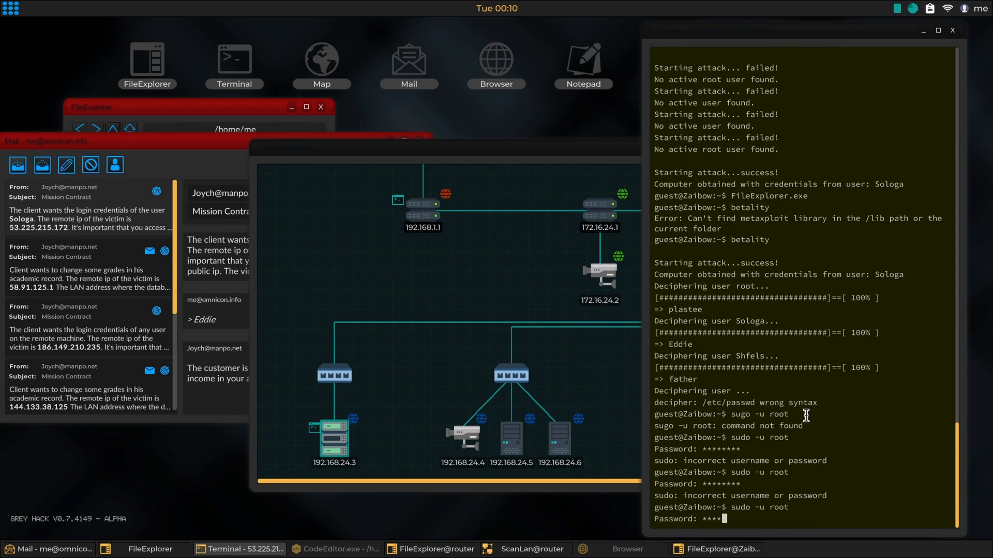
text(*)
text(FileExplorer.exe)
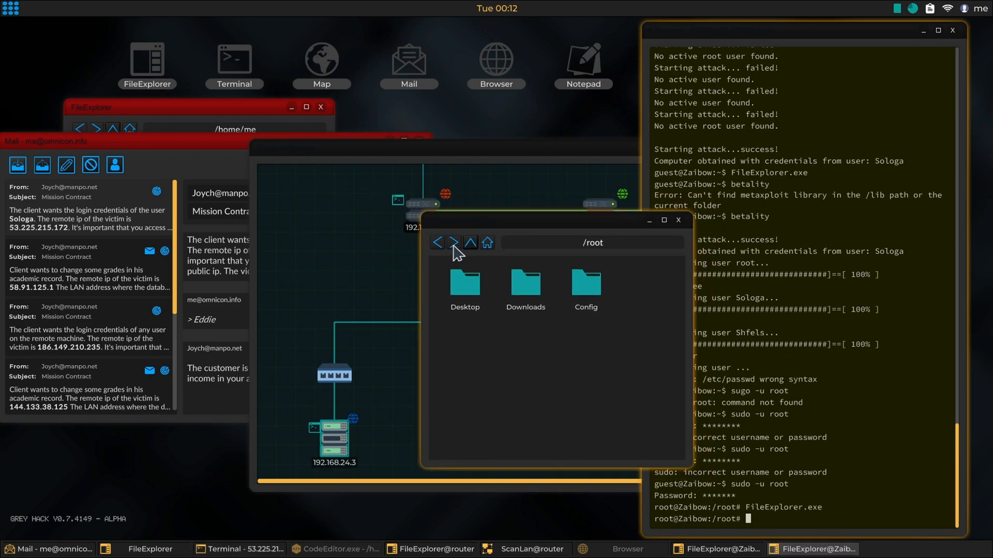
Browse from /root to /home/Sologa, back up to /, then open /var/system.log
click(469, 242)
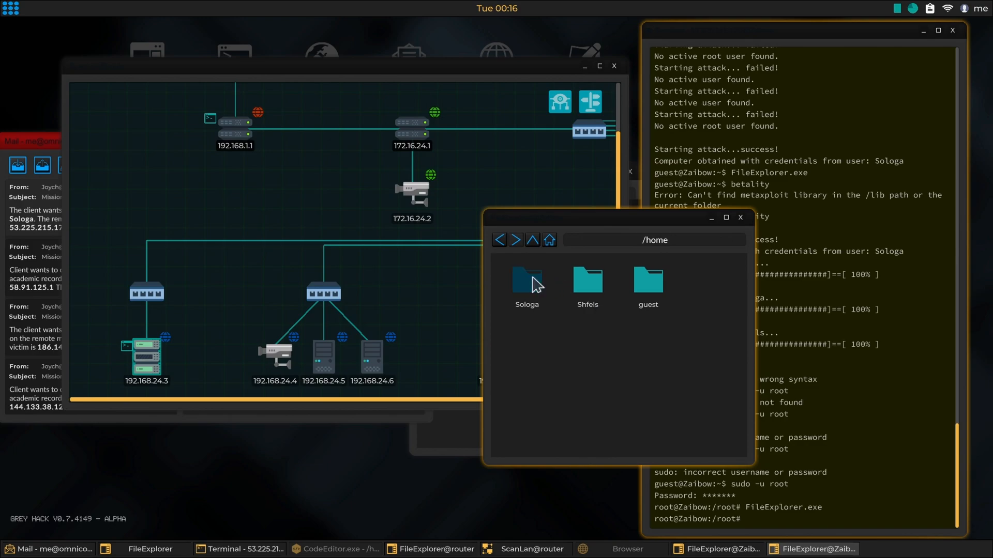
double_click(526, 283)
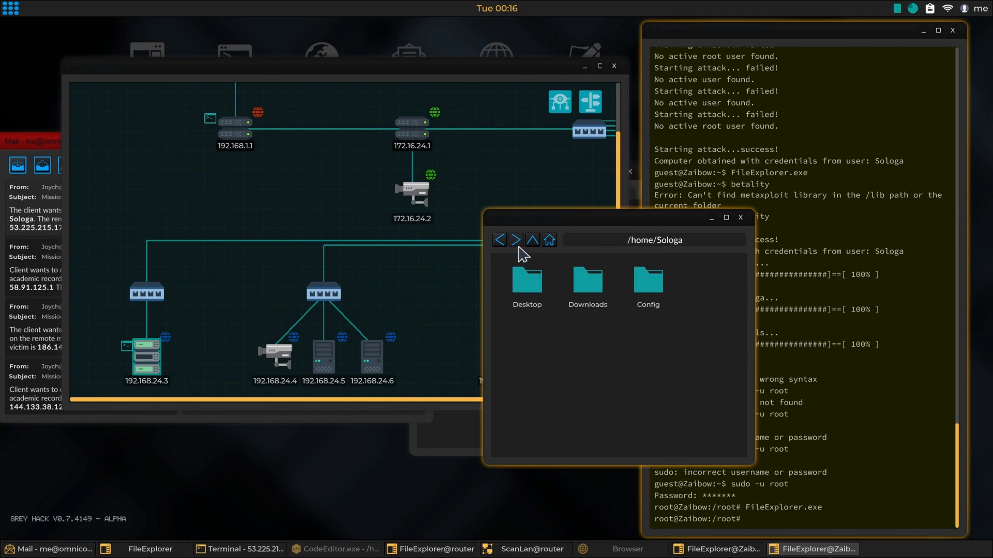
click(532, 240)
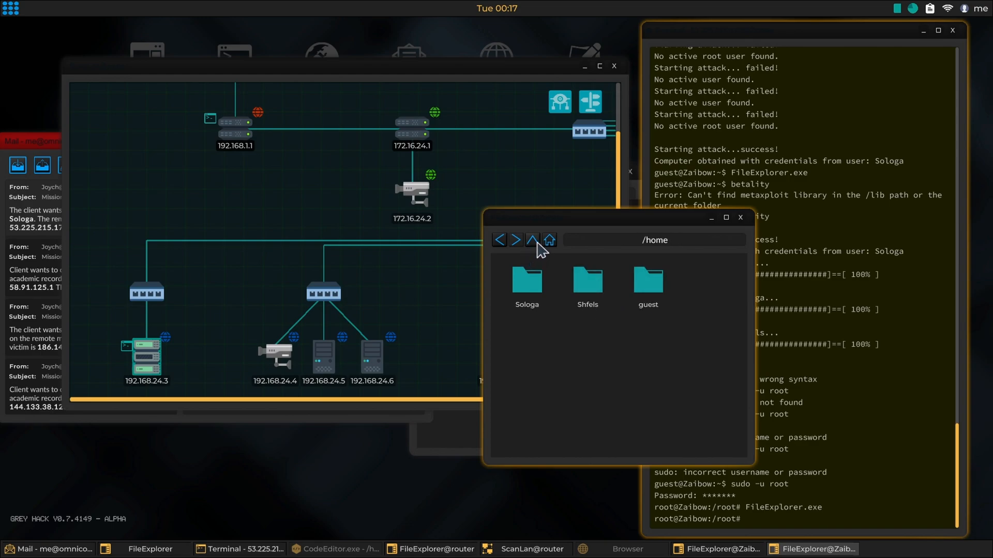
click(532, 239)
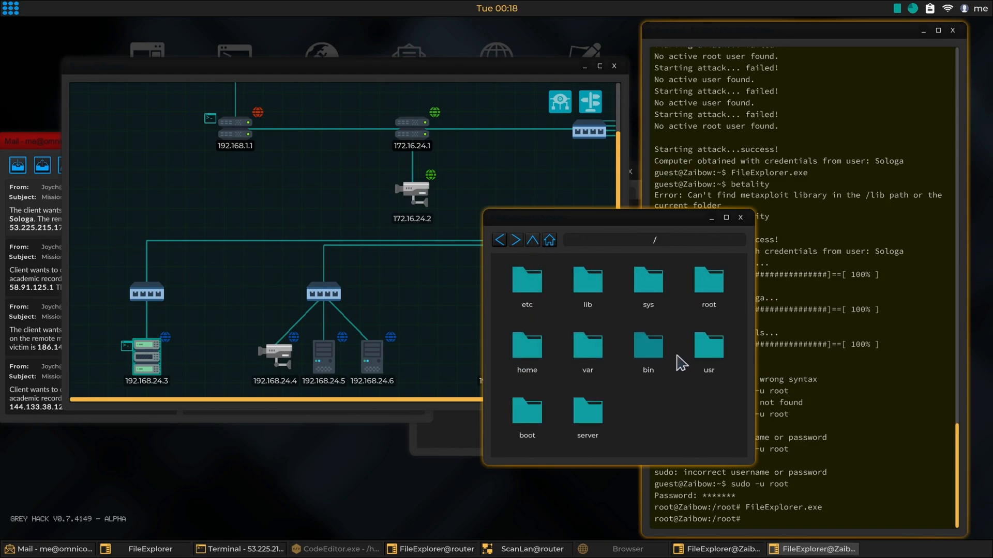
mouse_move(617, 335)
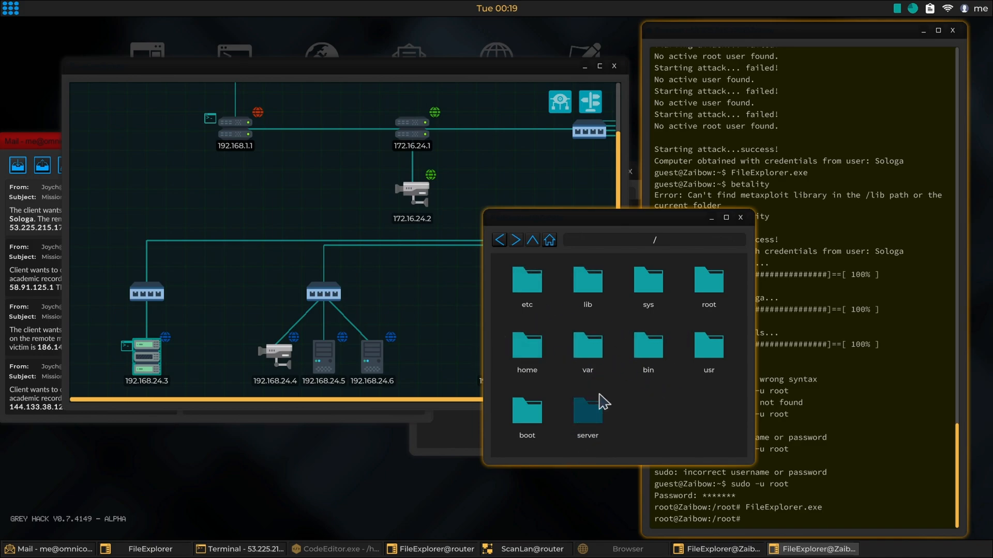
double_click(587, 346)
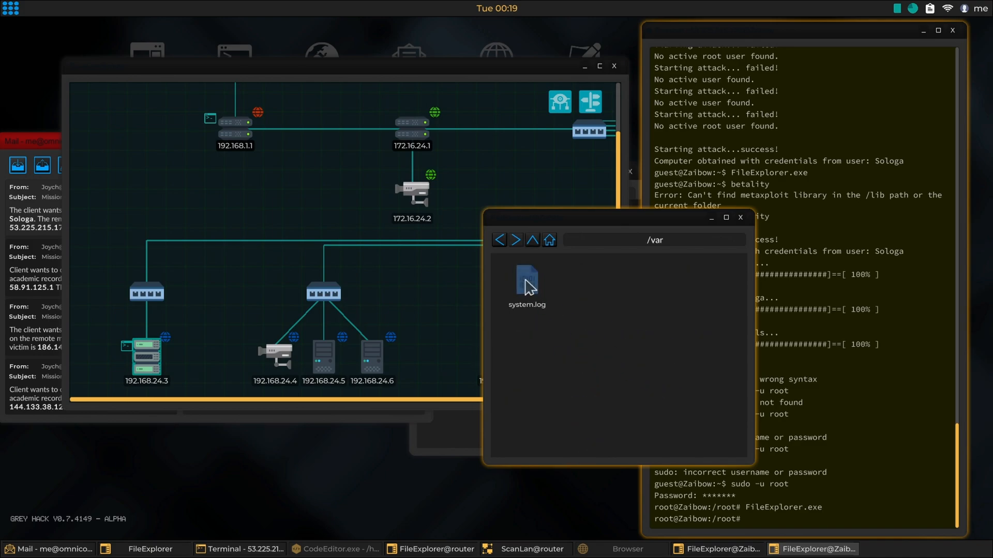
double_click(526, 282)
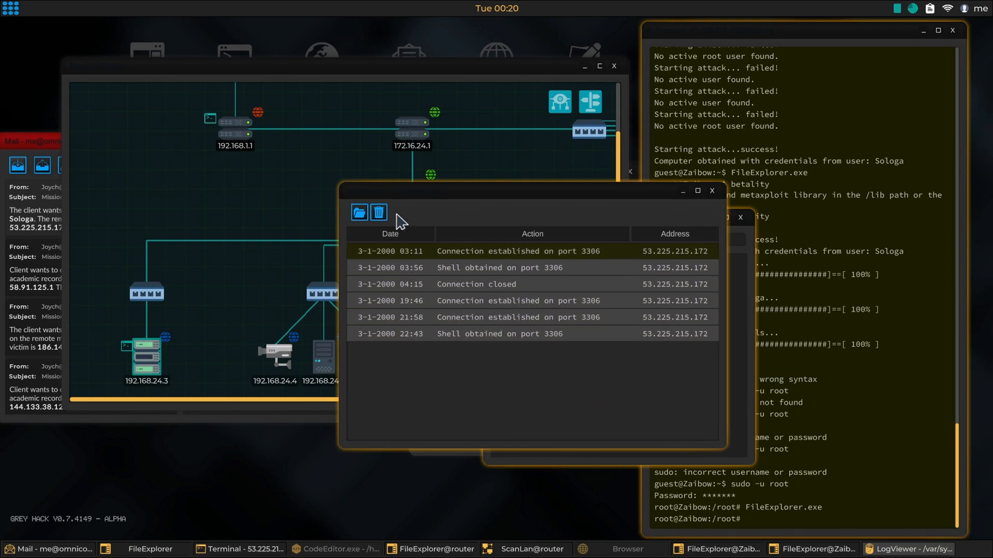
Close the log viewer, move the file explorer up to /, and close it
click(378, 212)
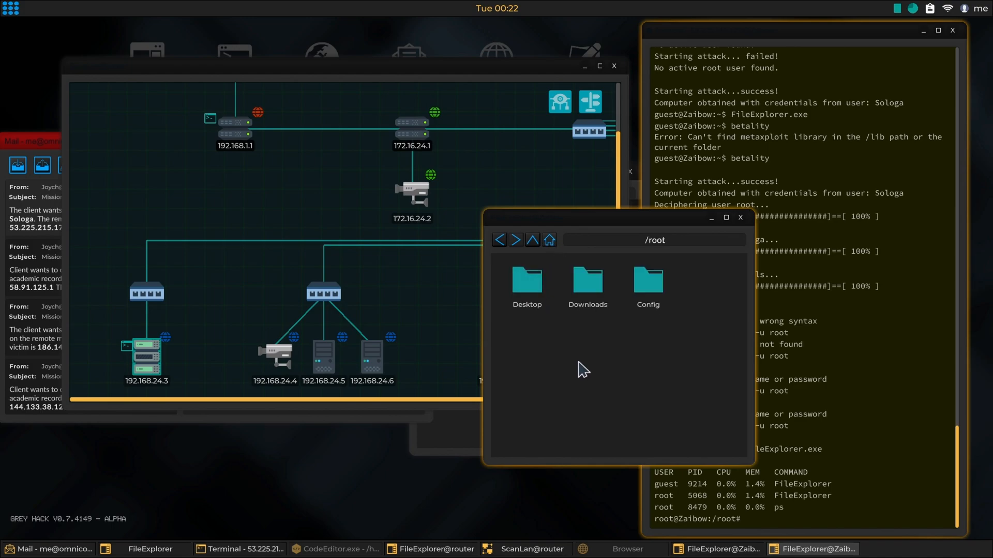
click(532, 240)
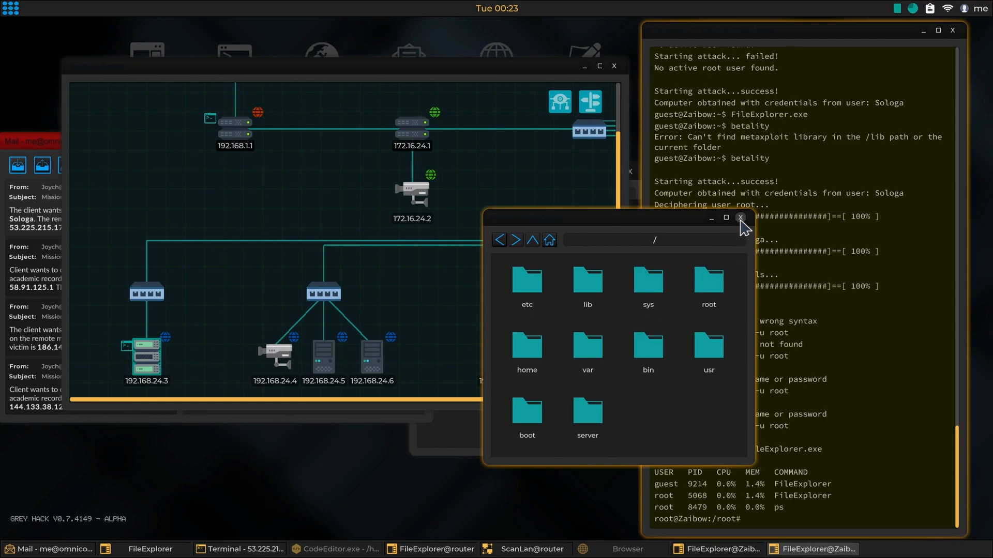
click(740, 218)
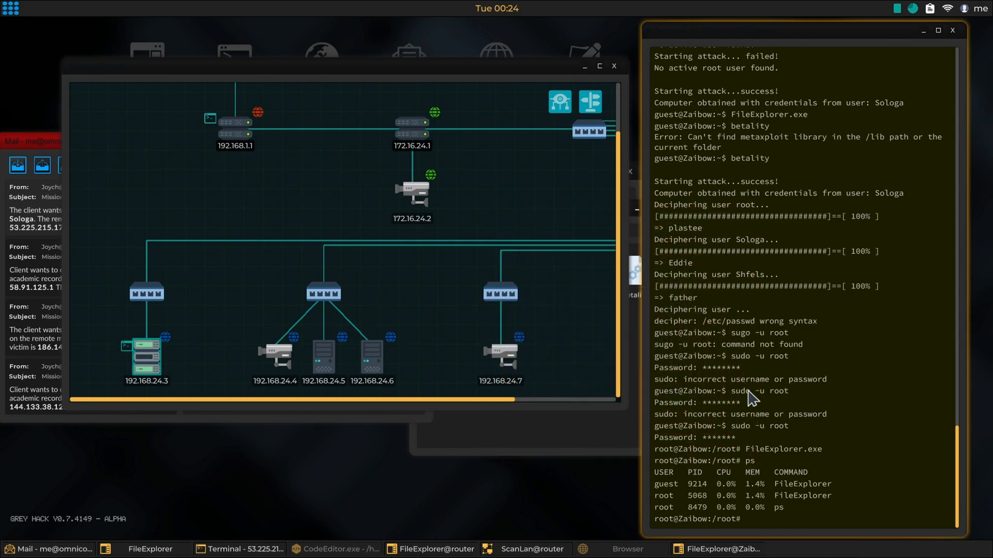